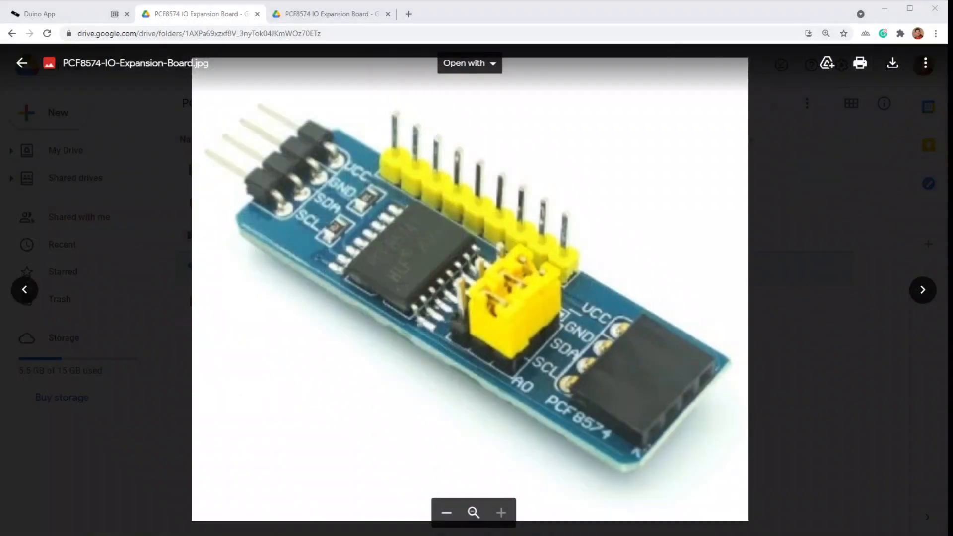
mouse_move(447, 249)
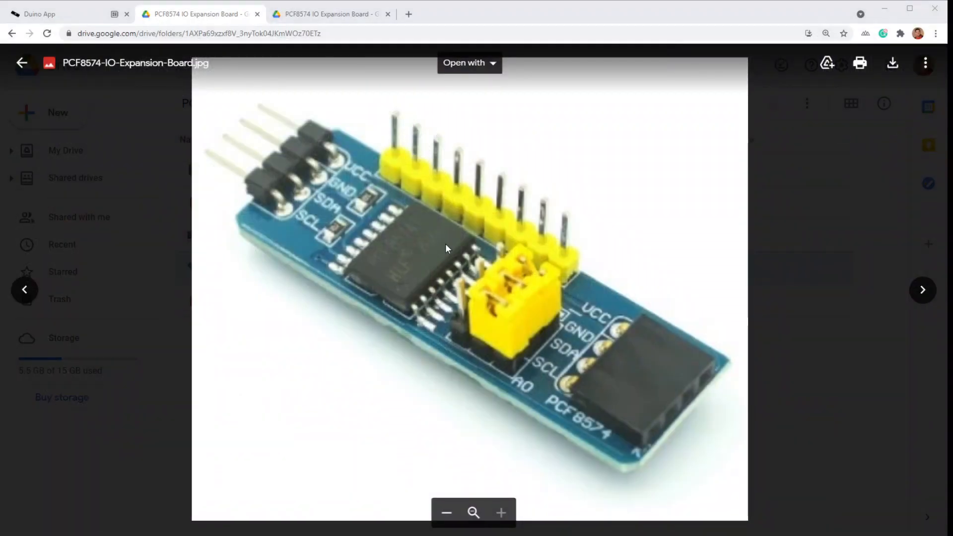
mouse_move(311, 212)
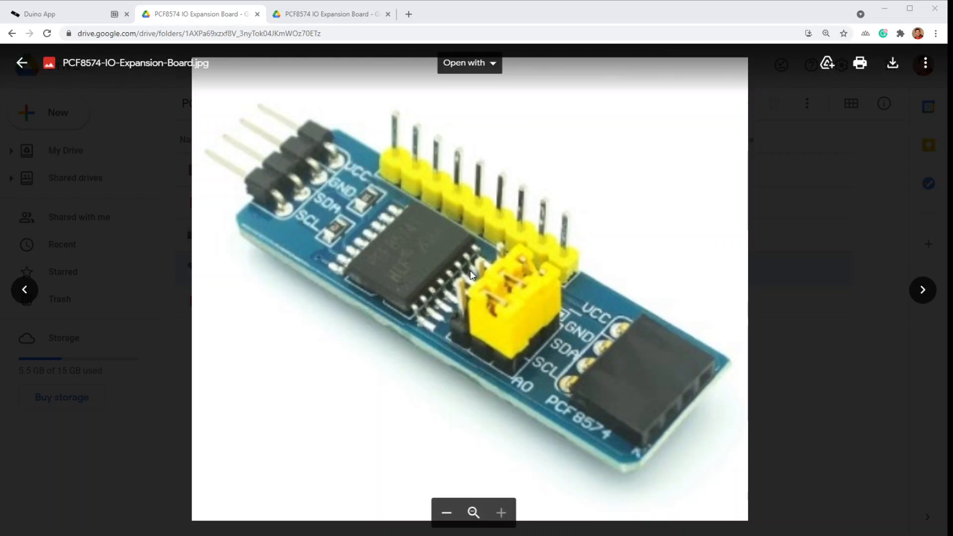
mouse_move(582, 243)
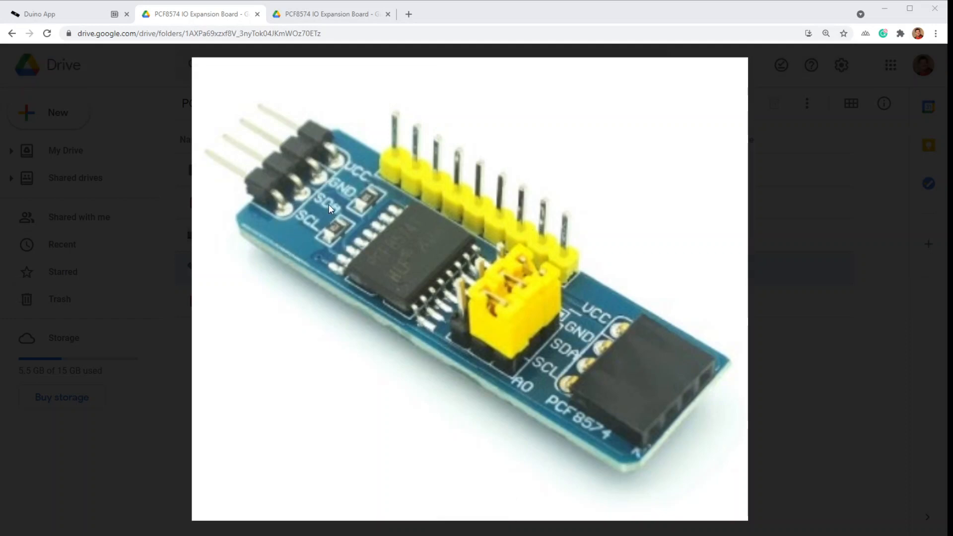
mouse_move(280, 231)
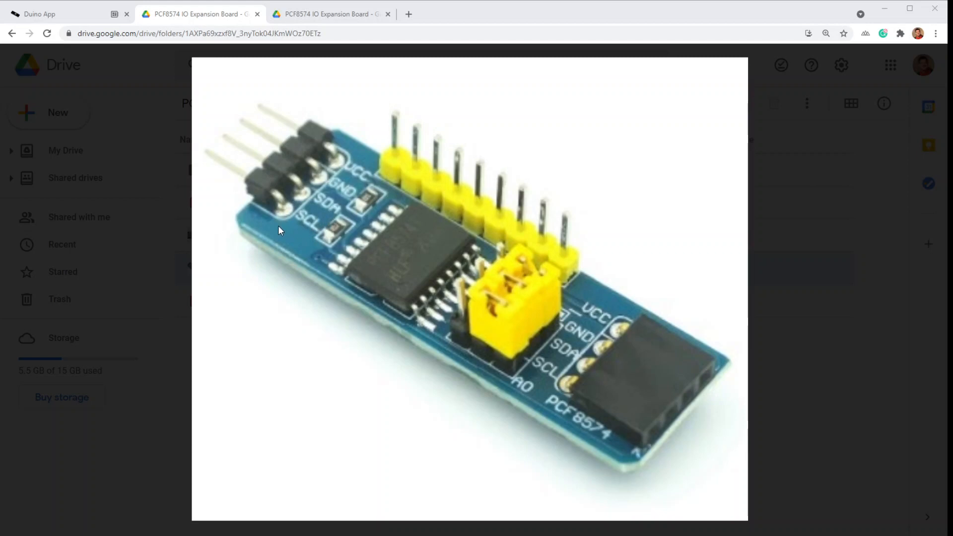
mouse_move(337, 265)
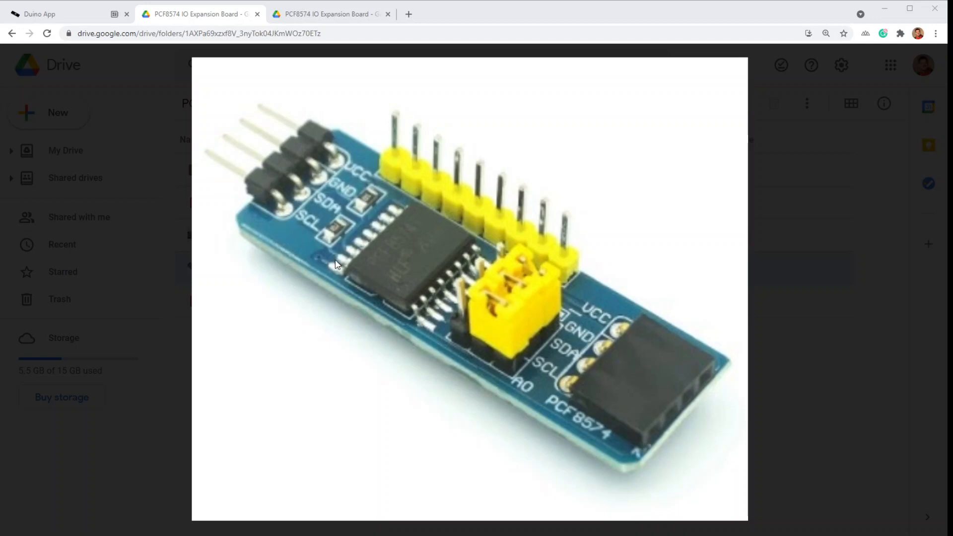
mouse_move(316, 192)
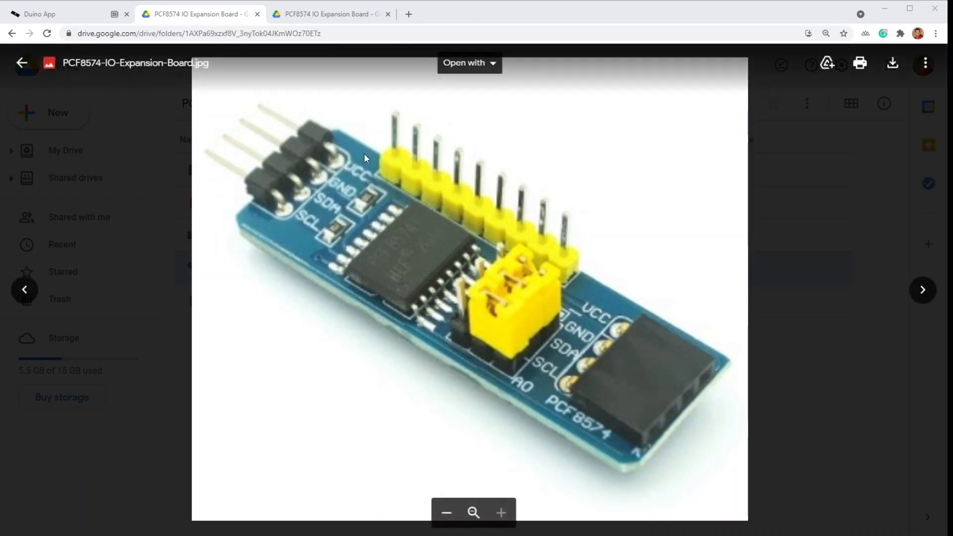
mouse_move(341, 190)
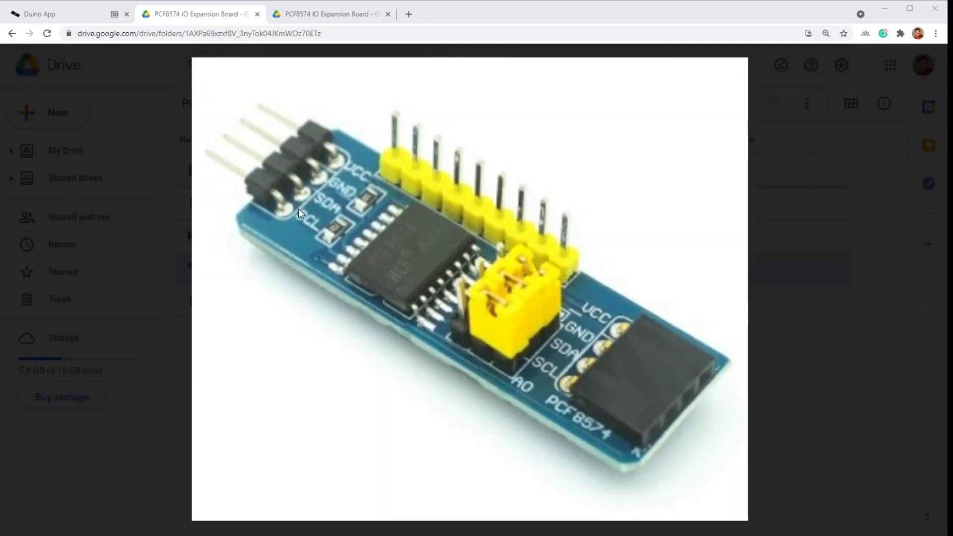
mouse_move(311, 202)
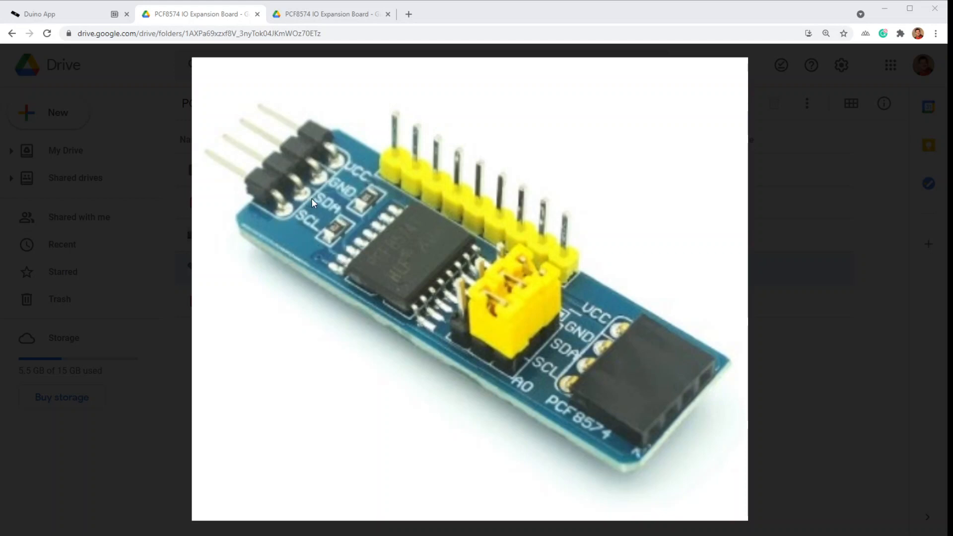
mouse_move(316, 290)
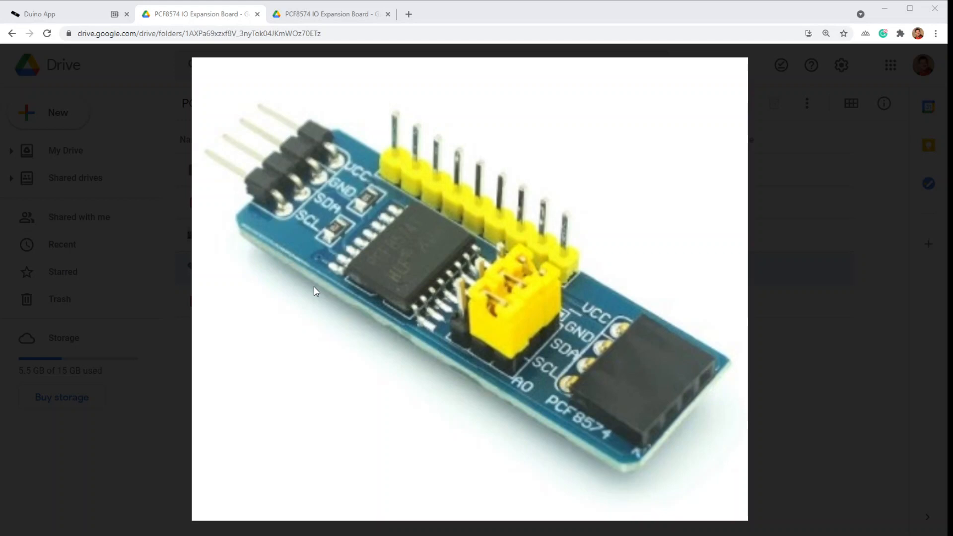
mouse_move(325, 217)
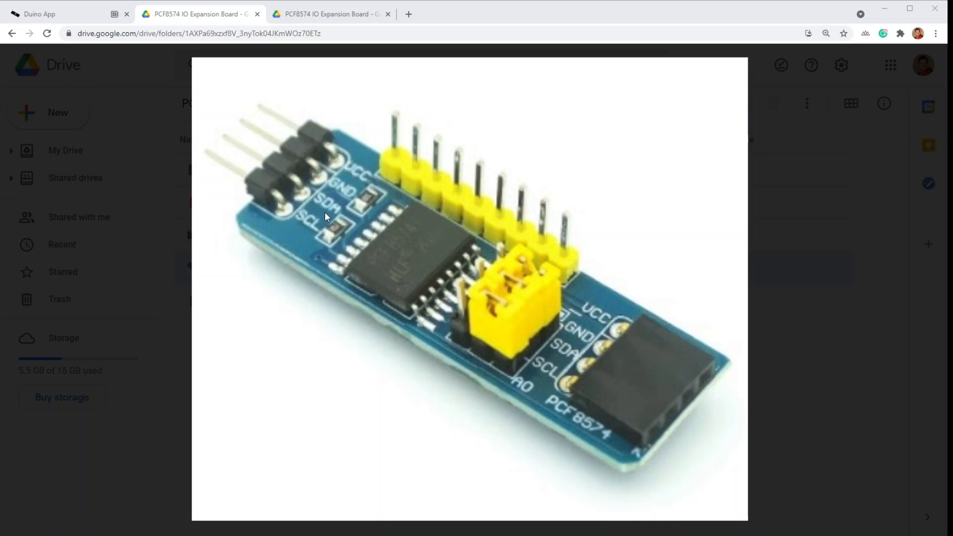
mouse_move(304, 240)
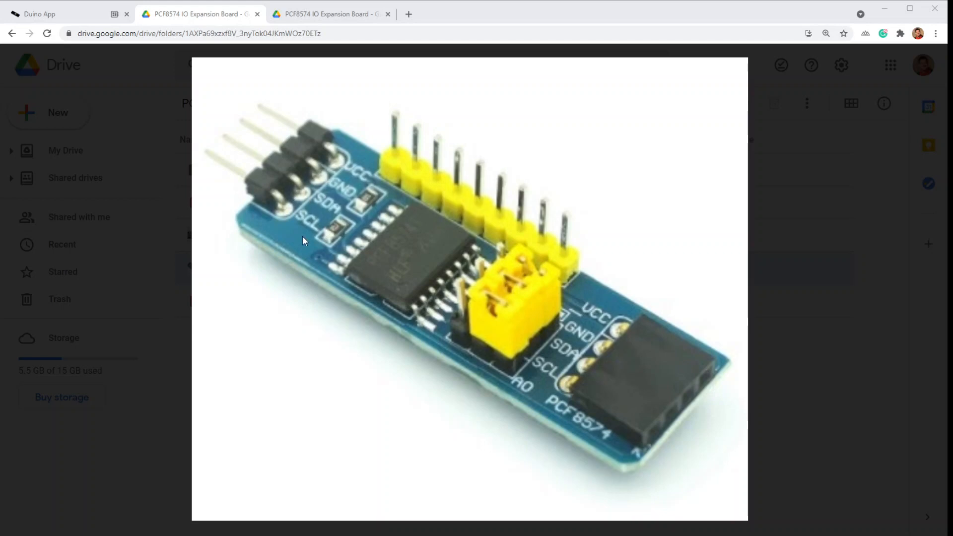
mouse_move(273, 322)
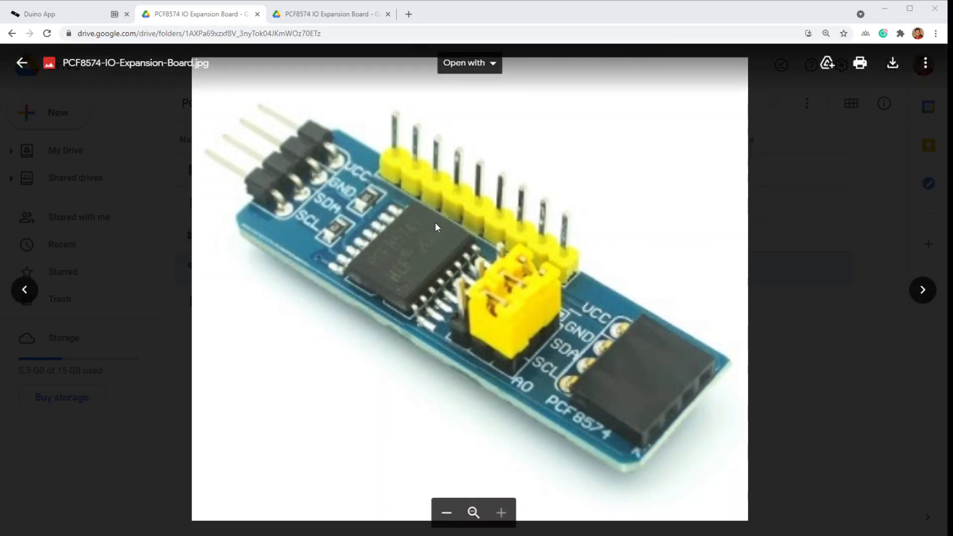
mouse_move(507, 378)
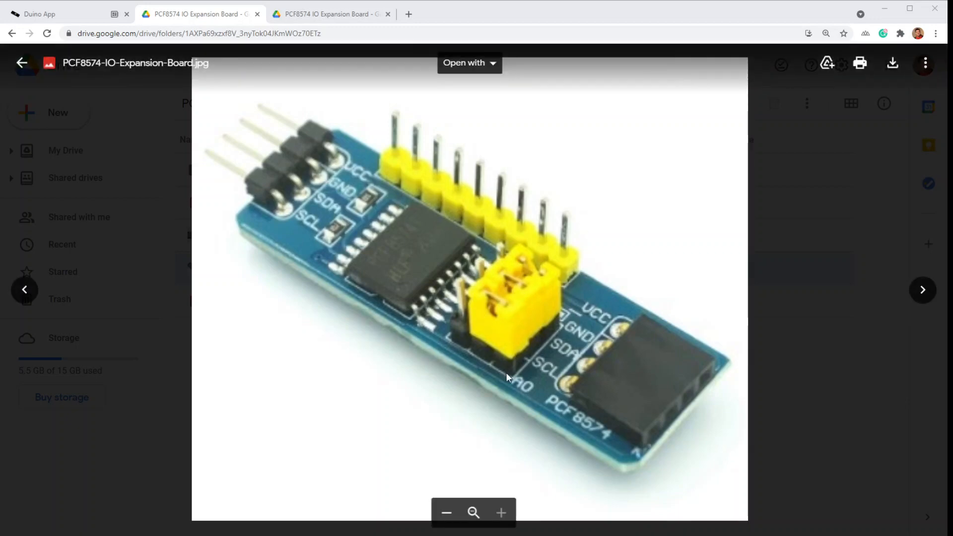
mouse_move(376, 243)
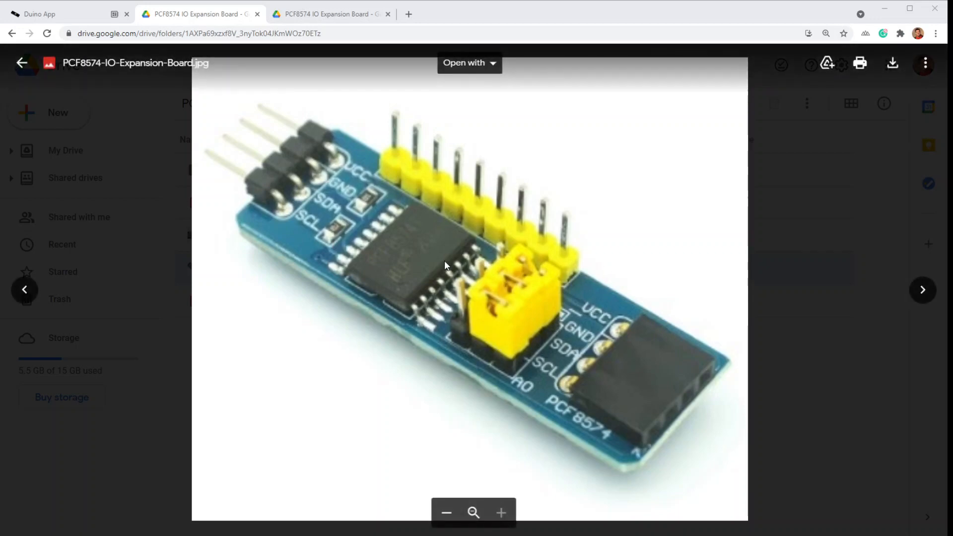
mouse_move(450, 306)
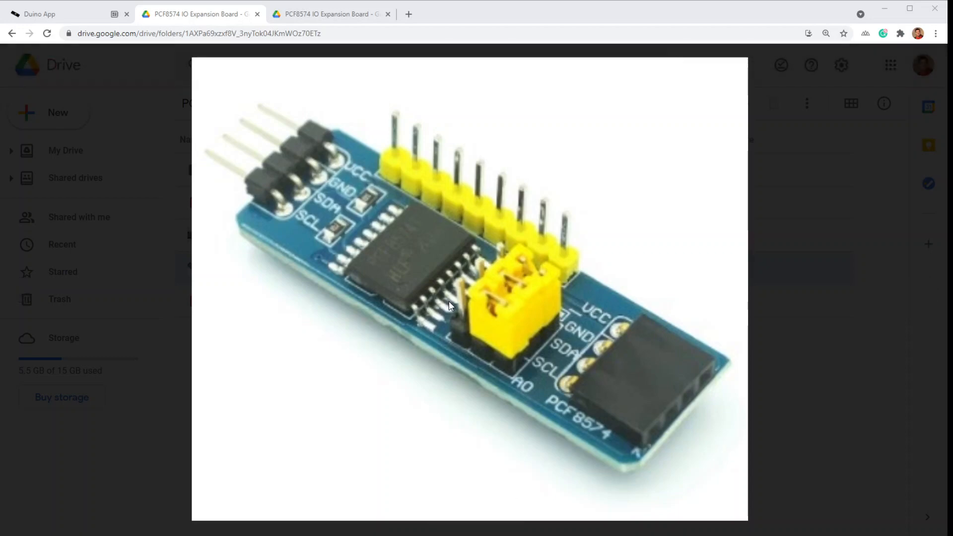
mouse_move(480, 262)
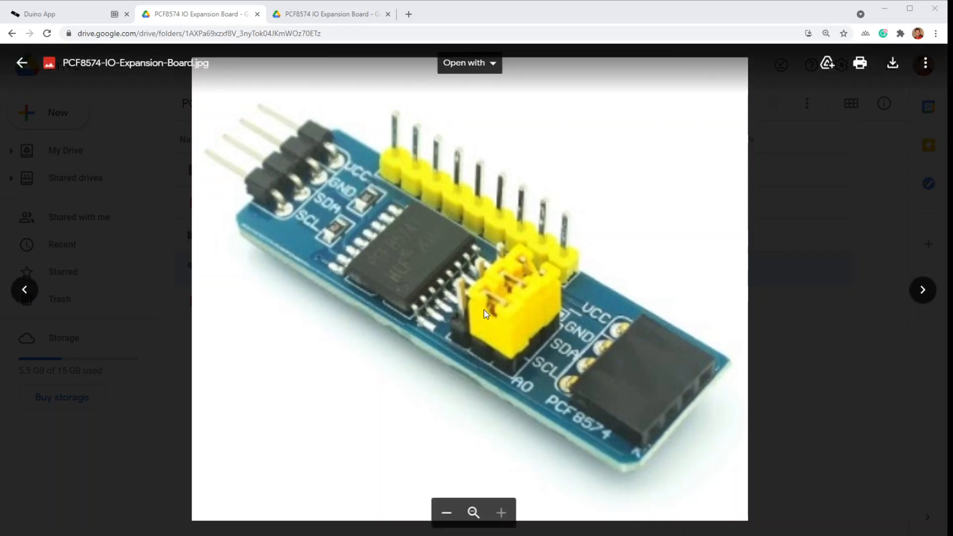
mouse_move(532, 251)
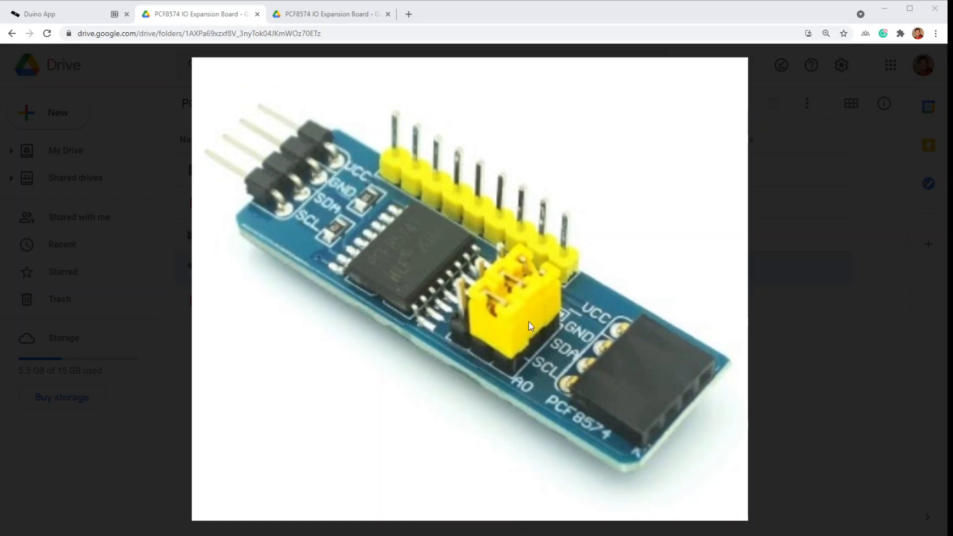
mouse_move(509, 330)
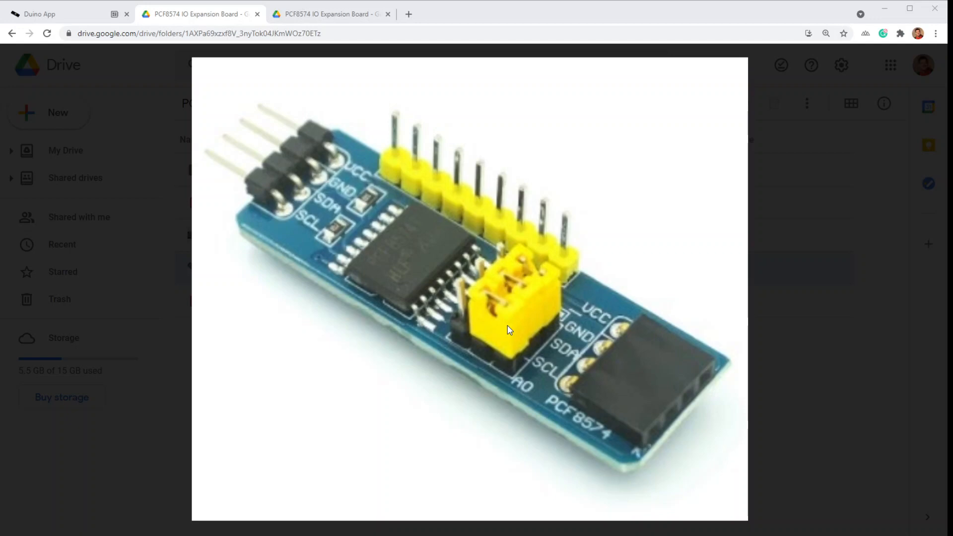
mouse_move(490, 214)
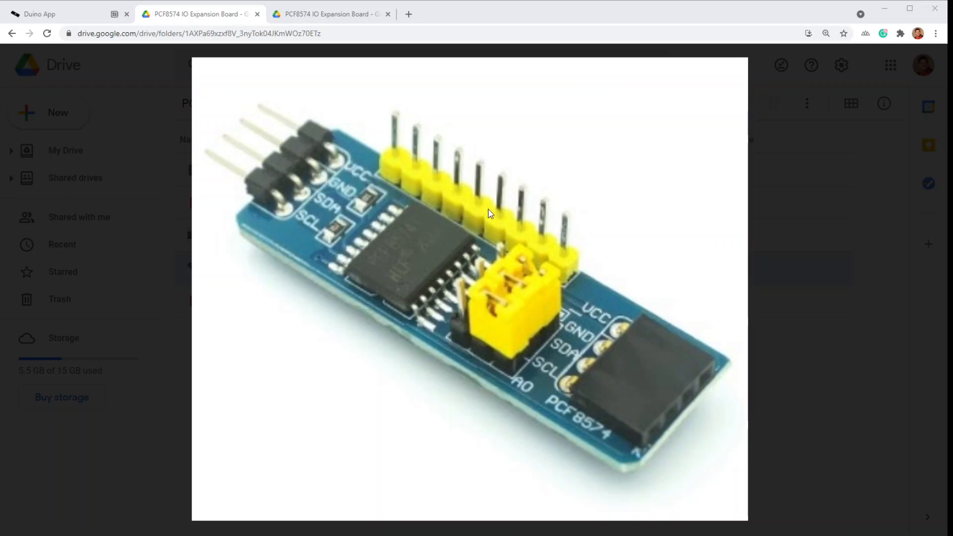
mouse_move(486, 323)
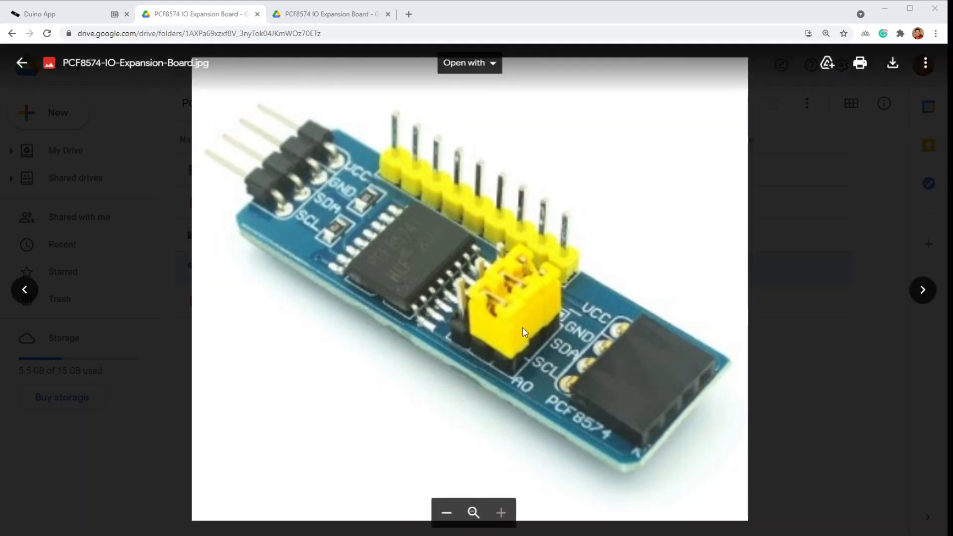
mouse_move(286, 162)
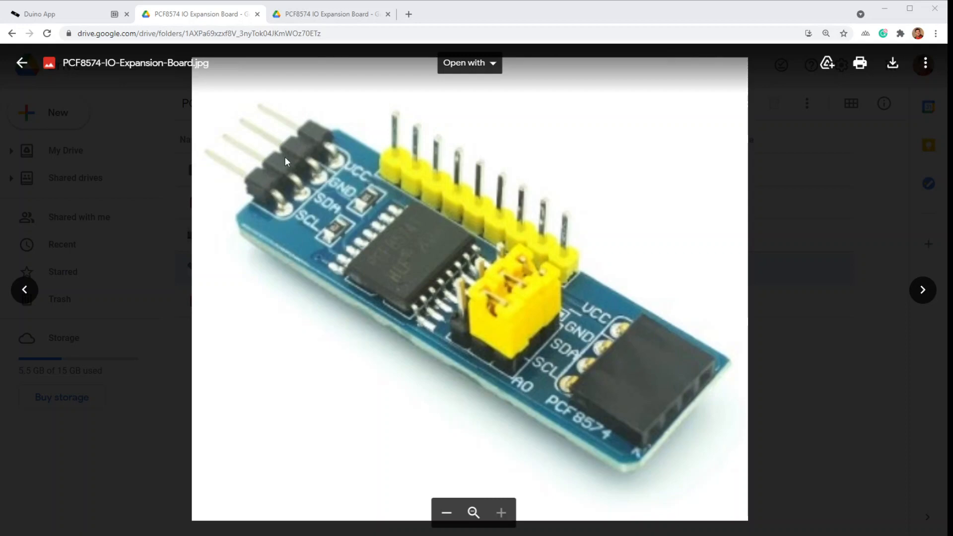
mouse_move(612, 443)
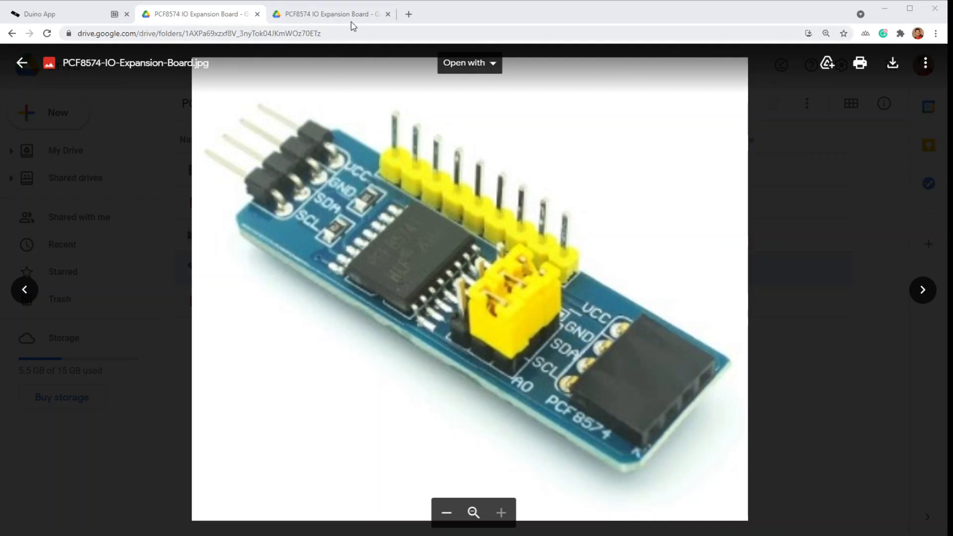
mouse_move(569, 296)
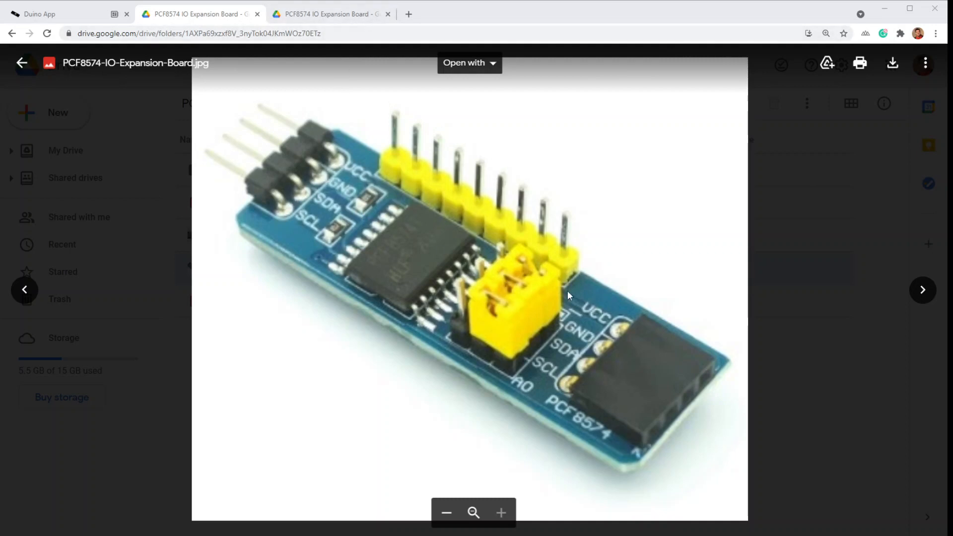
mouse_move(679, 358)
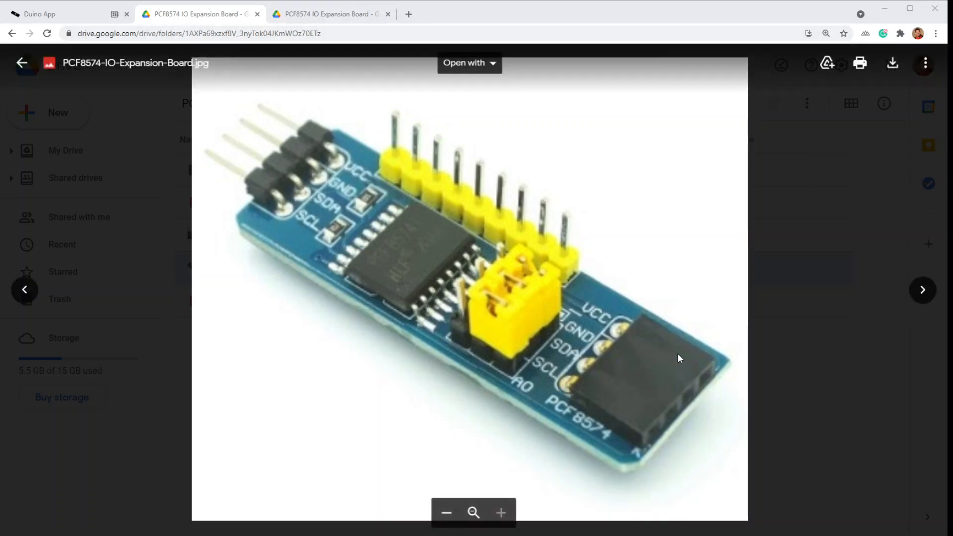
mouse_move(666, 302)
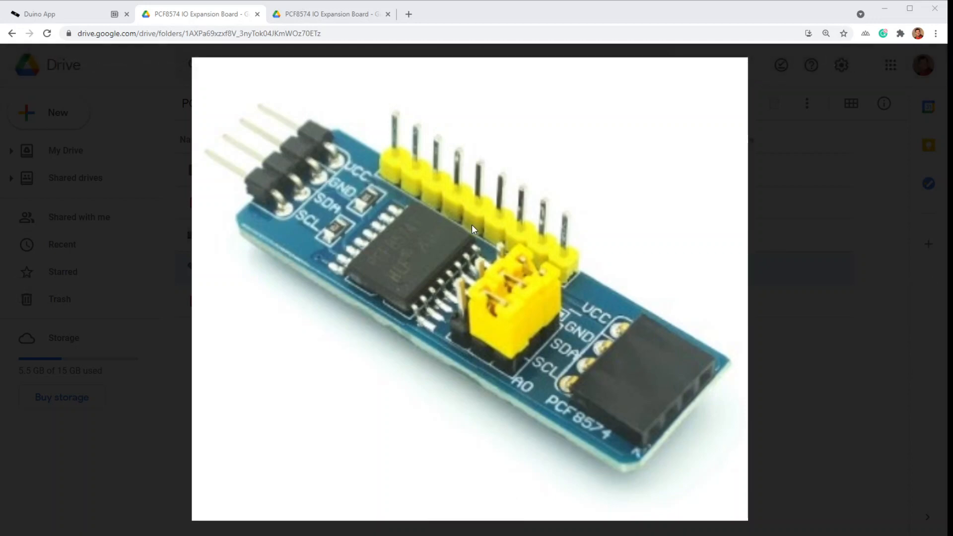
Switch to the Duino App tab showing the empty pcf_8574.ino sketch
click(474, 229)
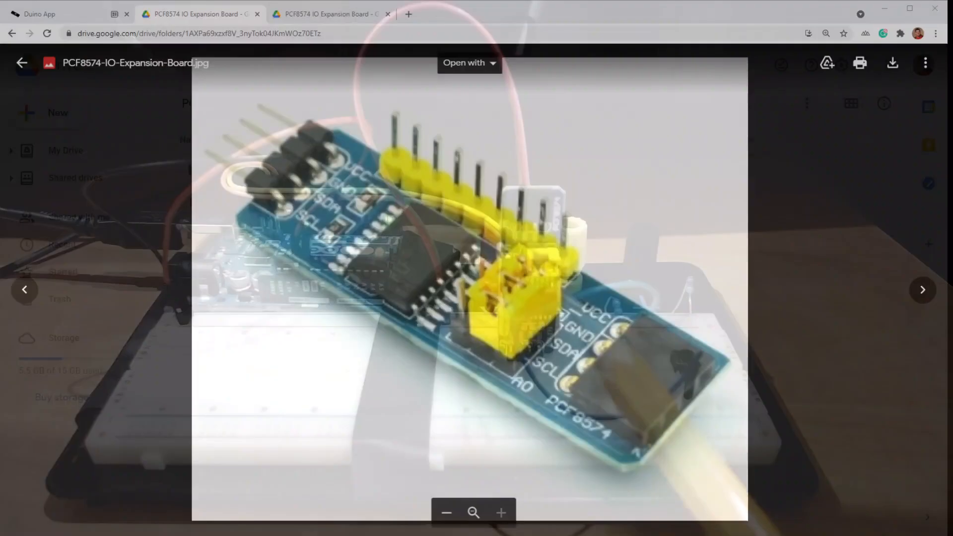
click(38, 13)
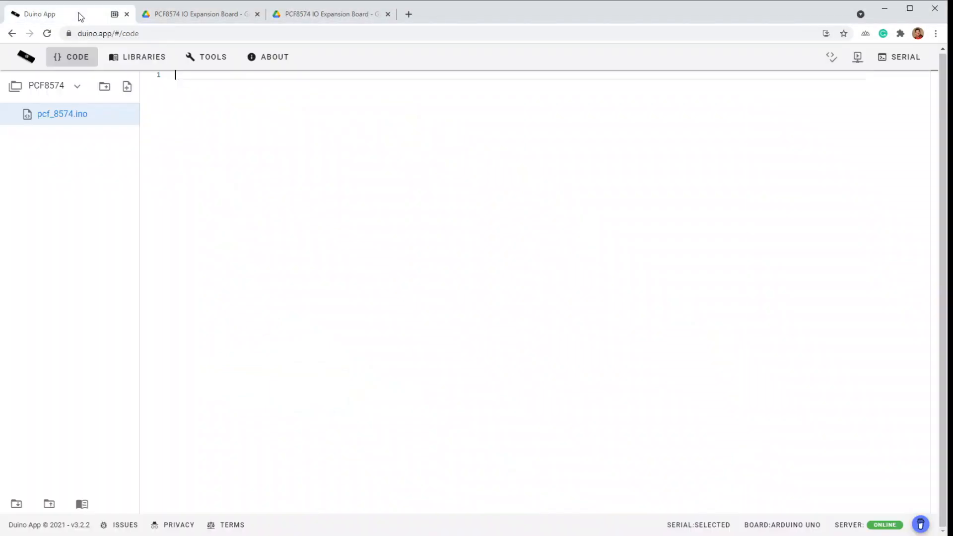
mouse_move(750, 485)
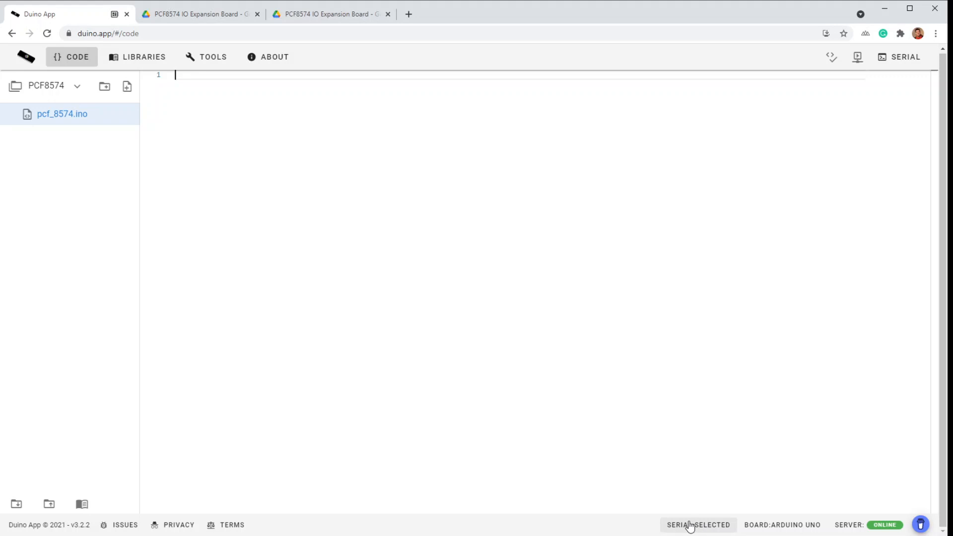
mouse_move(620, 394)
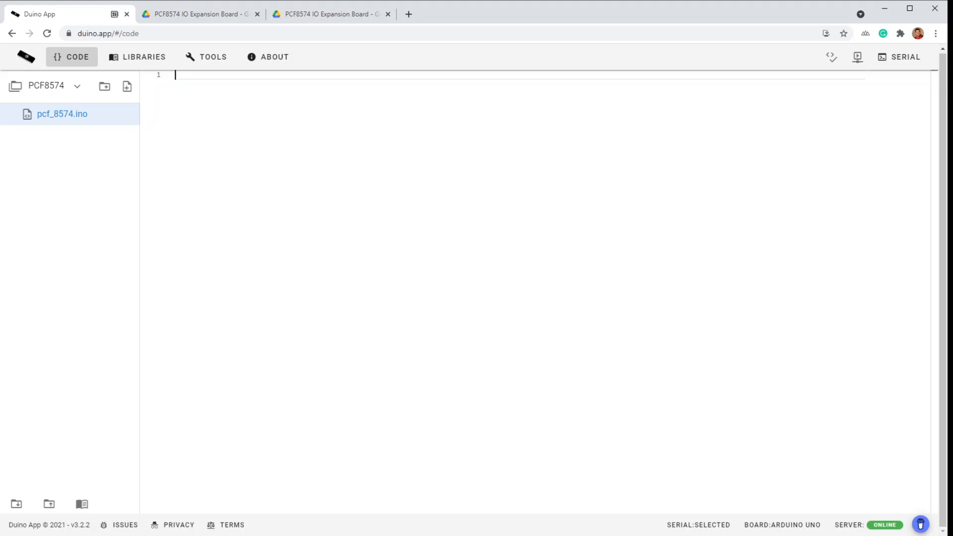
Add #include <Wire.h> at the top of the sketch
text(#d)
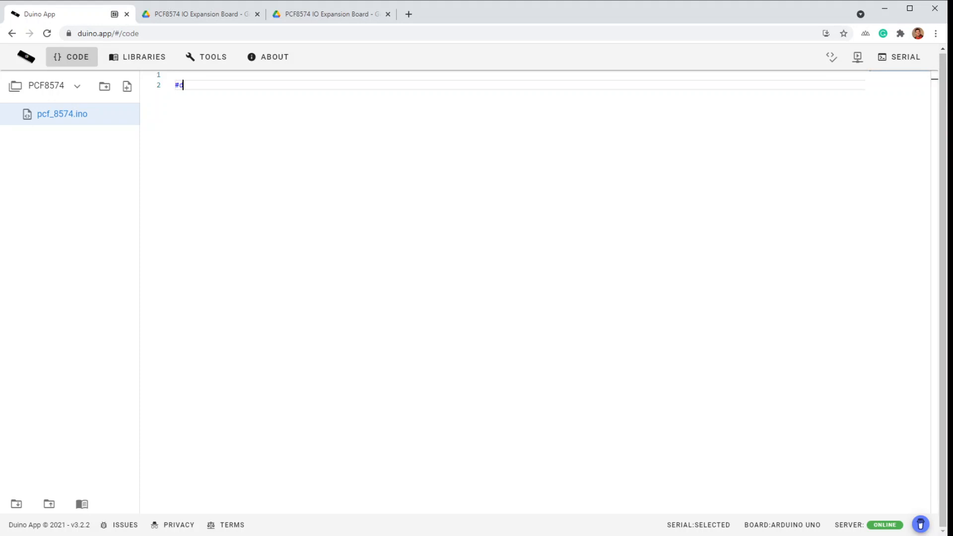
text(nclude)
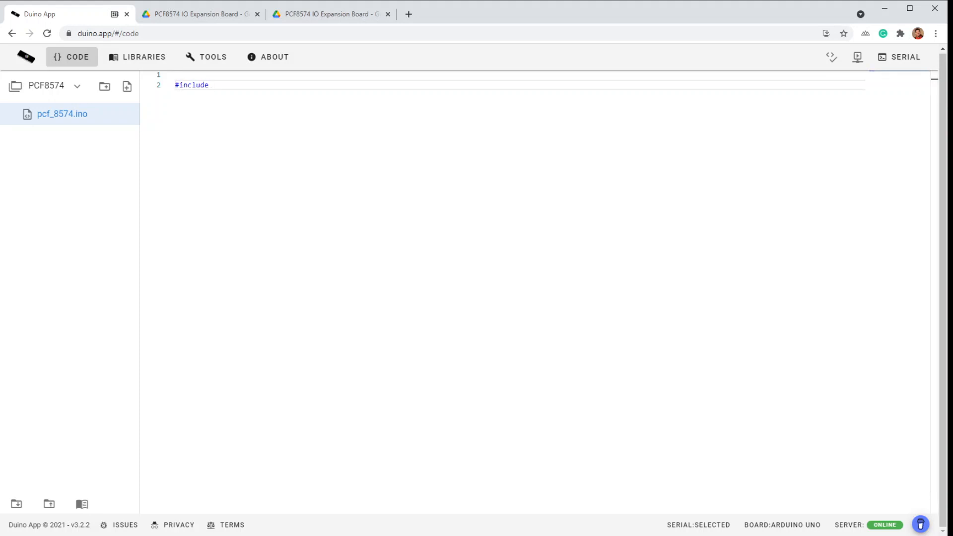
text(<Wire.)
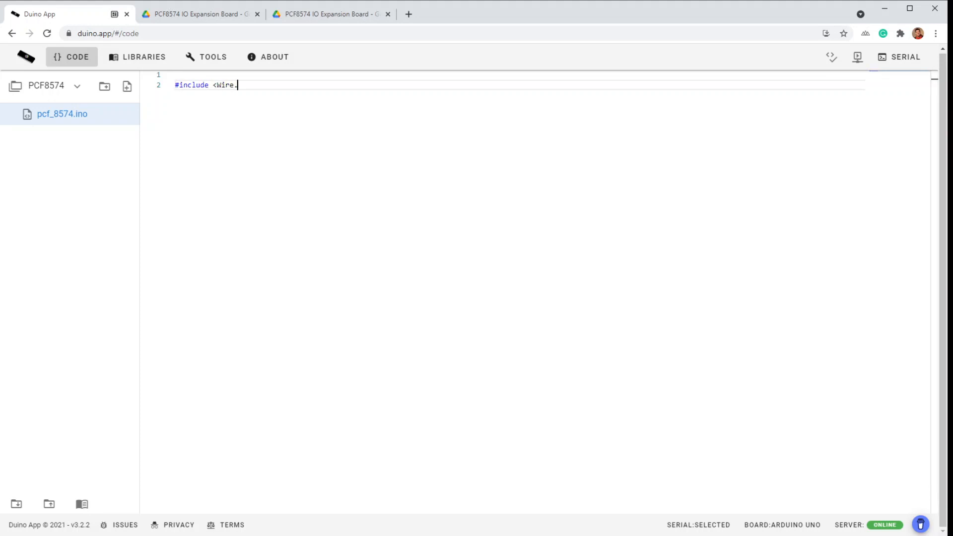
text(h>)
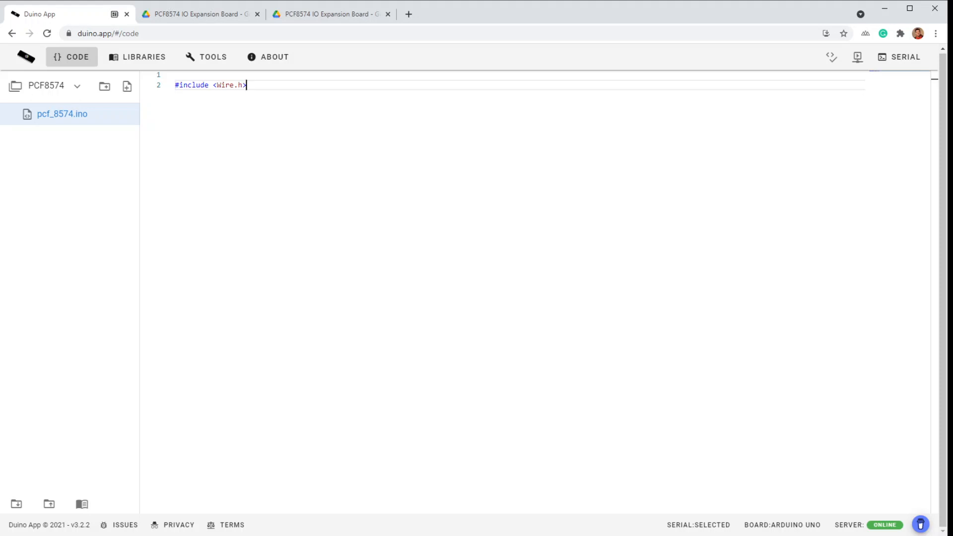
mouse_move(529, 341)
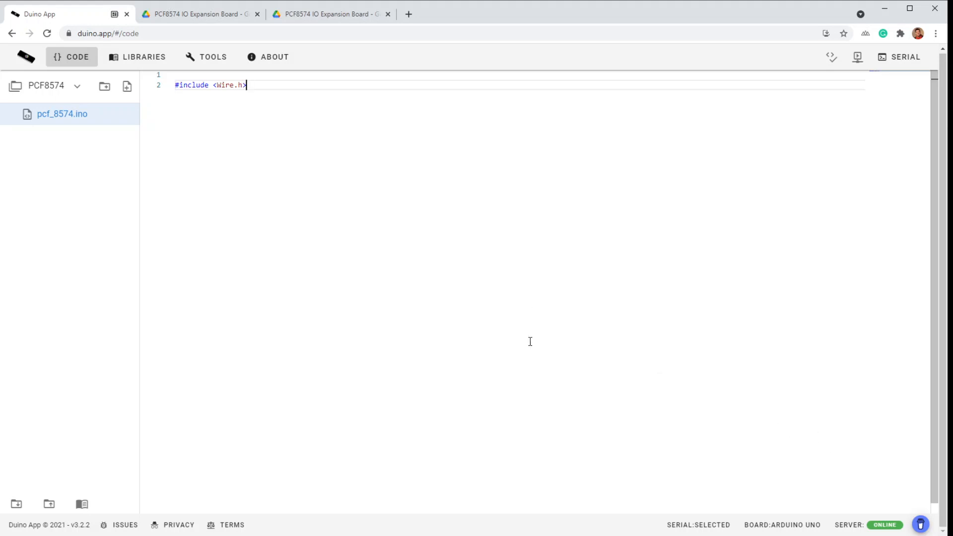
mouse_move(306, 265)
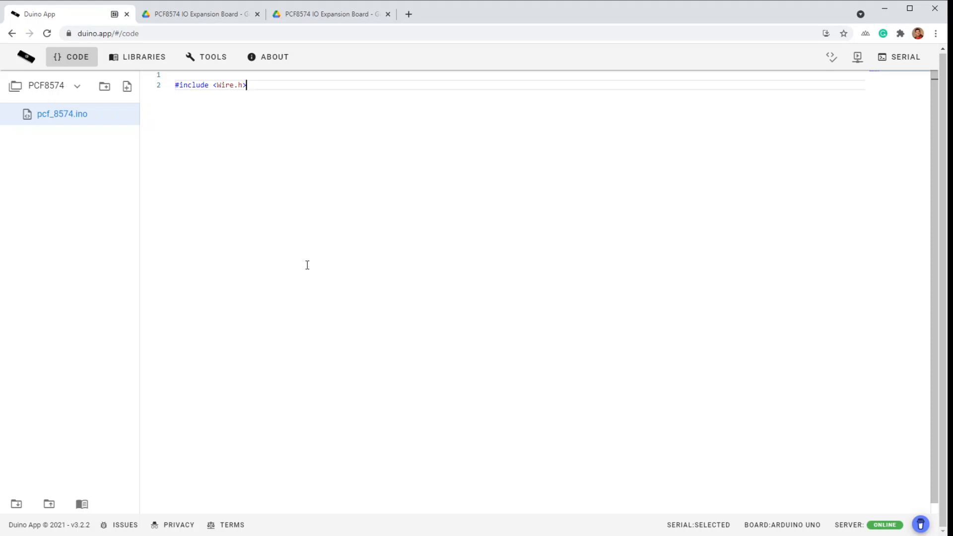
key(Enter)
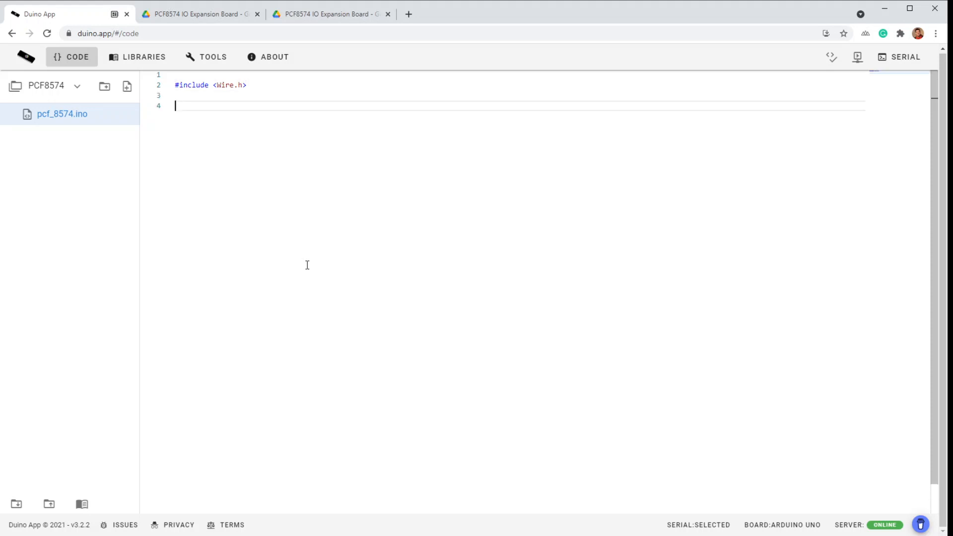
Define PCF8574_I2C_ADDRESS as 0x20 on the next line
text(#define)
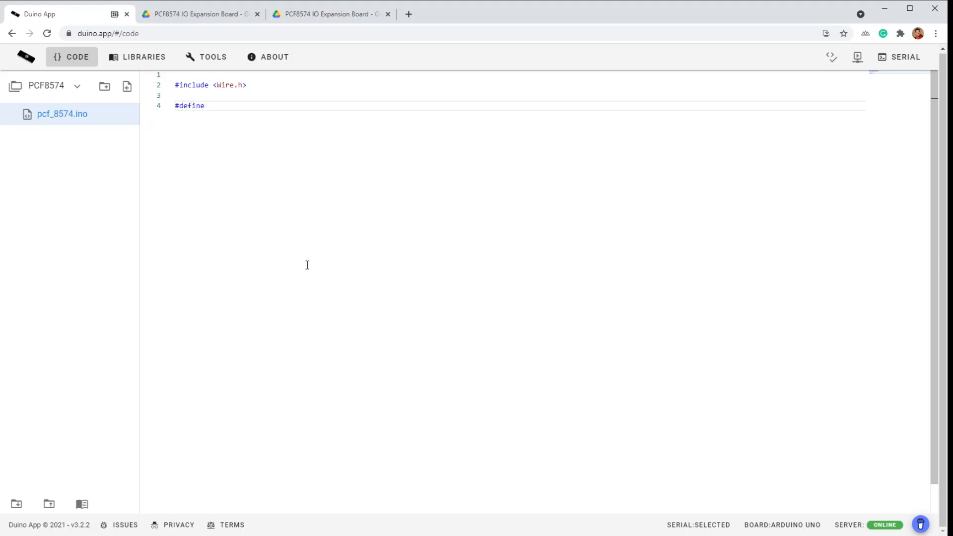
text(PCF)
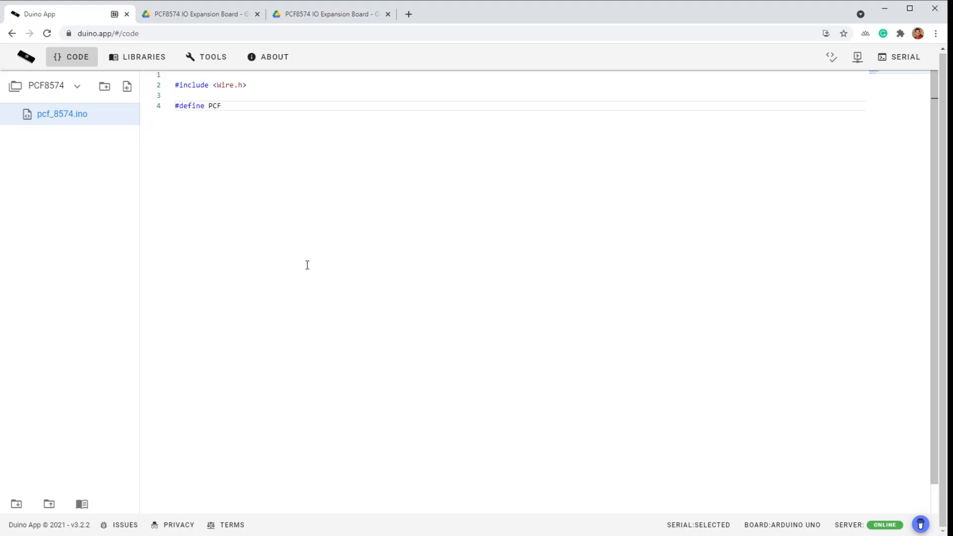
text(8574_1)
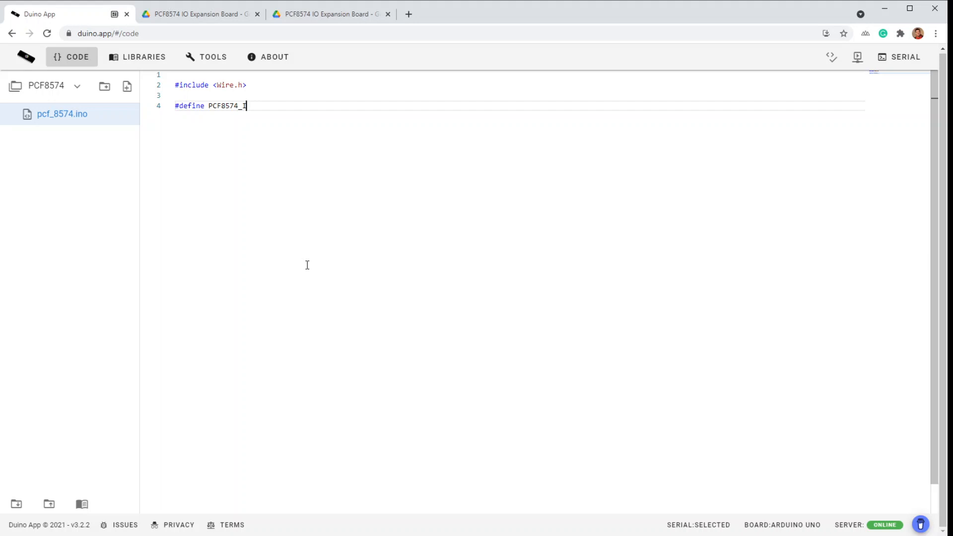
text(2C_)
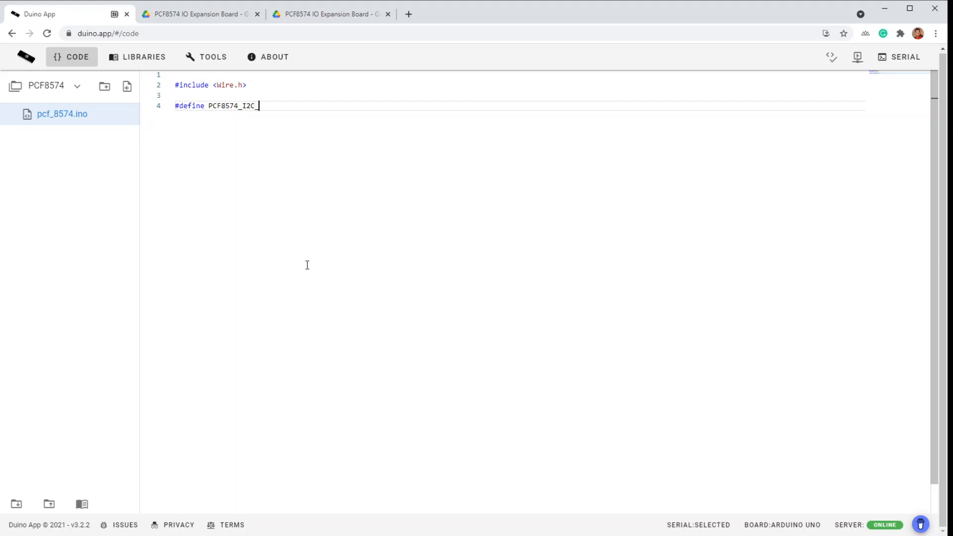
text(ADDRESS)
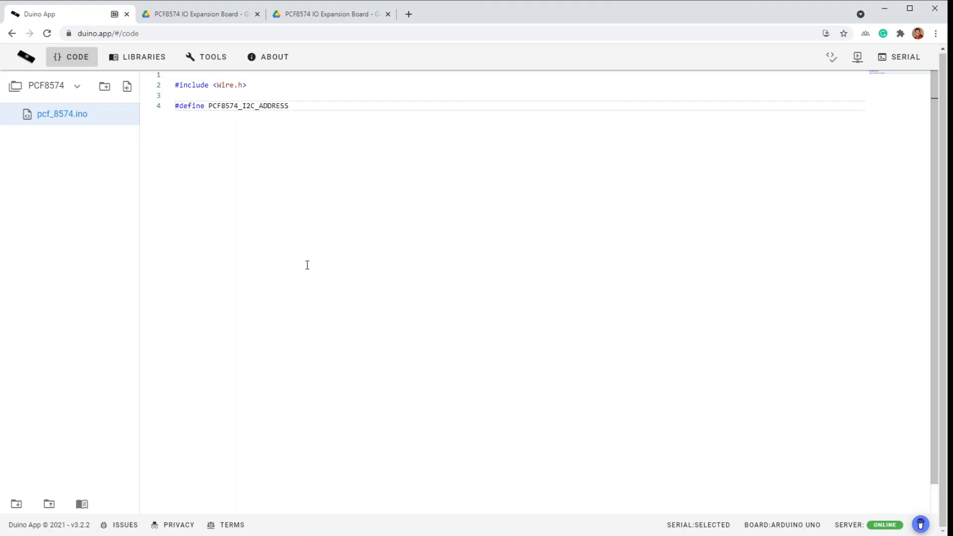
text(0x20)
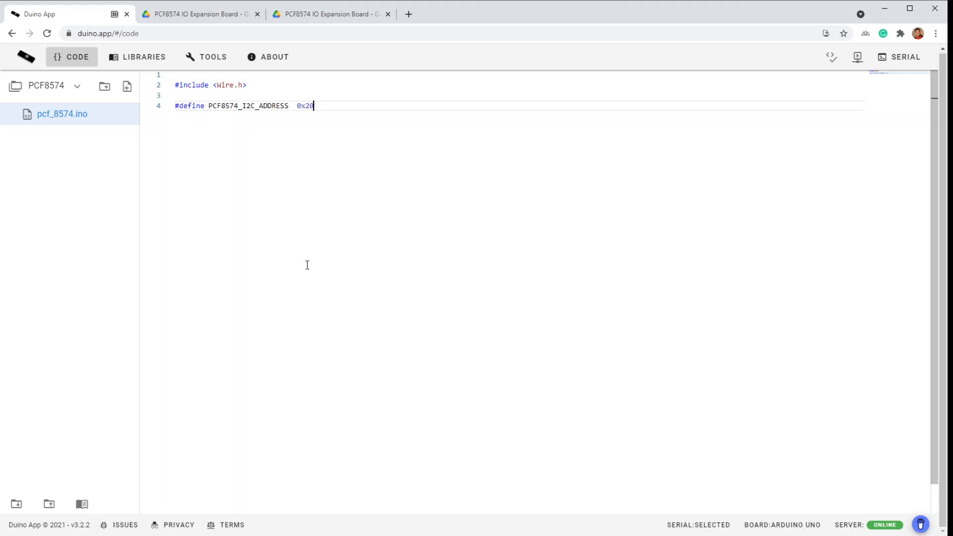
key(Enter)
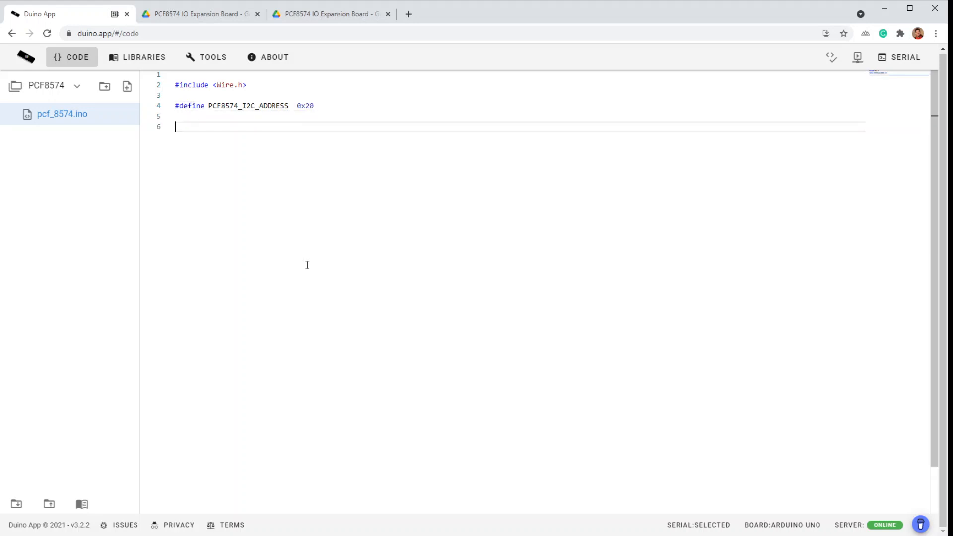
mouse_move(423, 309)
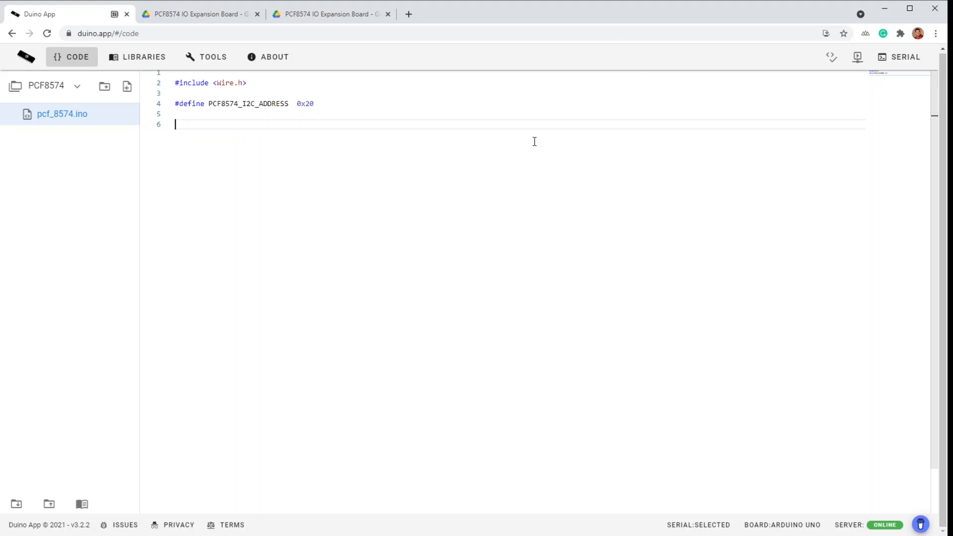
Start void setup() with Serial.begin(115200)
text(void)
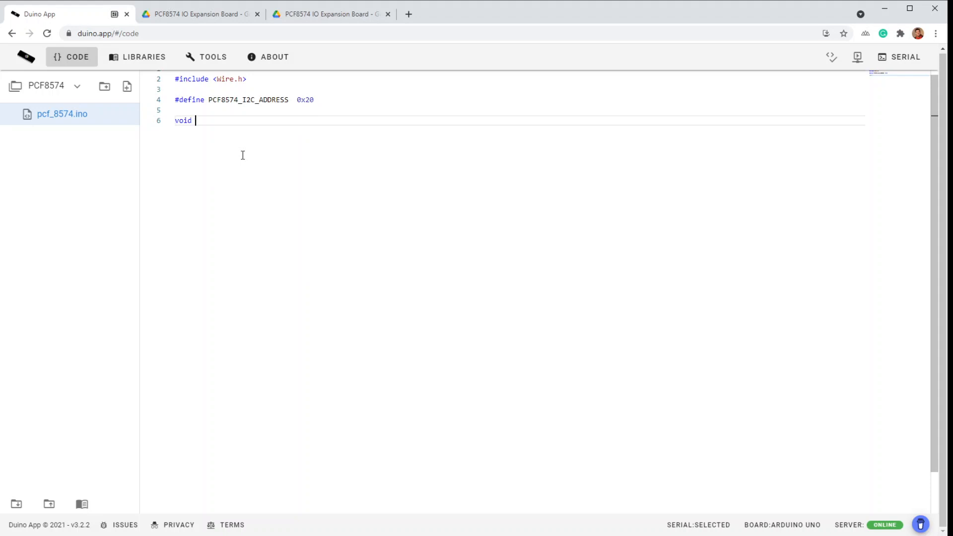
text(setup)
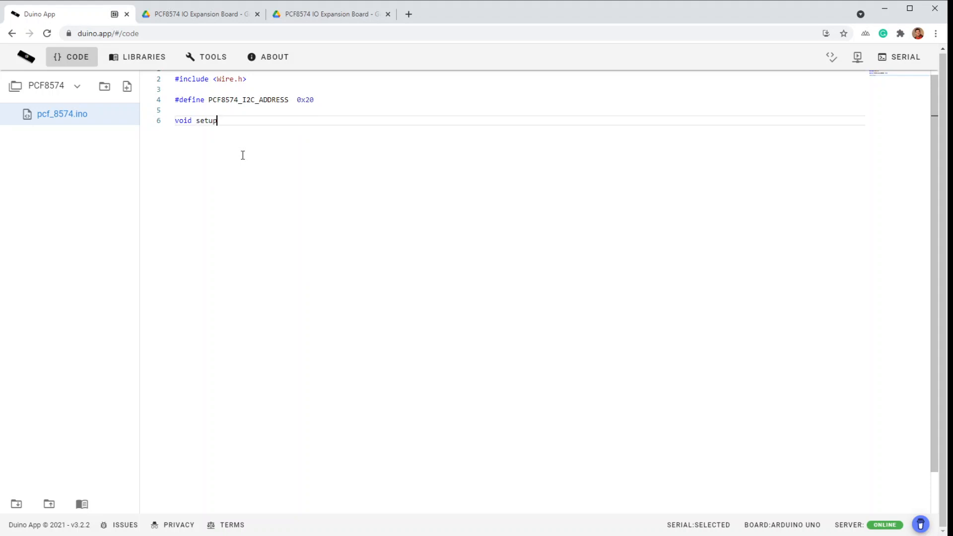
text(() {})
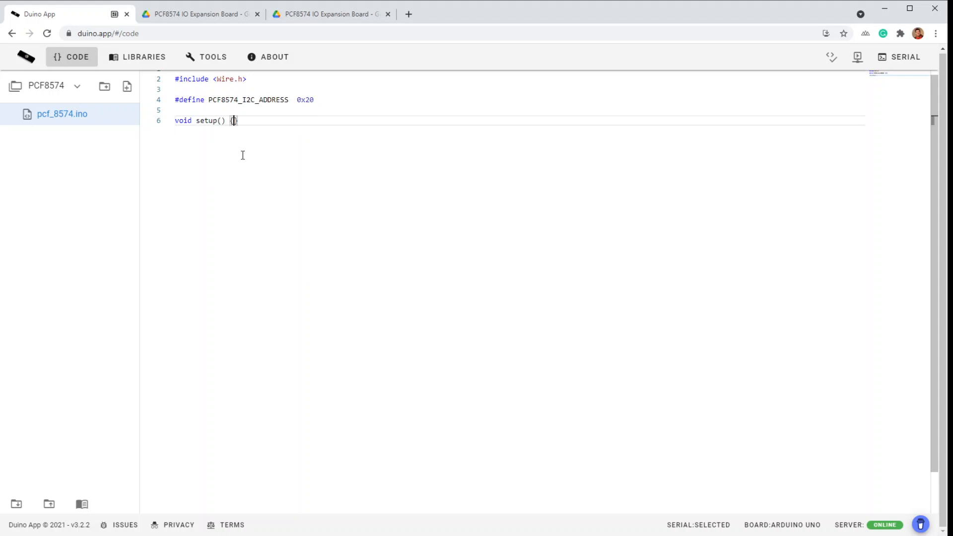
text(Ser)
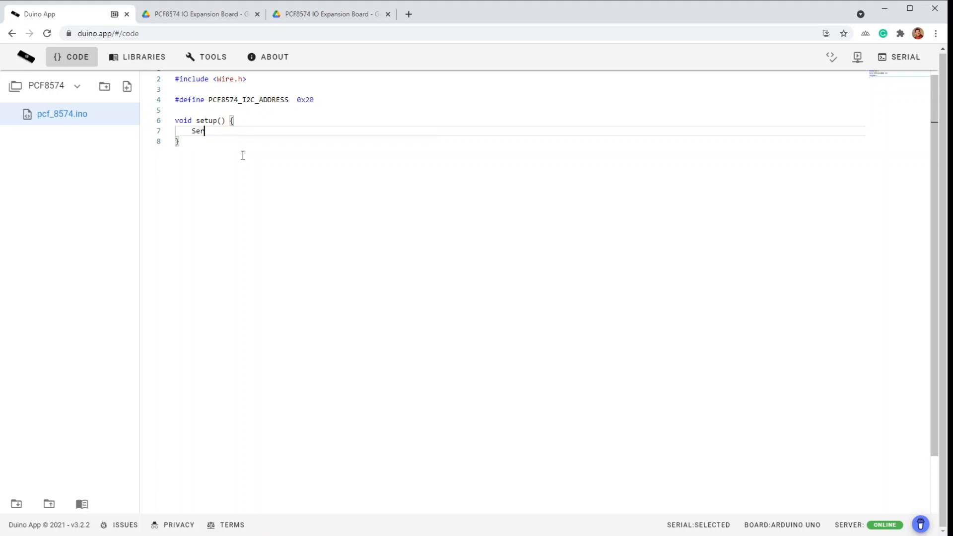
text(ial.be)
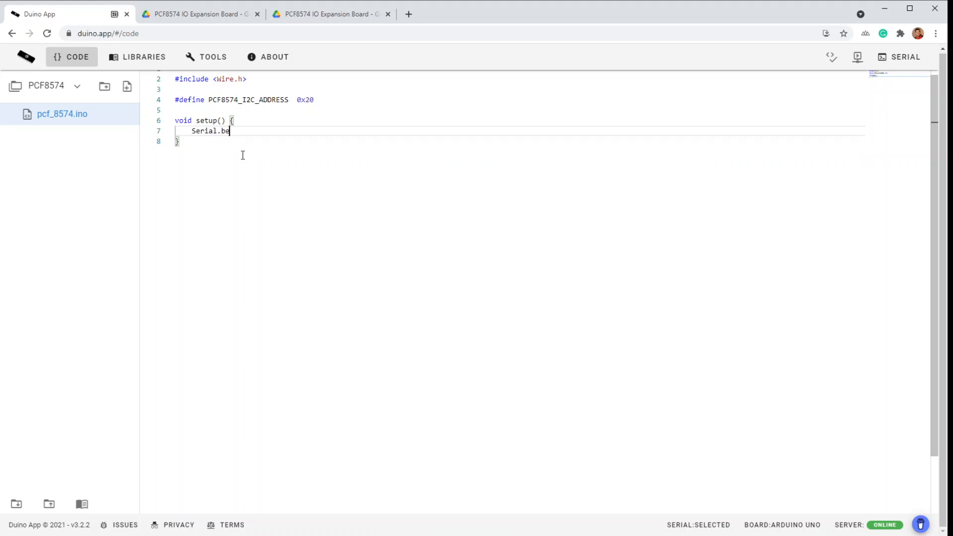
text(gin())
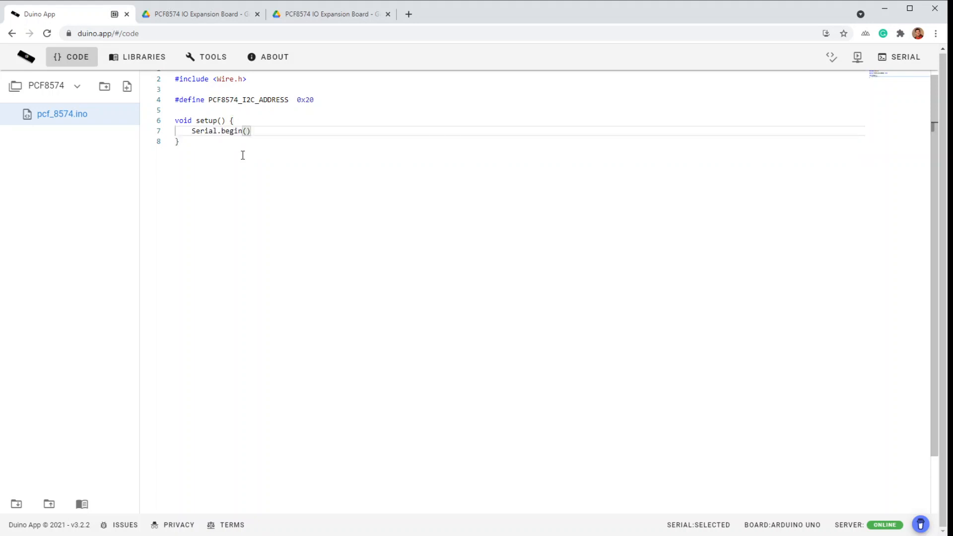
text(115200)
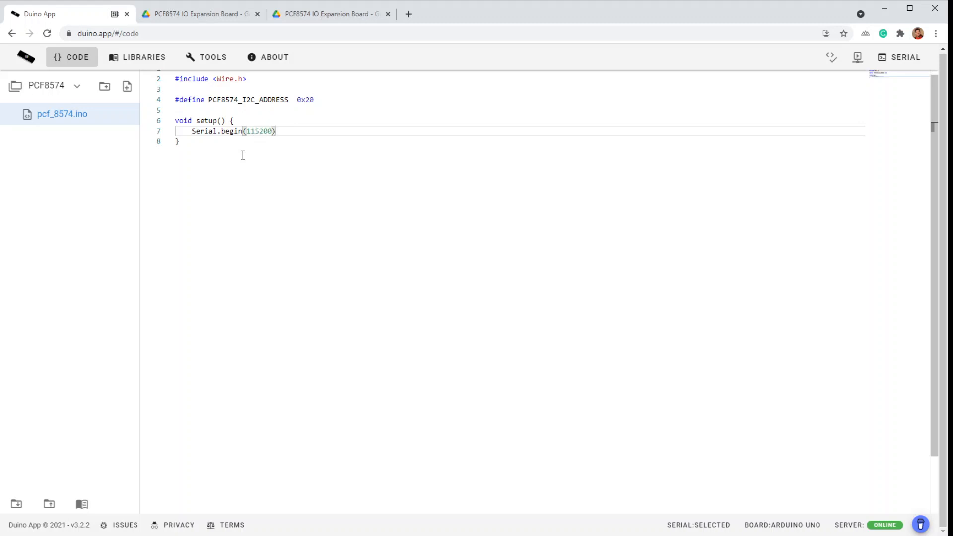
key(enter)
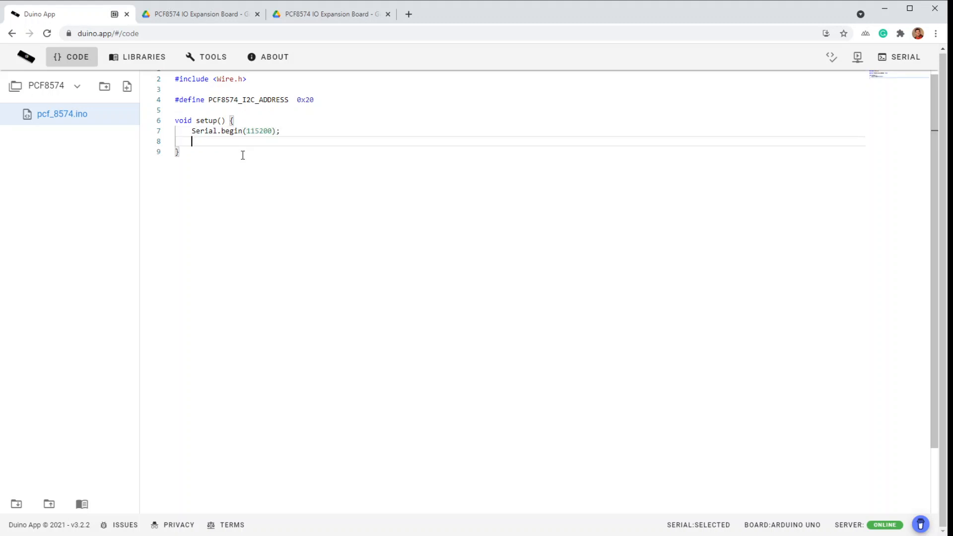
Print the 'PCF8574 IO Expander Test' banner with Serial.println in setup()
text(Serial.)
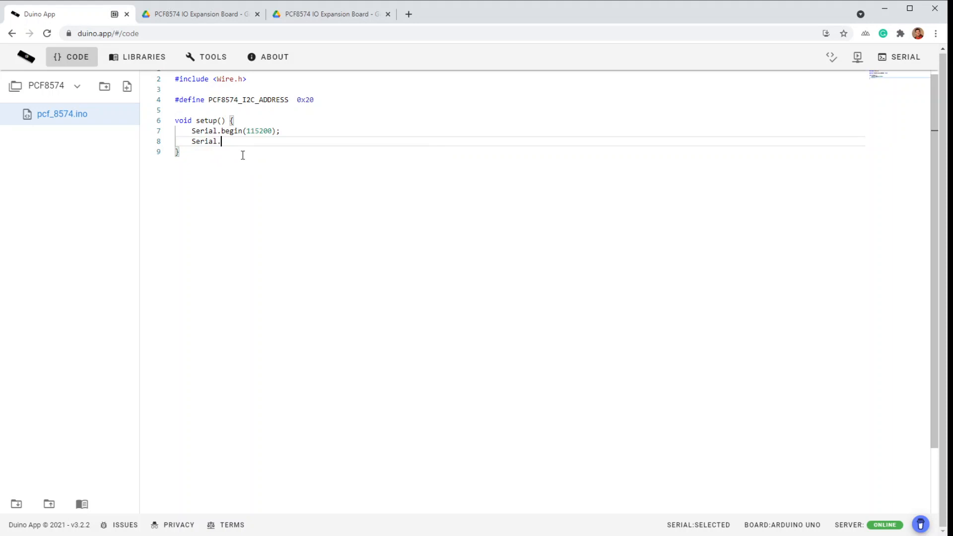
text(print)
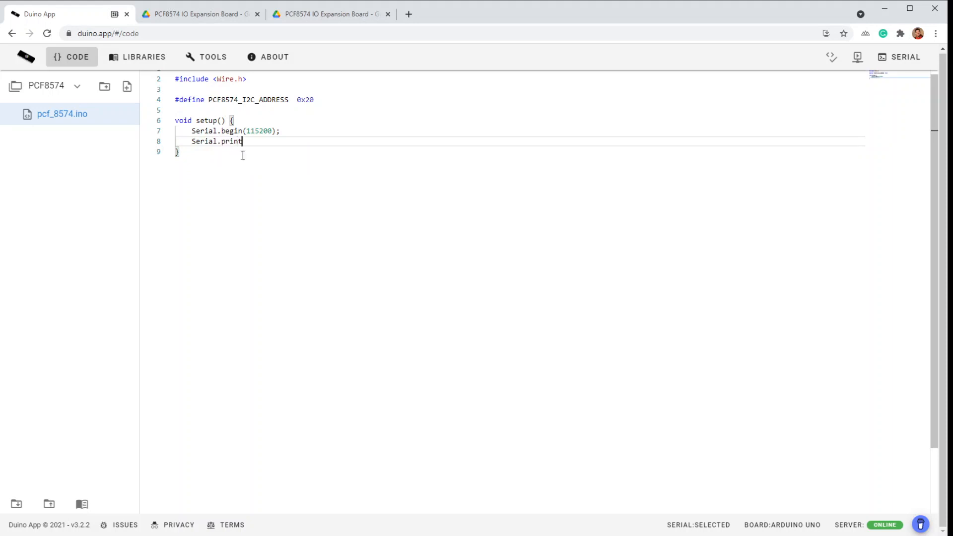
text(ln(" "))
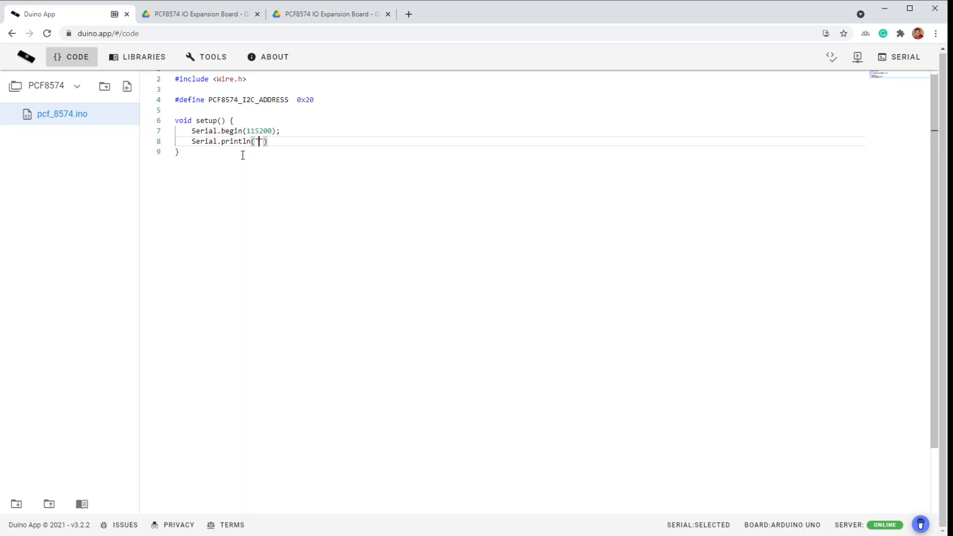
text(PCF)
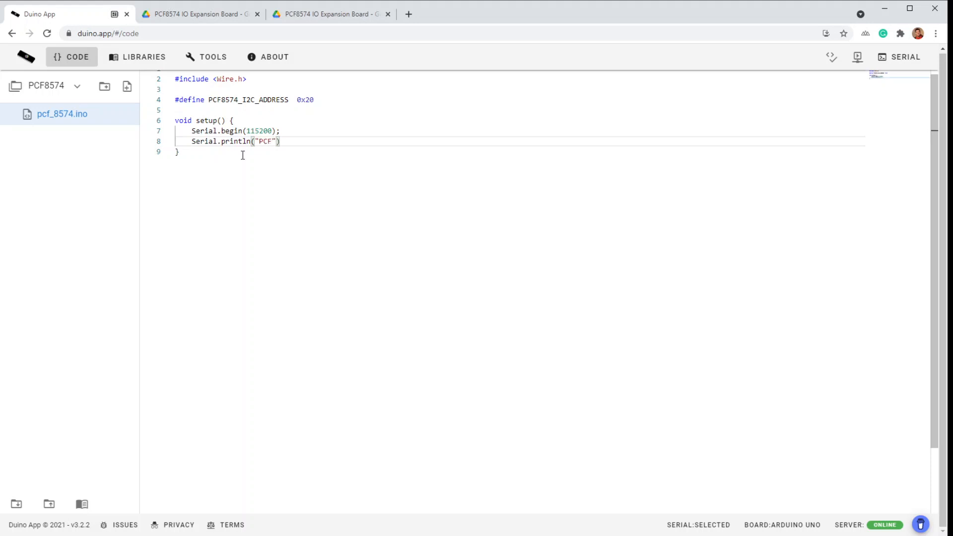
text(8574 IO)
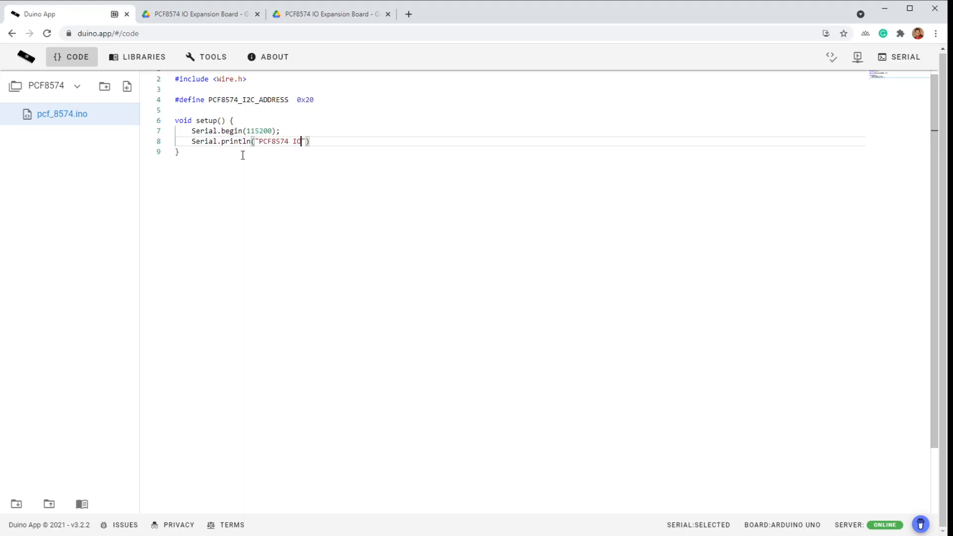
text(Expander Test v1)
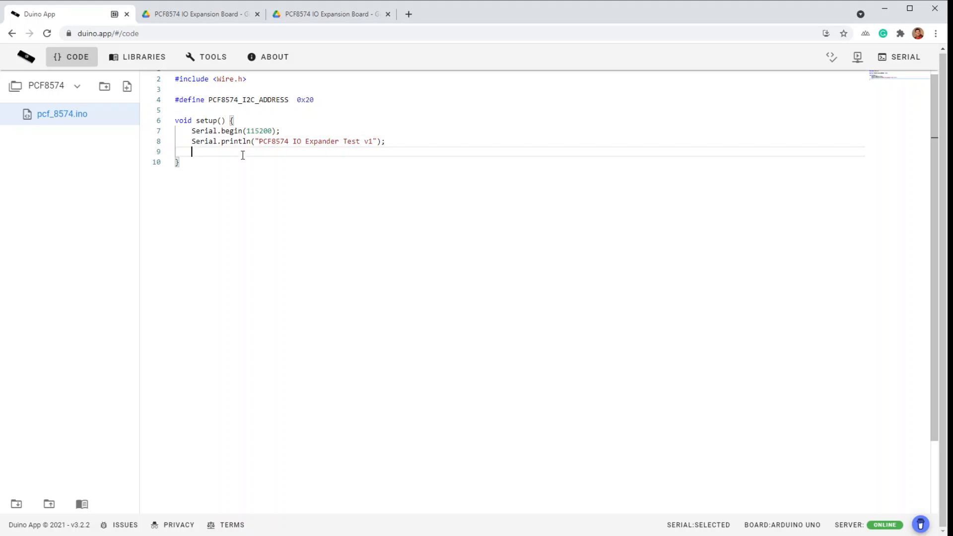
key(enter)
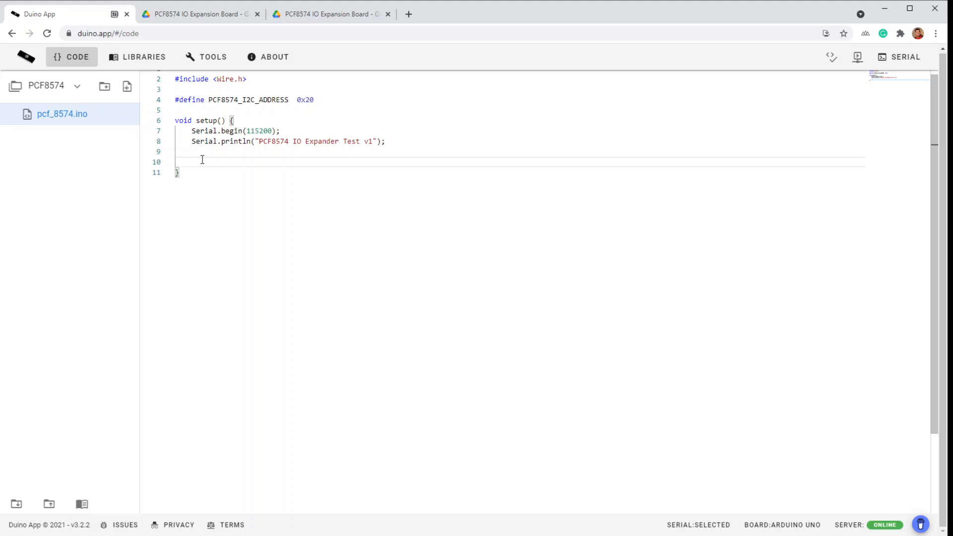
Type Wire.begin() in setup() below the startup banner
text(Wire.begin();)
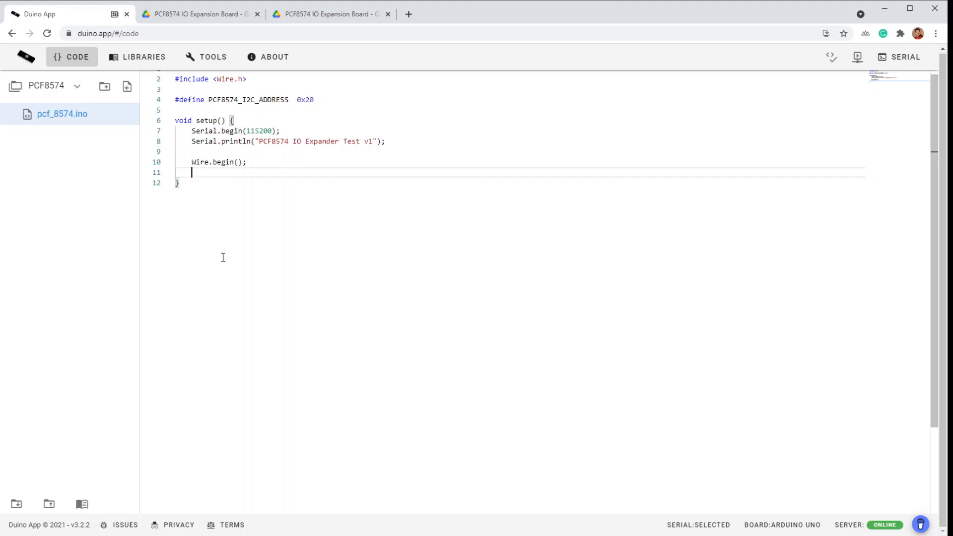
mouse_move(244, 253)
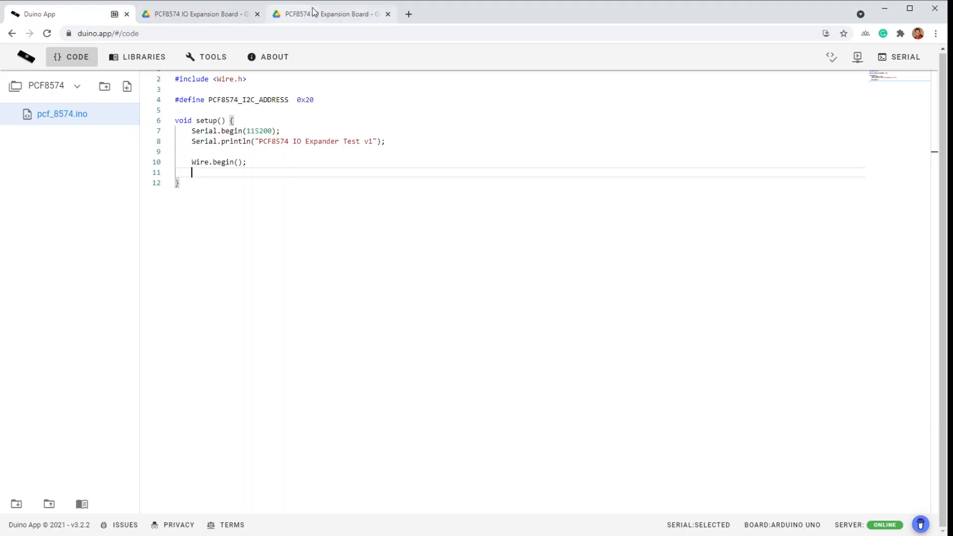
Switch to Google Drive to view the PCF8574 IO expansion board photo
click(328, 13)
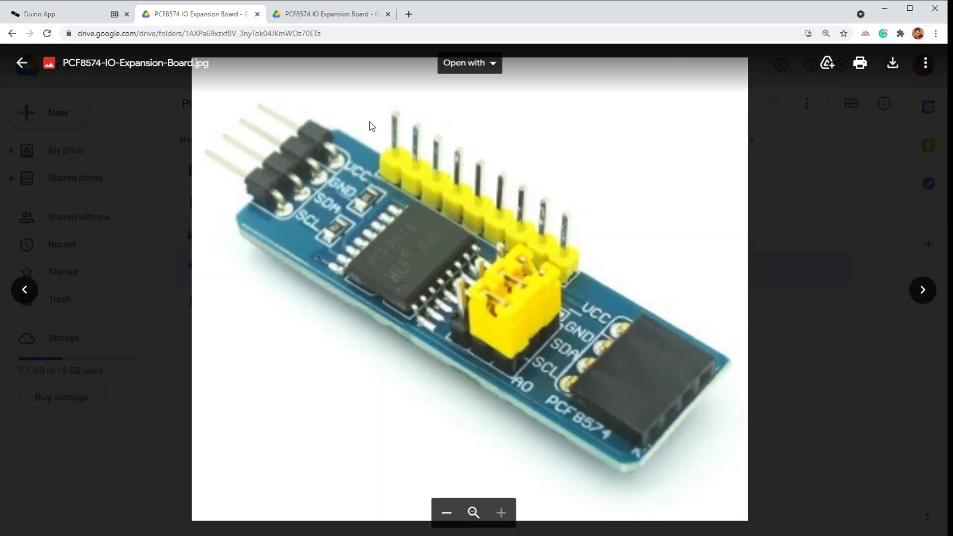
mouse_move(384, 97)
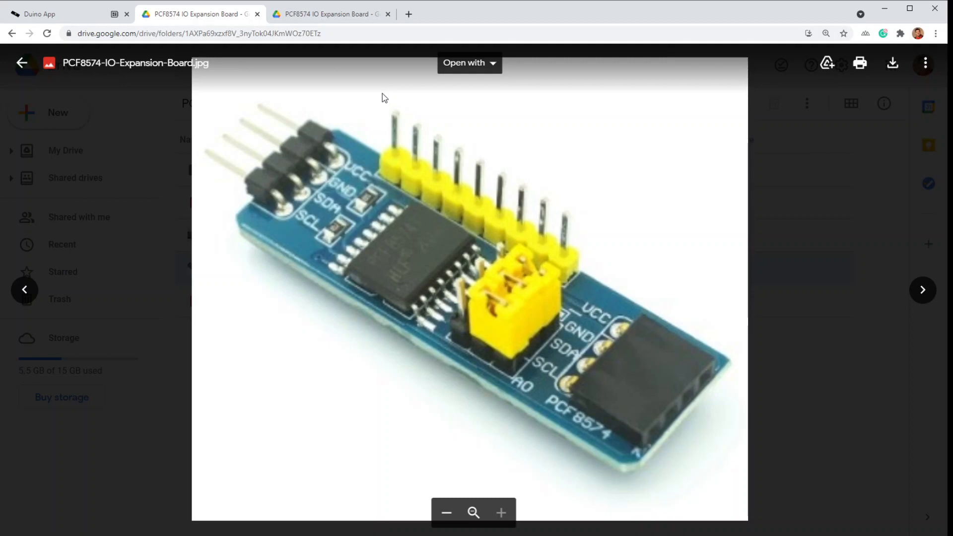
mouse_move(414, 142)
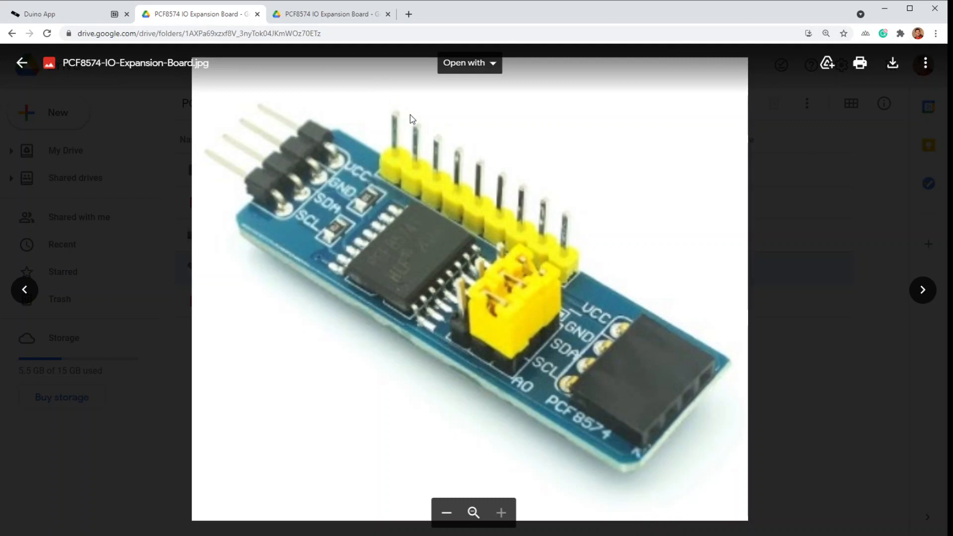
mouse_move(492, 113)
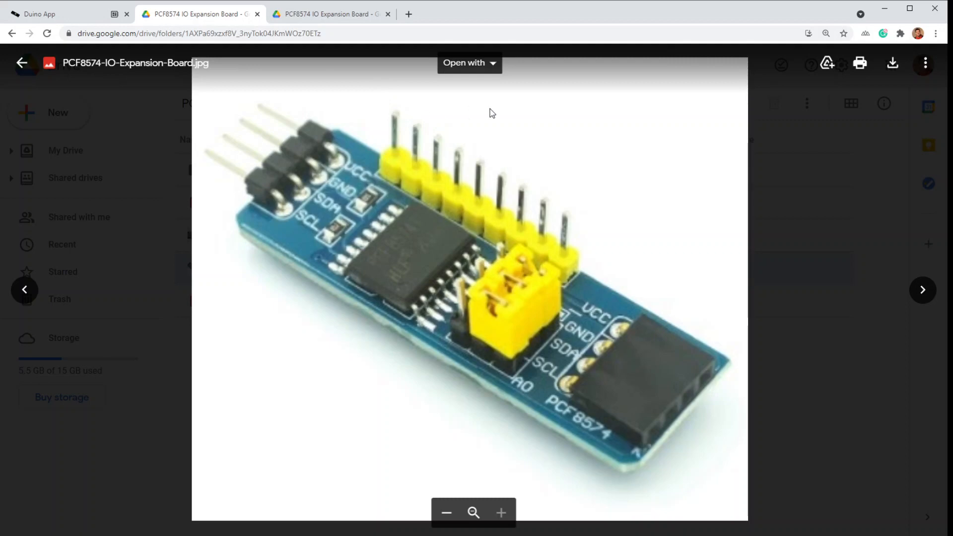
mouse_move(372, 176)
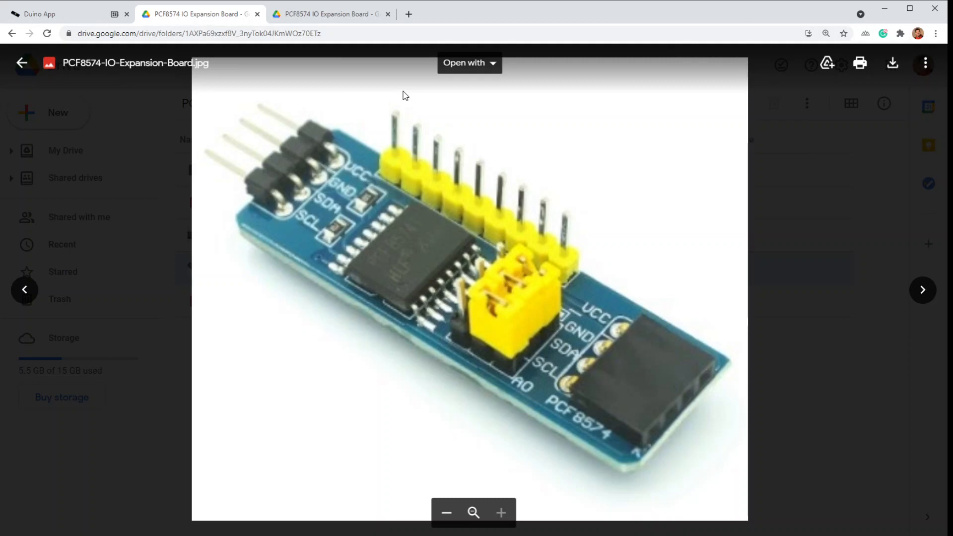
mouse_move(408, 176)
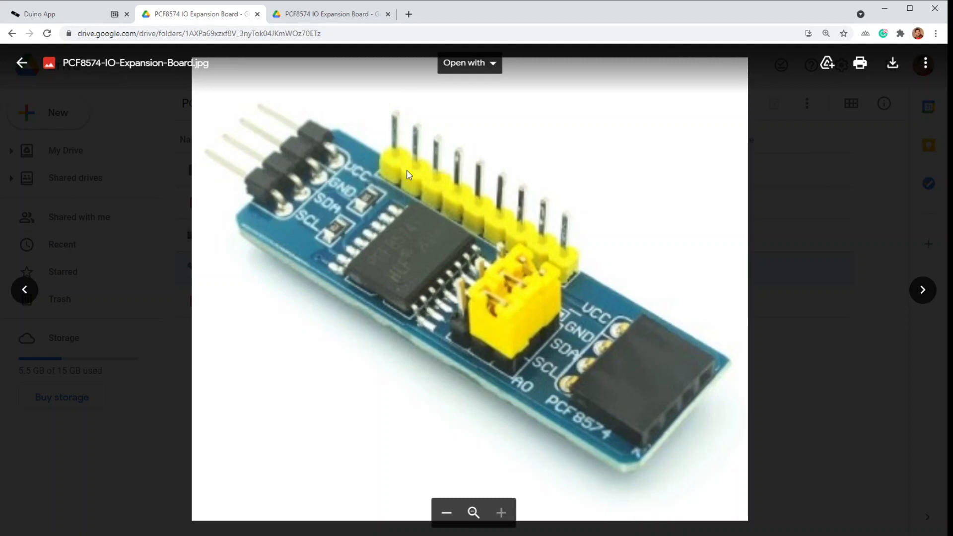
mouse_move(384, 101)
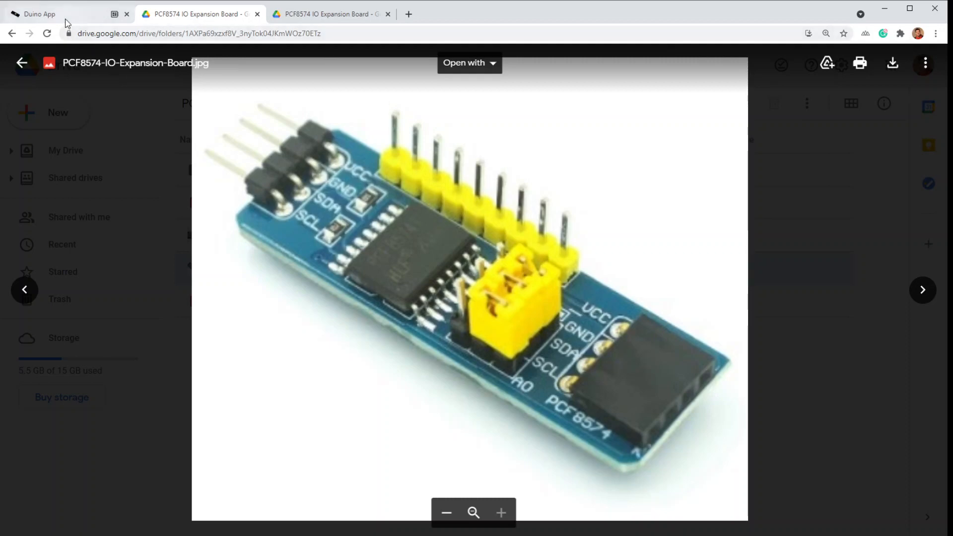
Declare int setExpanderPins(unsigned char pinValues) { on a new line above setup()
click(36, 13)
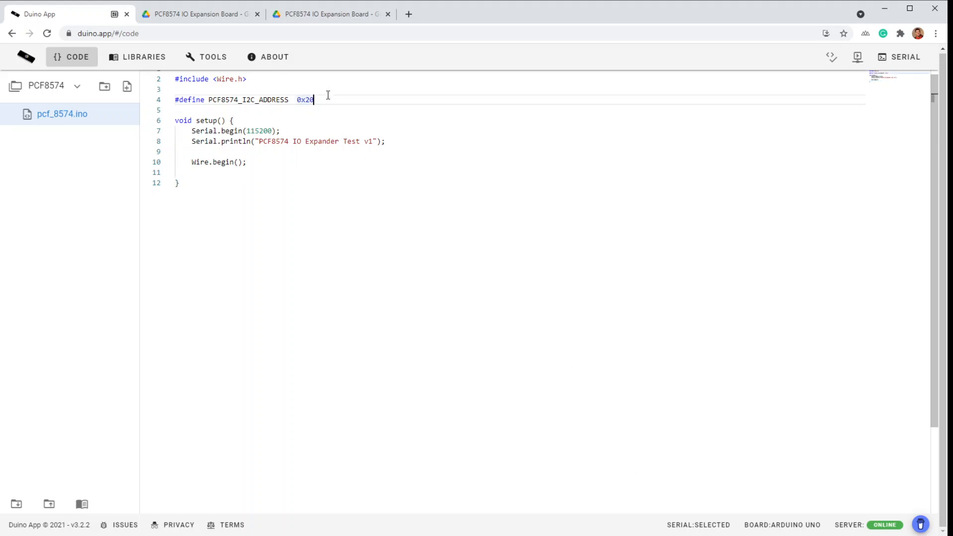
key(Enter)
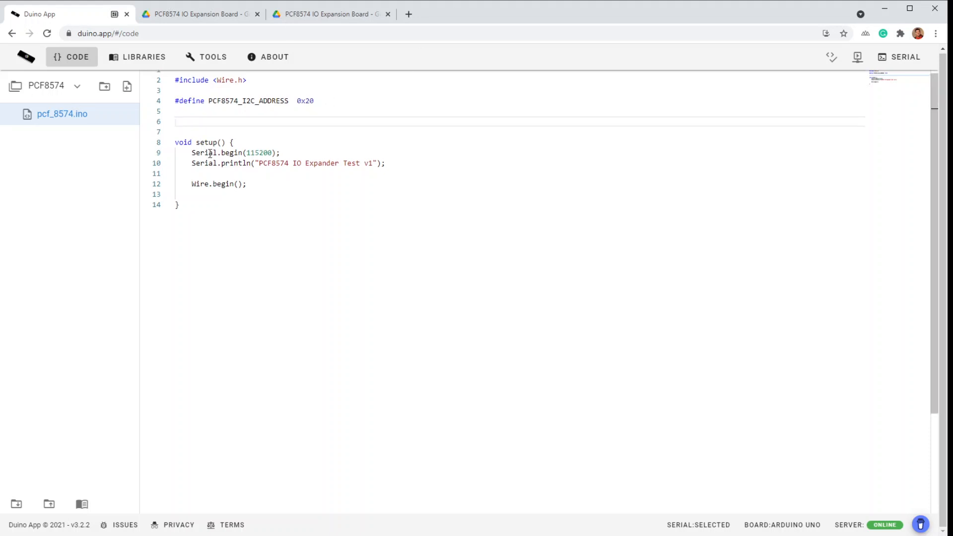
click(182, 122)
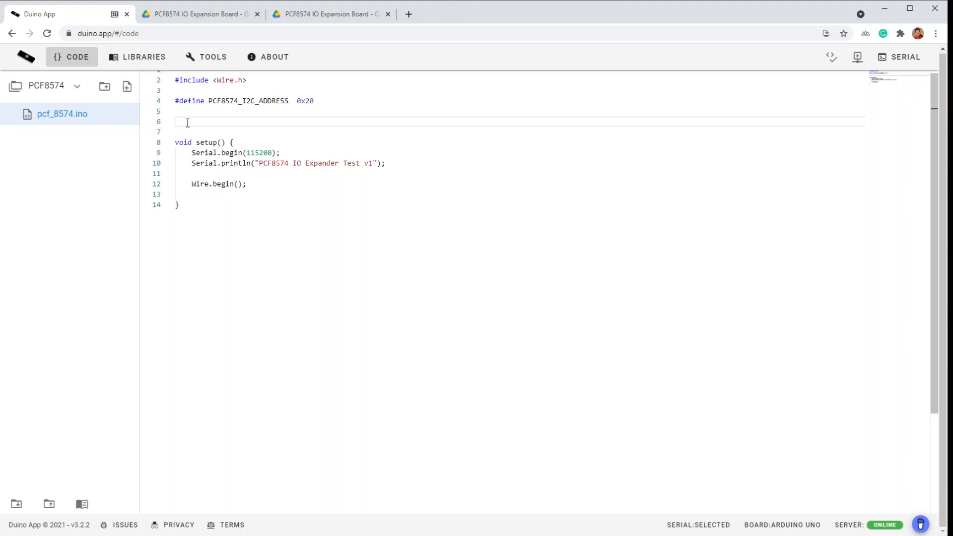
text(int)
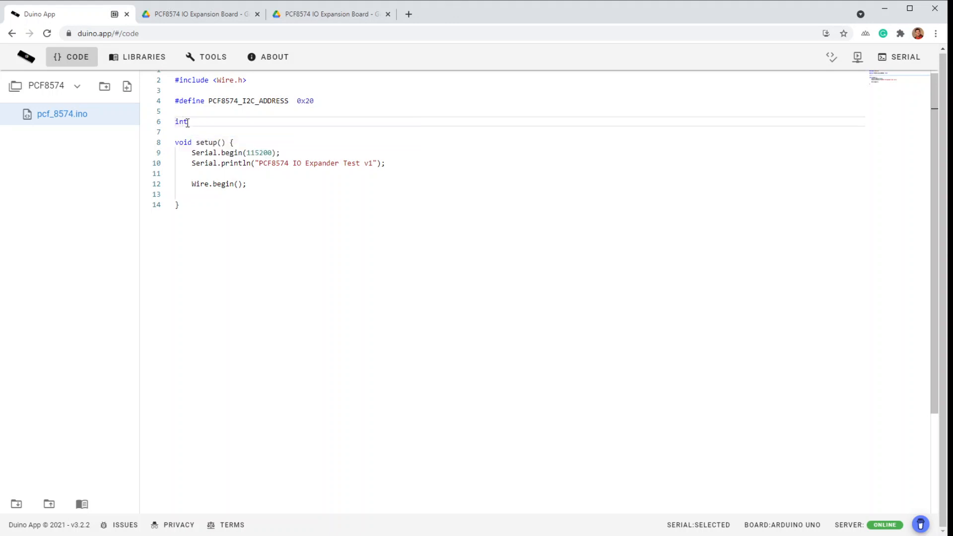
text(setErx)
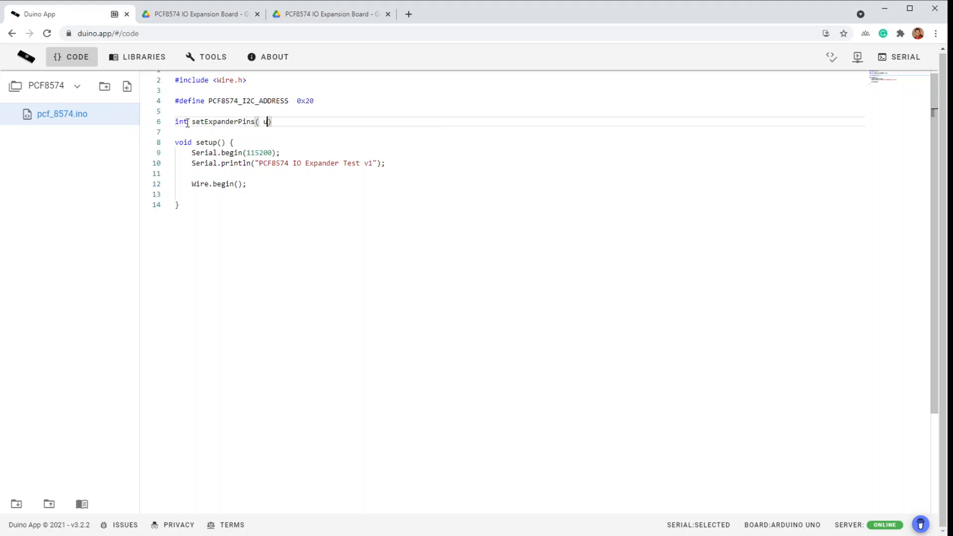
text(n)
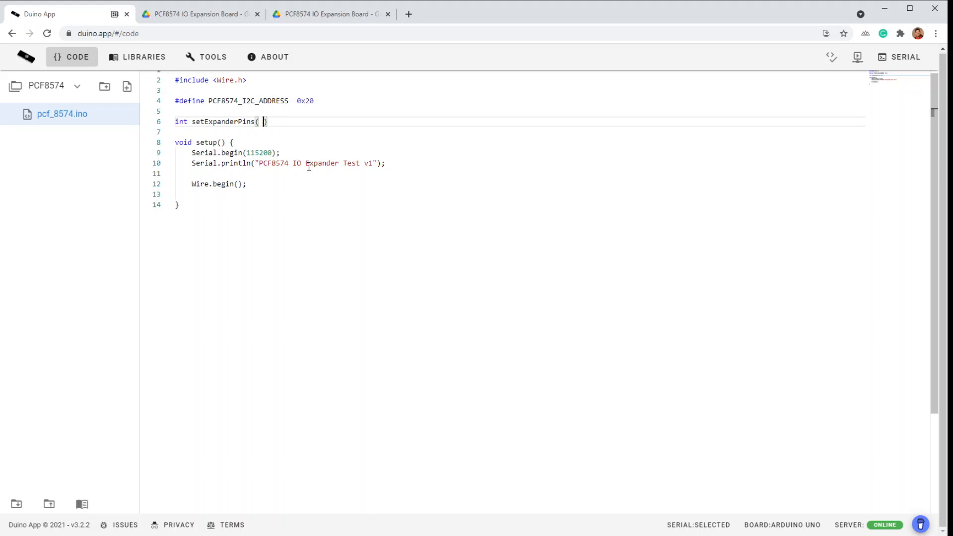
text(unsigned)
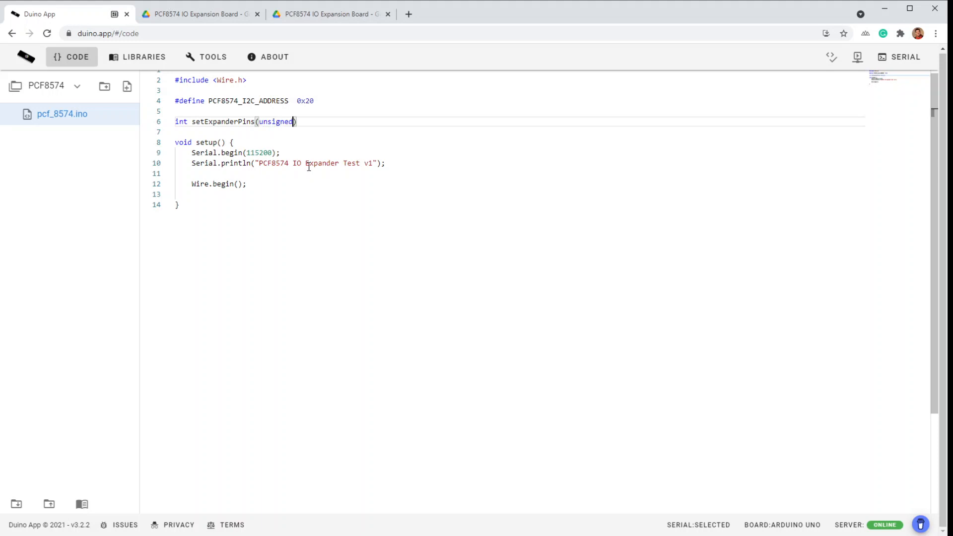
text(char)
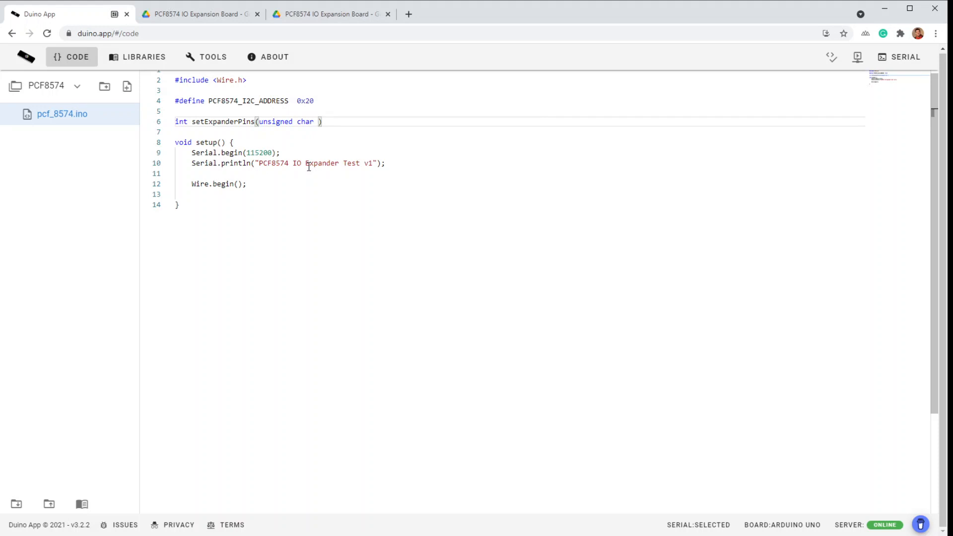
text(pinValues)
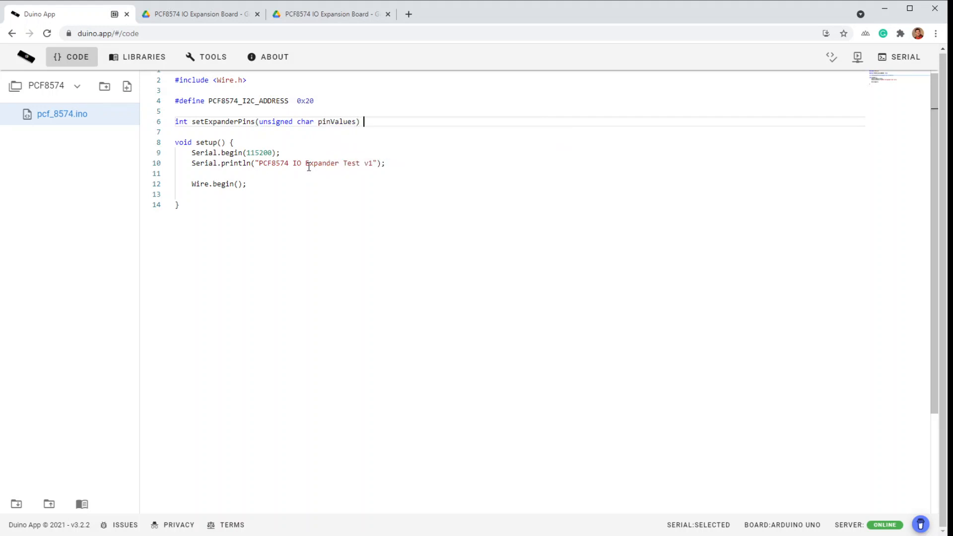
text({)
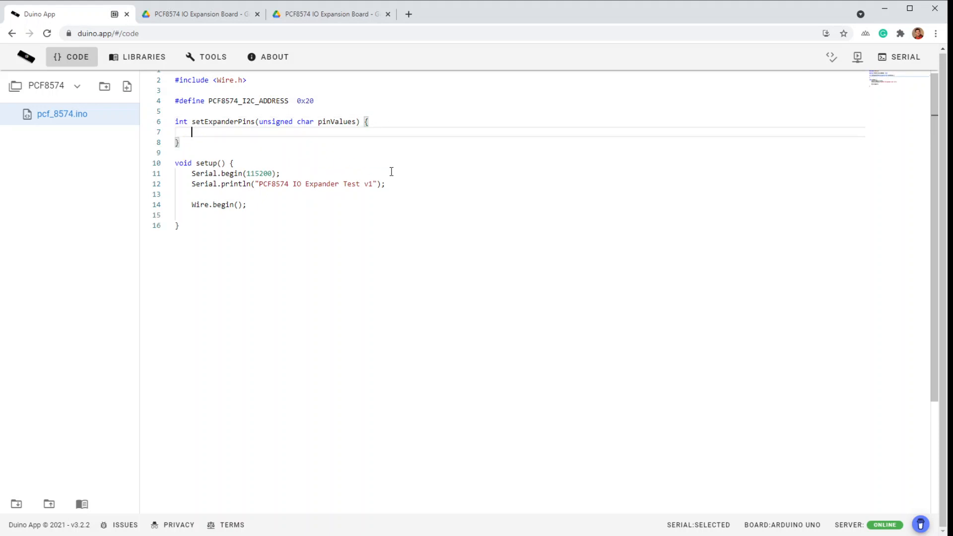
Declare int status and call Wire.beginTransmission(PCF8574_I2C_ADDRESS), using autocomplete
text(int)
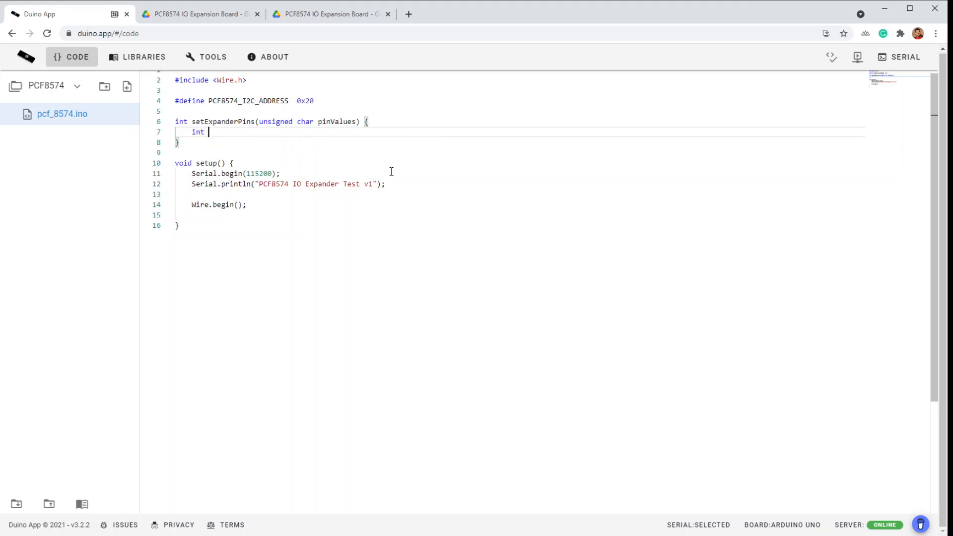
text(status)
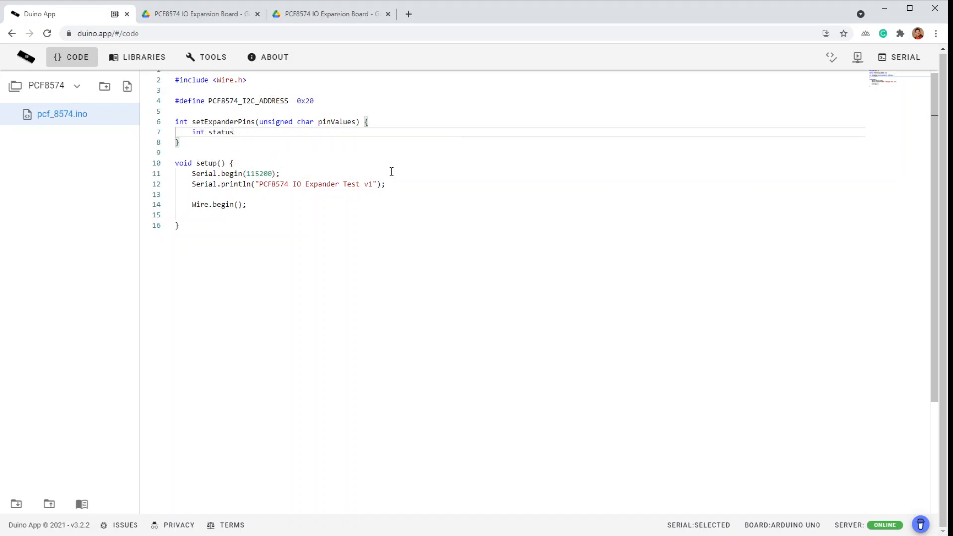
text(Wire.b)
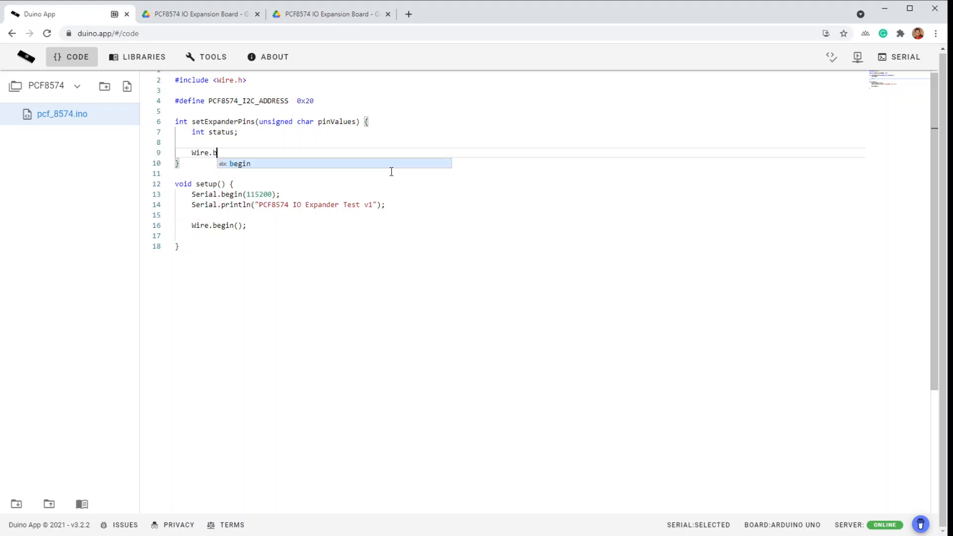
text(eginTrans)
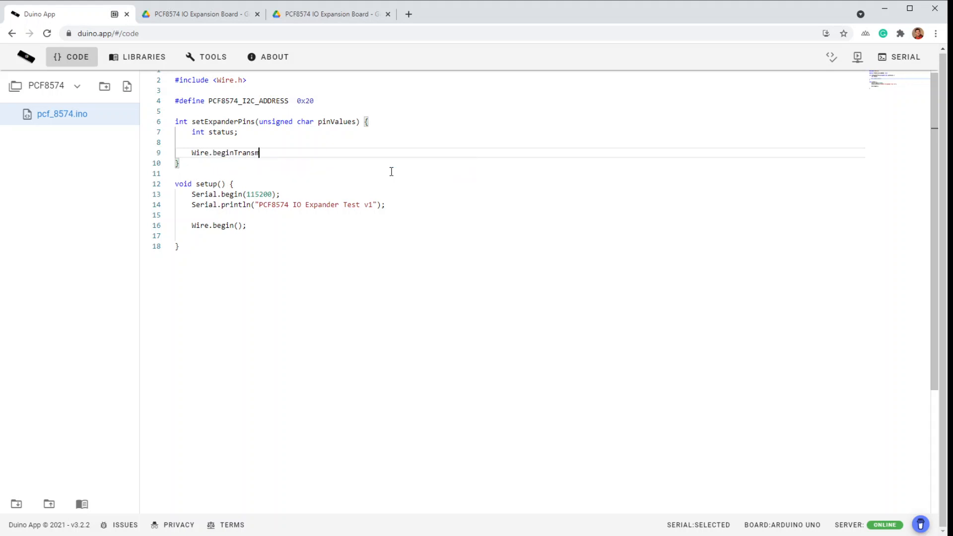
text(mission(PC)
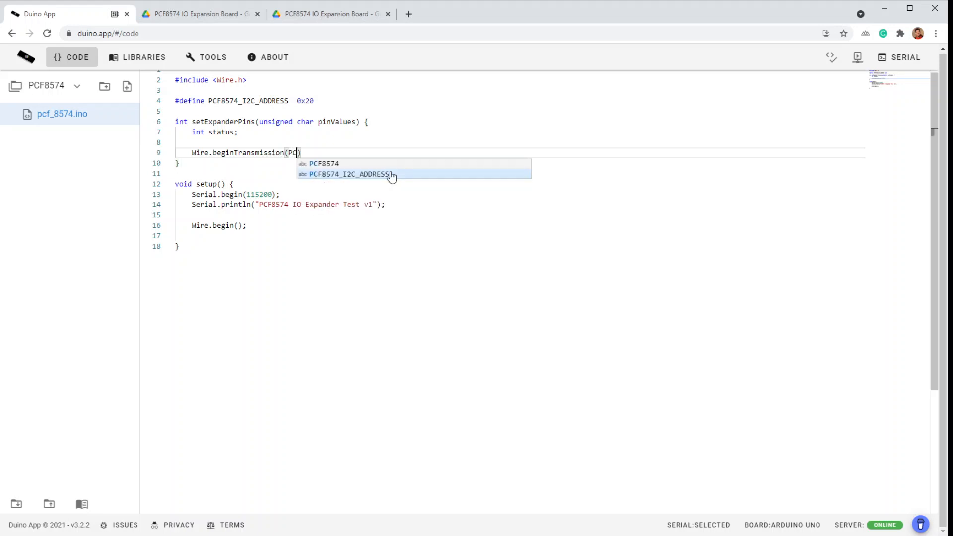
click(349, 174)
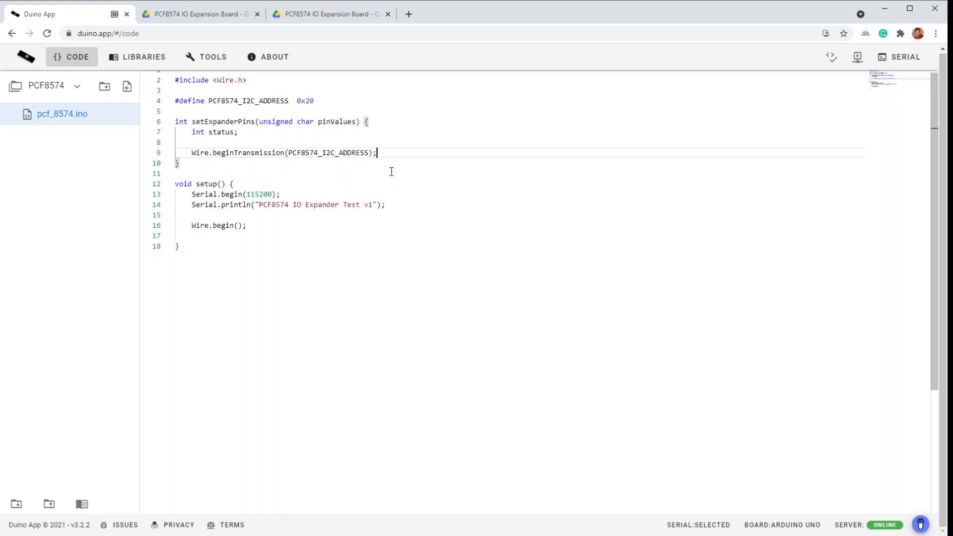
mouse_move(472, 298)
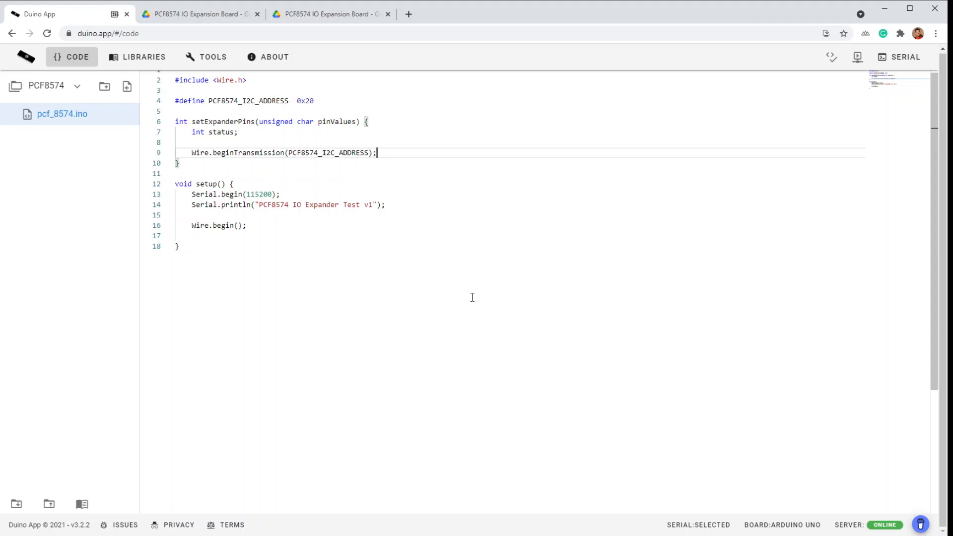
Write pinValues with Wire.write and store Wire.endTransmission() in status
text(Wire.)
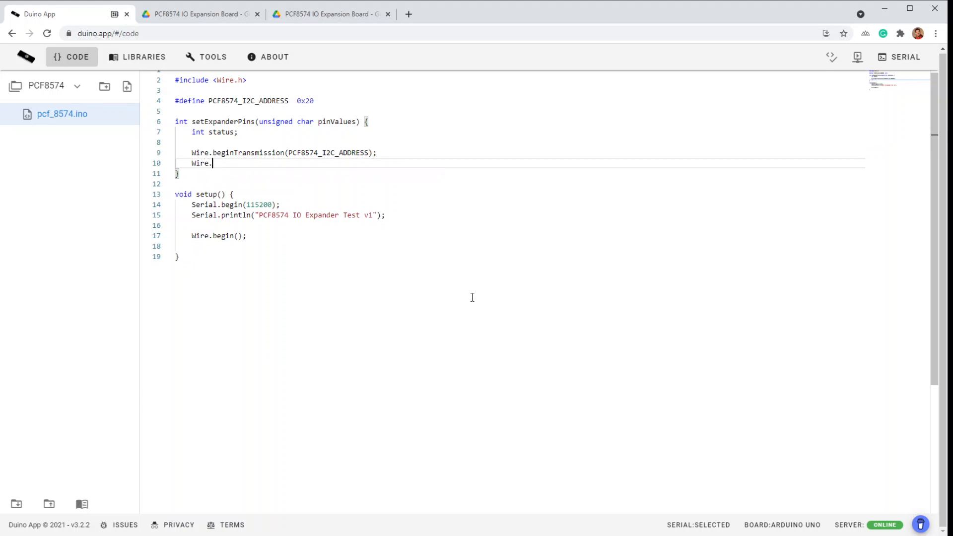
text(write)
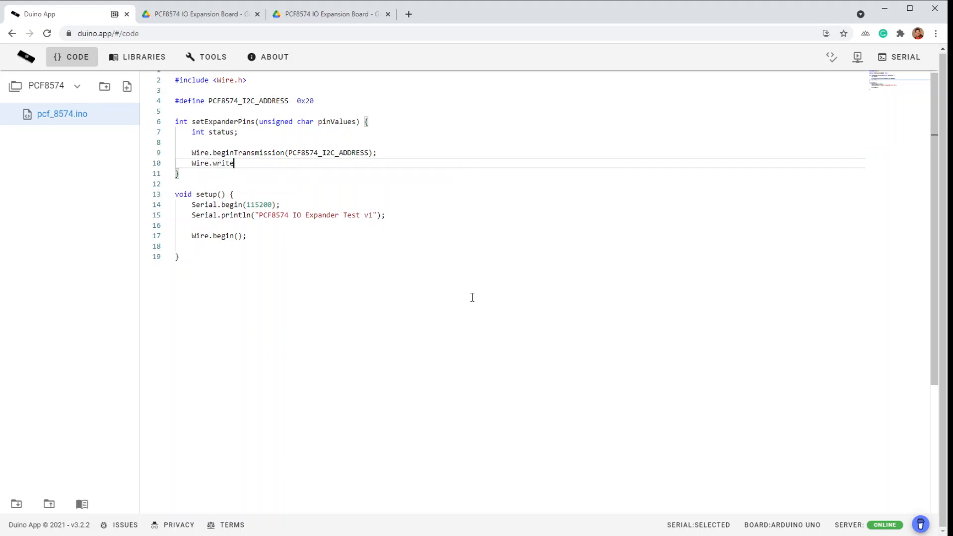
text((pinValues);)
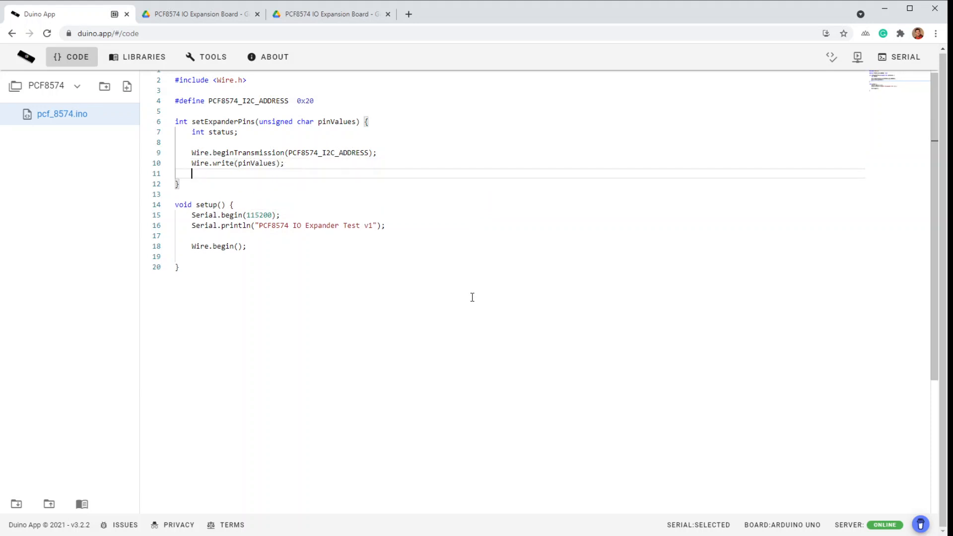
text(status)
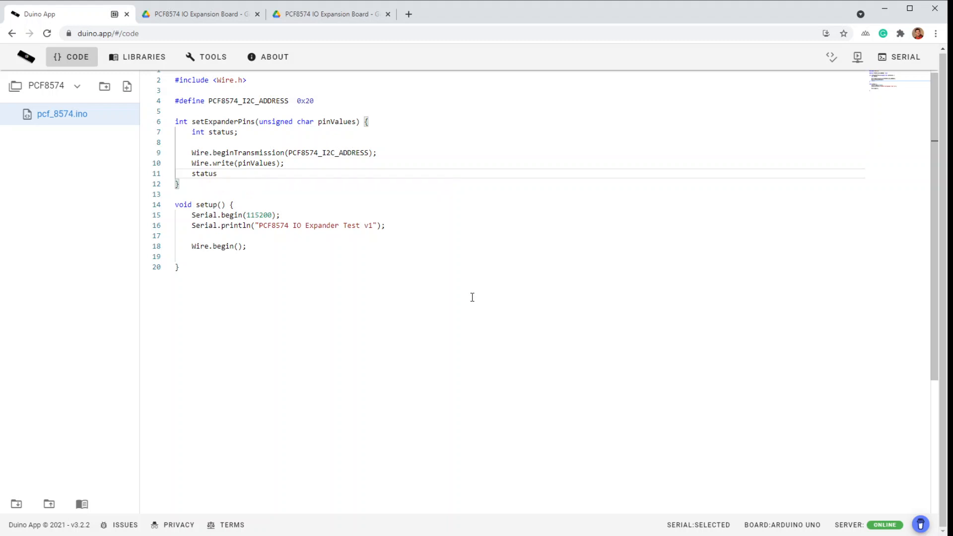
text(= Wire)
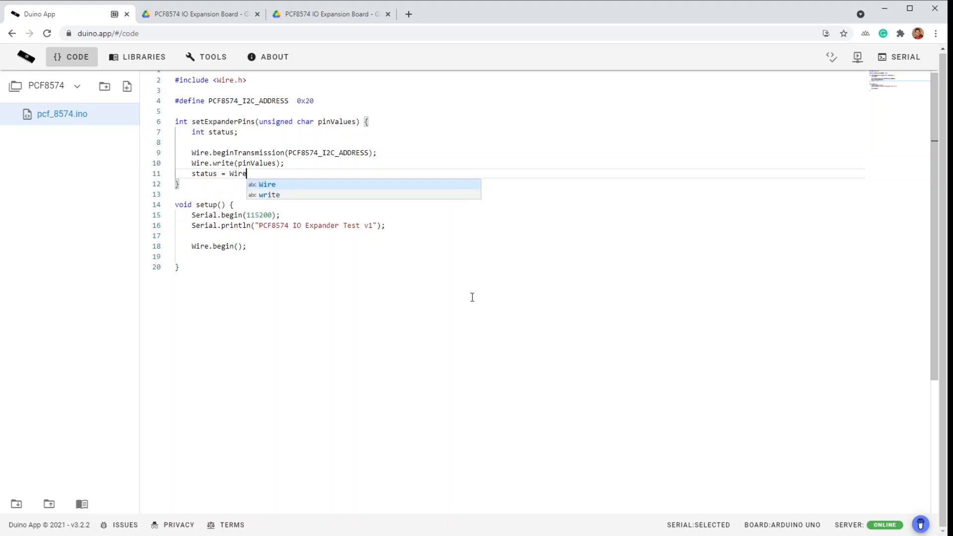
text(.endTran)
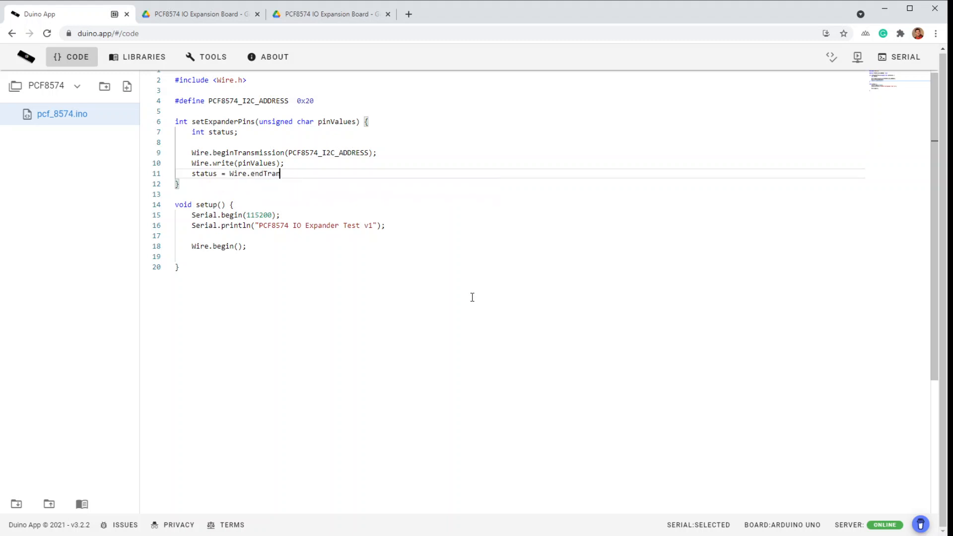
text(smission();)
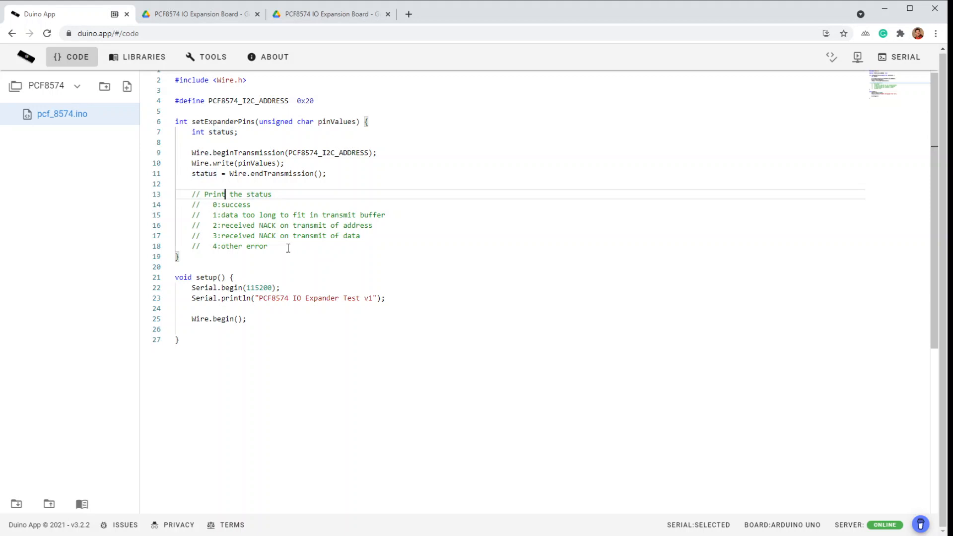
Add a 'Return the status' comment followed by return status;
text(Return)
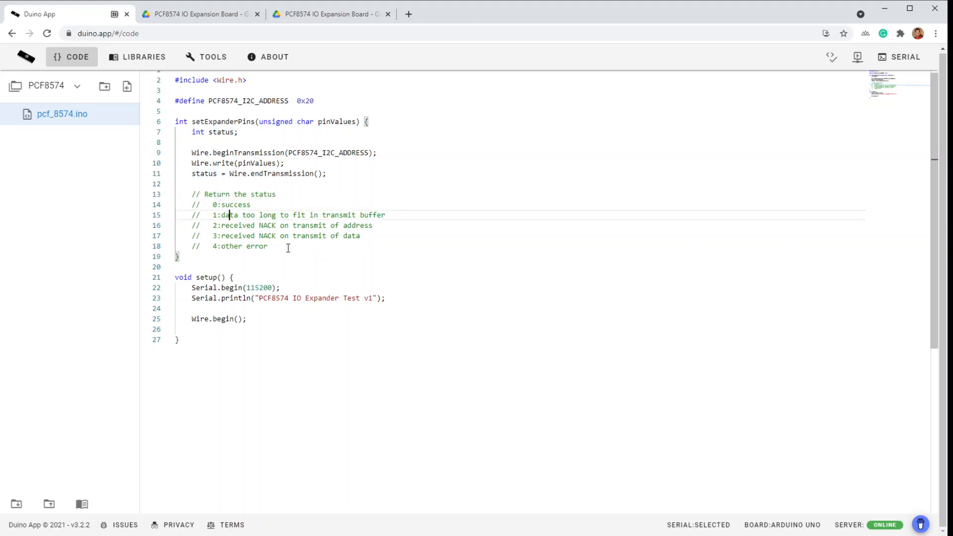
key(enter)
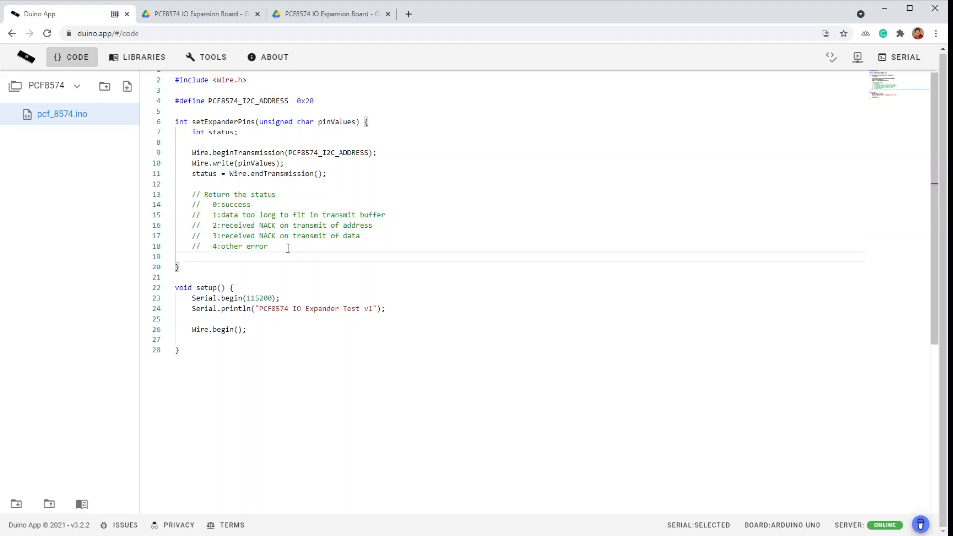
text(return)
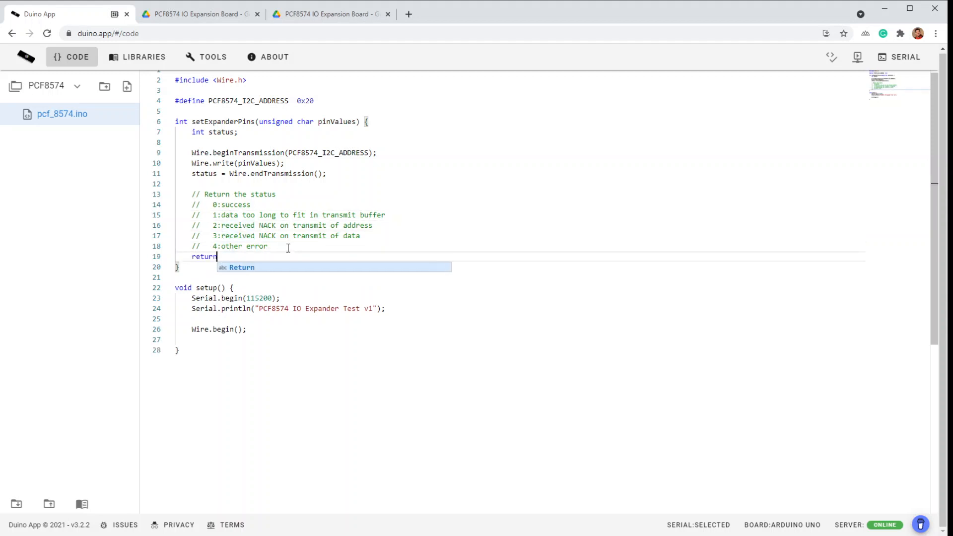
text(status;)
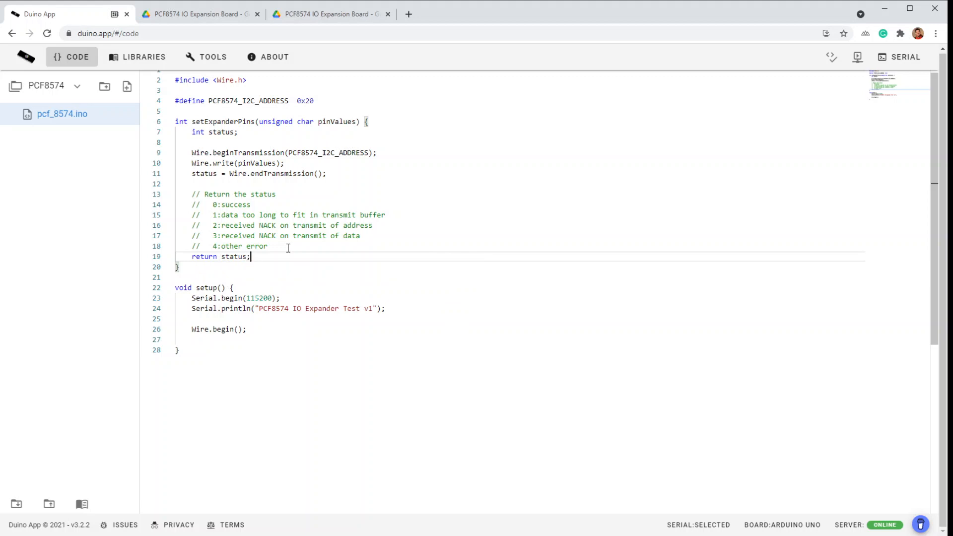
mouse_move(349, 202)
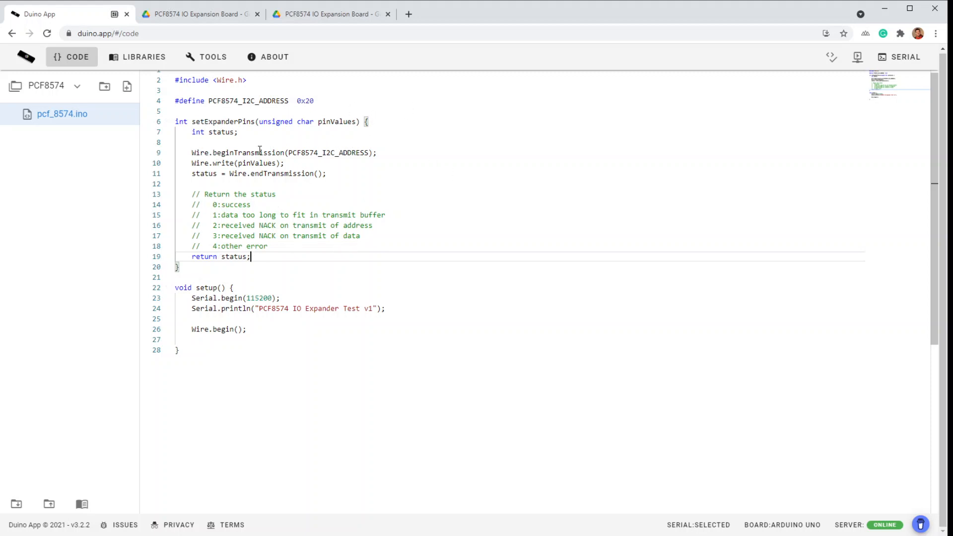
mouse_move(313, 193)
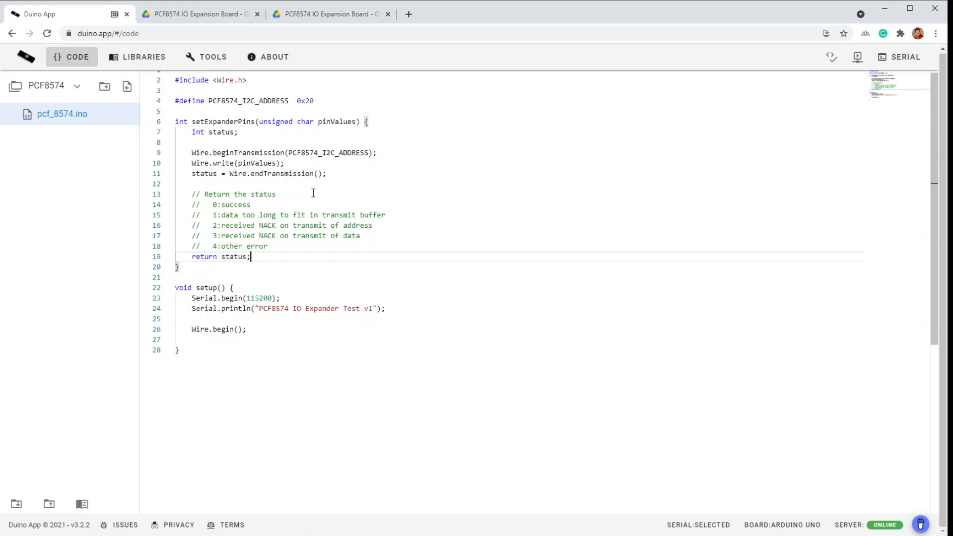
mouse_move(317, 256)
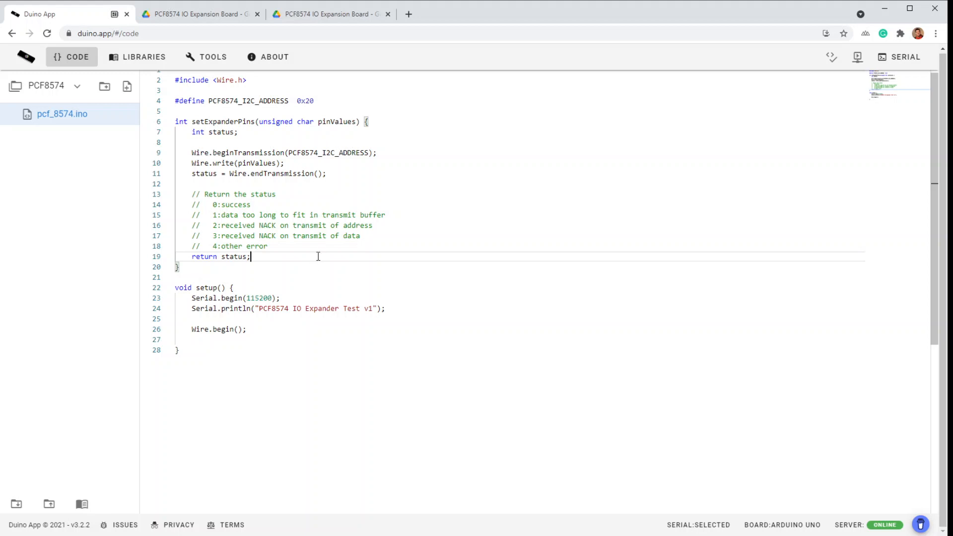
mouse_move(297, 198)
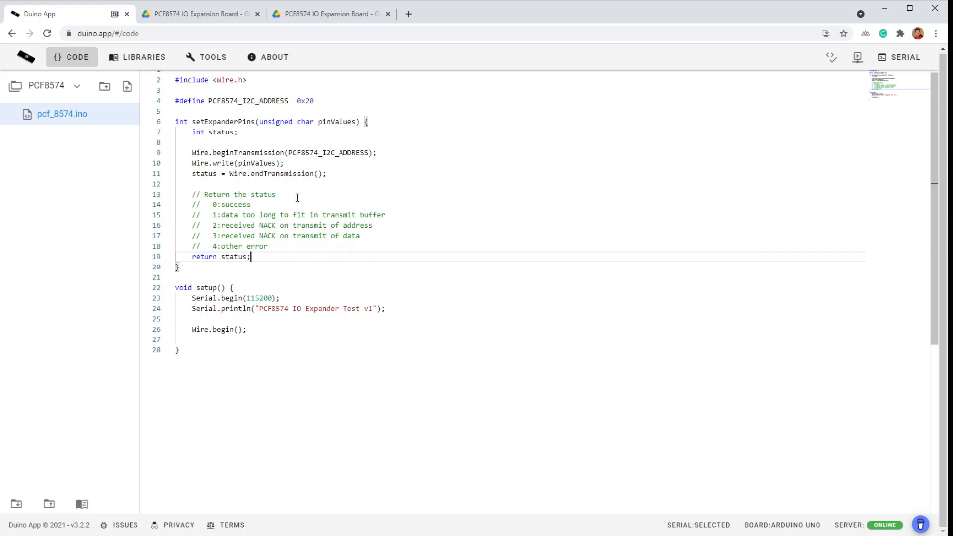
mouse_move(273, 246)
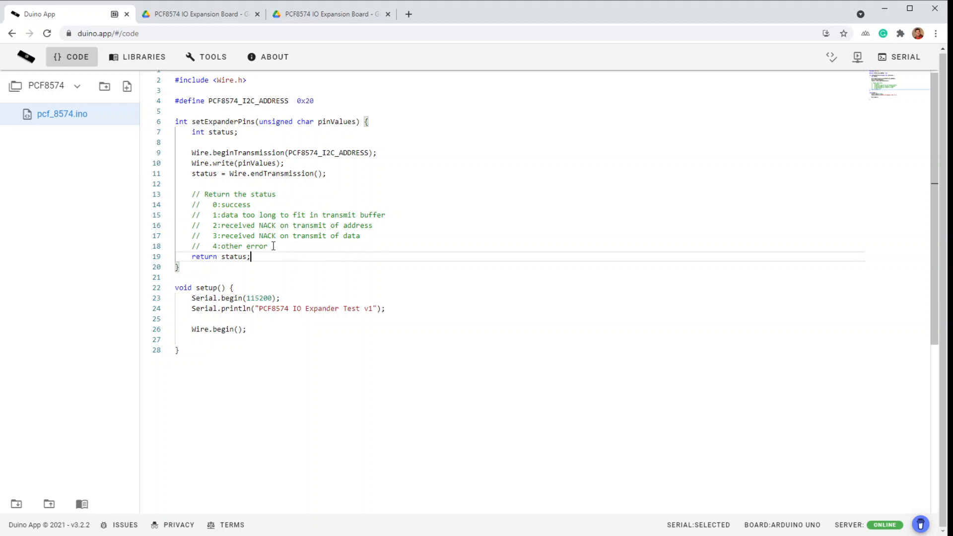
mouse_move(270, 257)
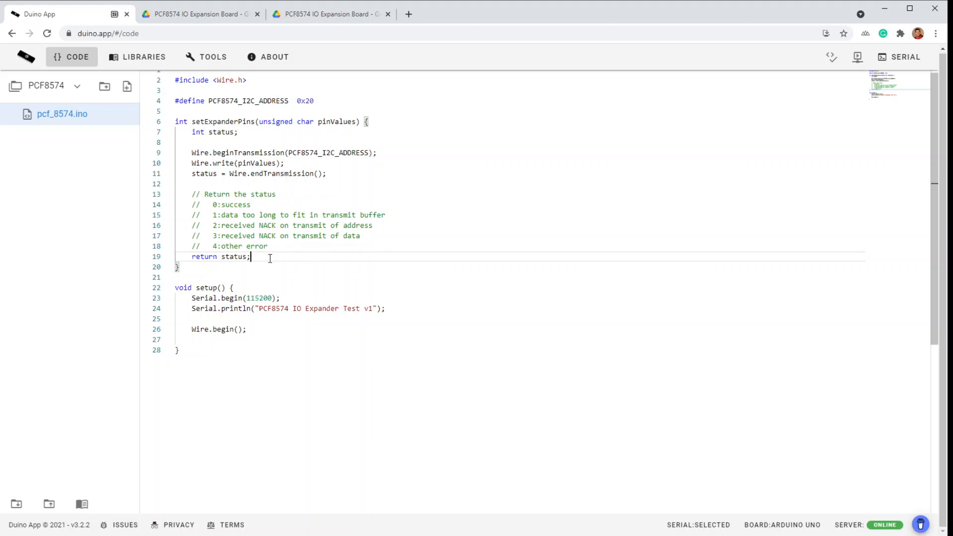
mouse_move(231, 116)
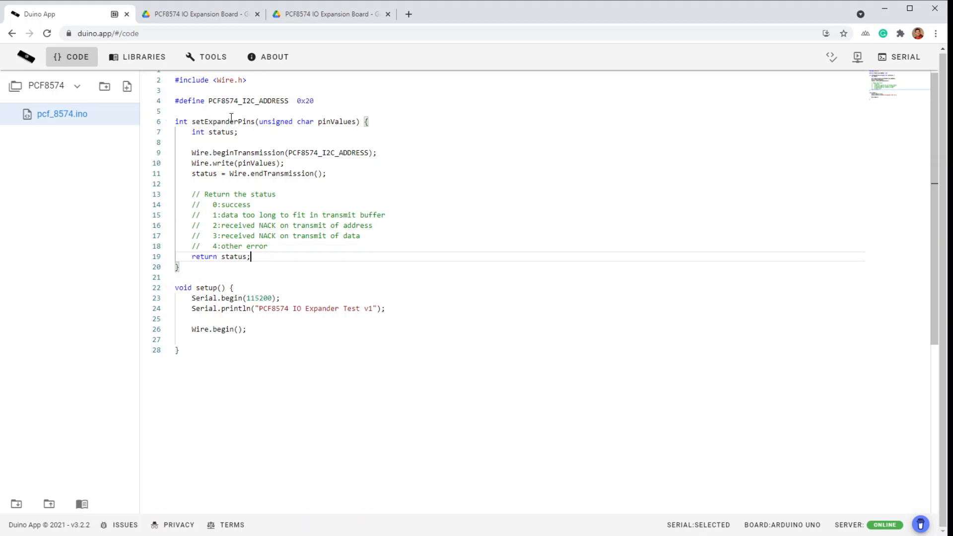
mouse_move(317, 235)
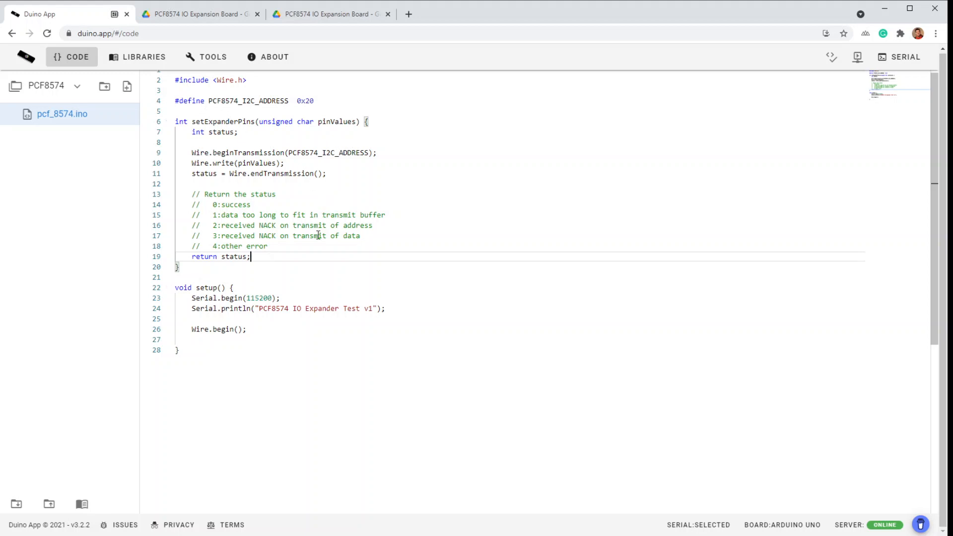
mouse_move(313, 286)
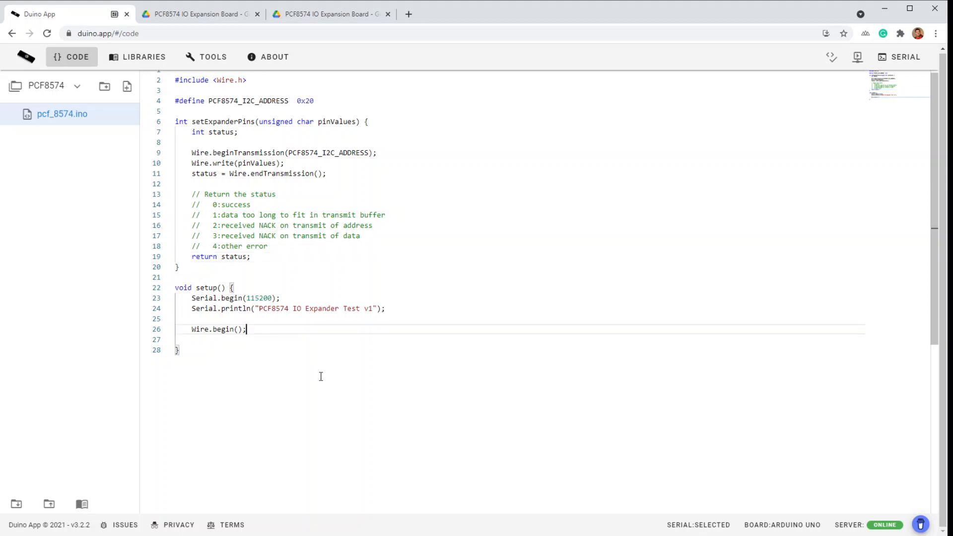
Call setExpanderPins(0xFF); on a new line after Wire.begin()
key(enter)
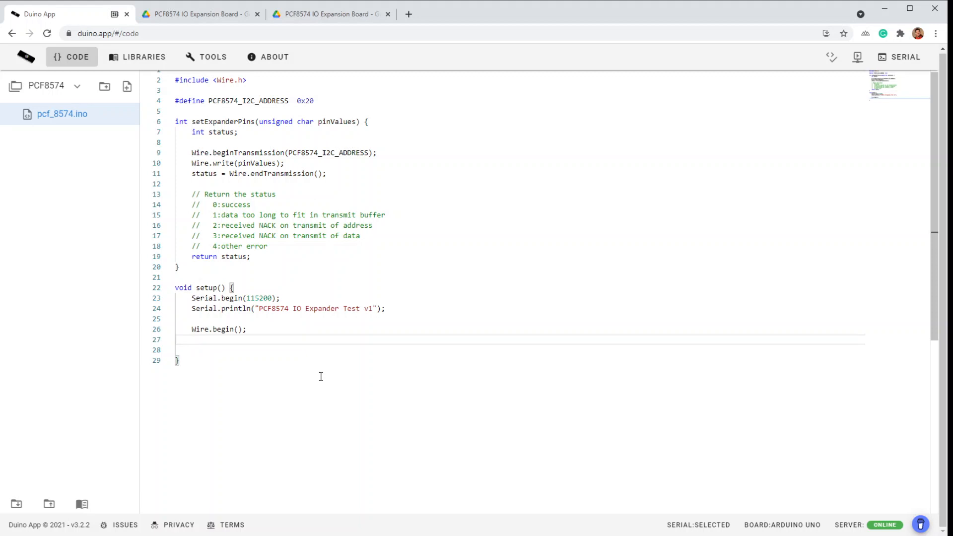
text(set)
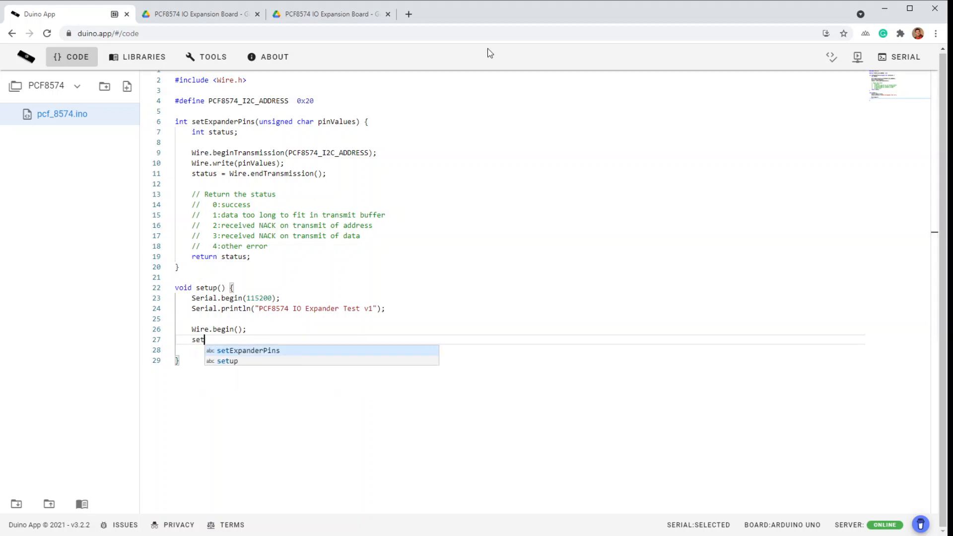
click(248, 350)
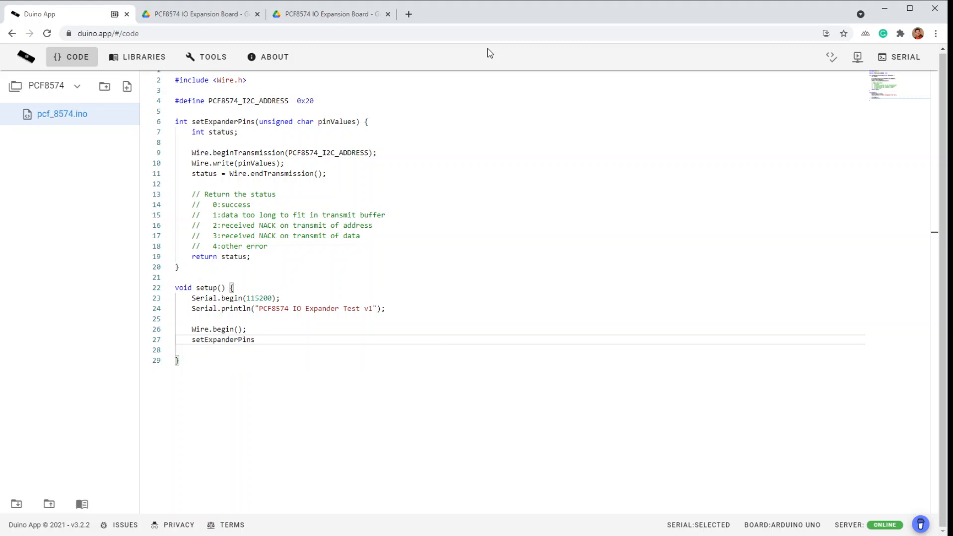
text(())
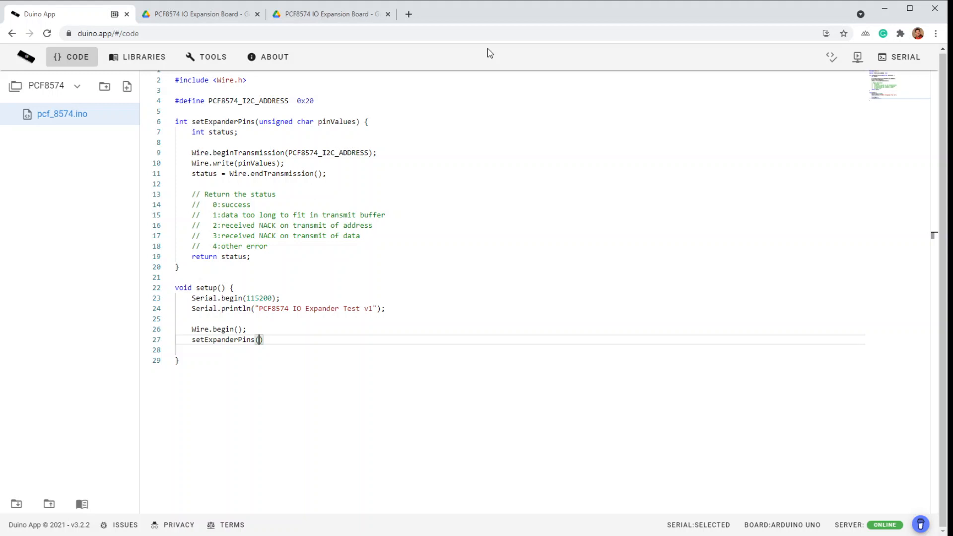
text(0xFF)
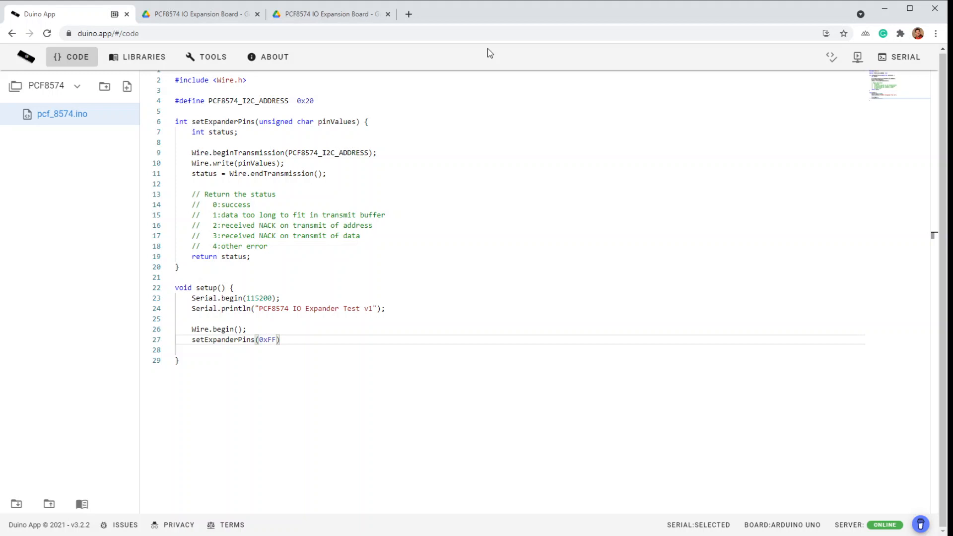
text(;)
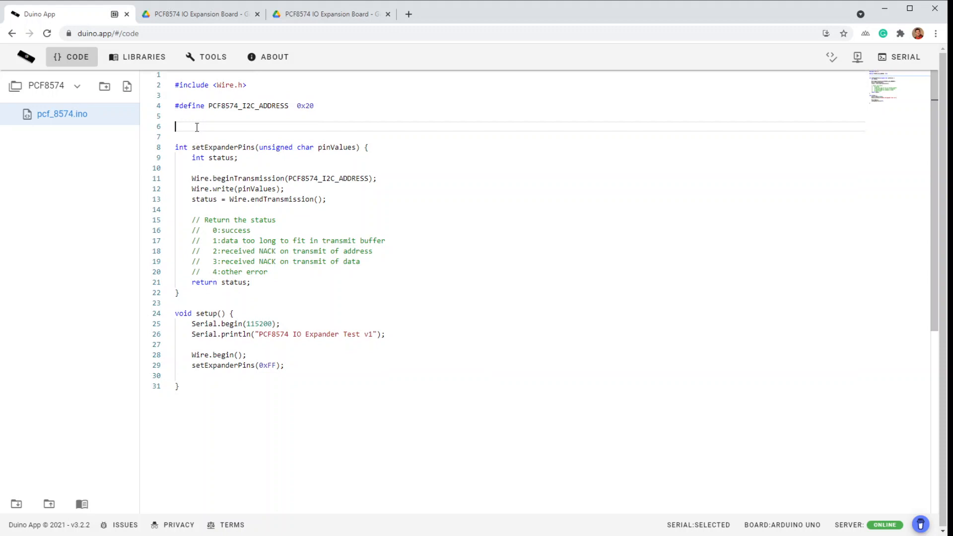
Add #define P0 0x01, then P1-named defines for 0x02 through 0x80
text(#define)
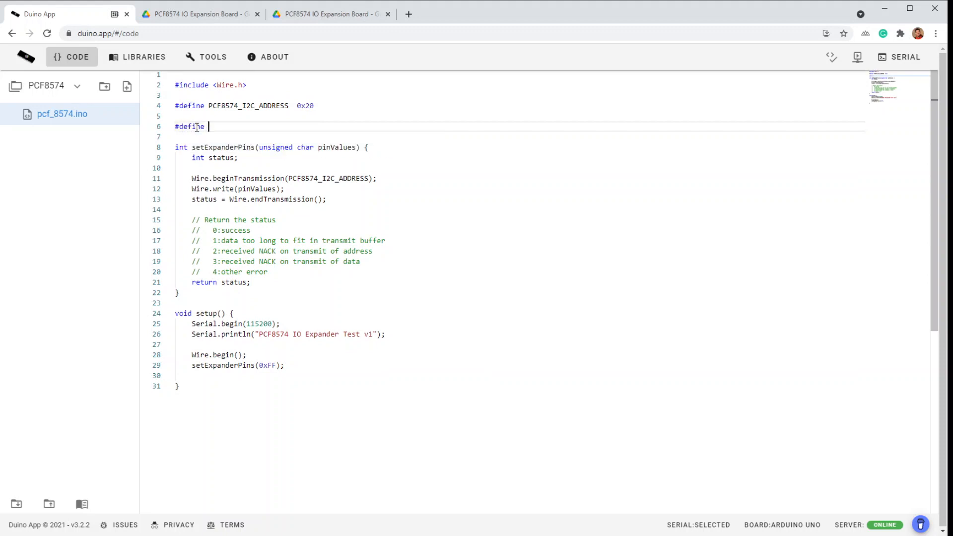
text(P0)
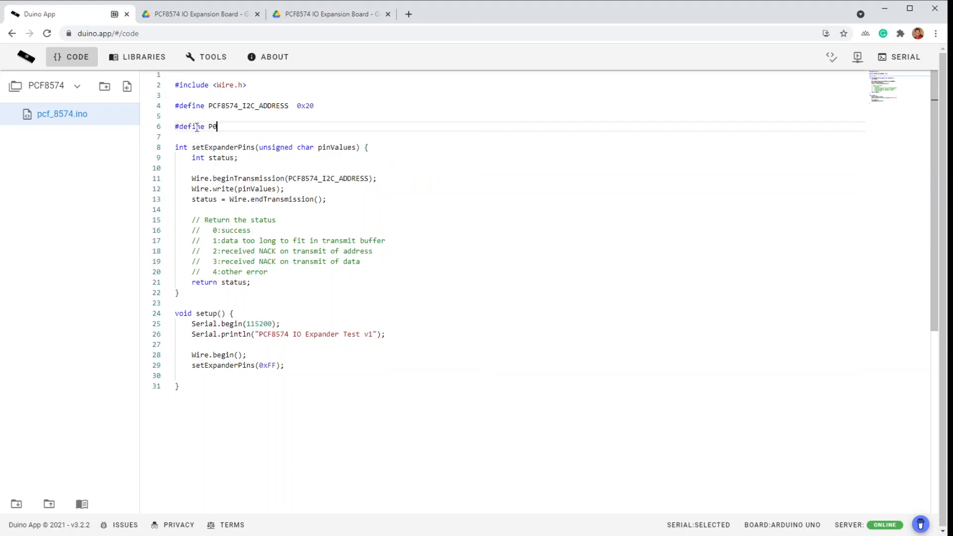
text(0x1)
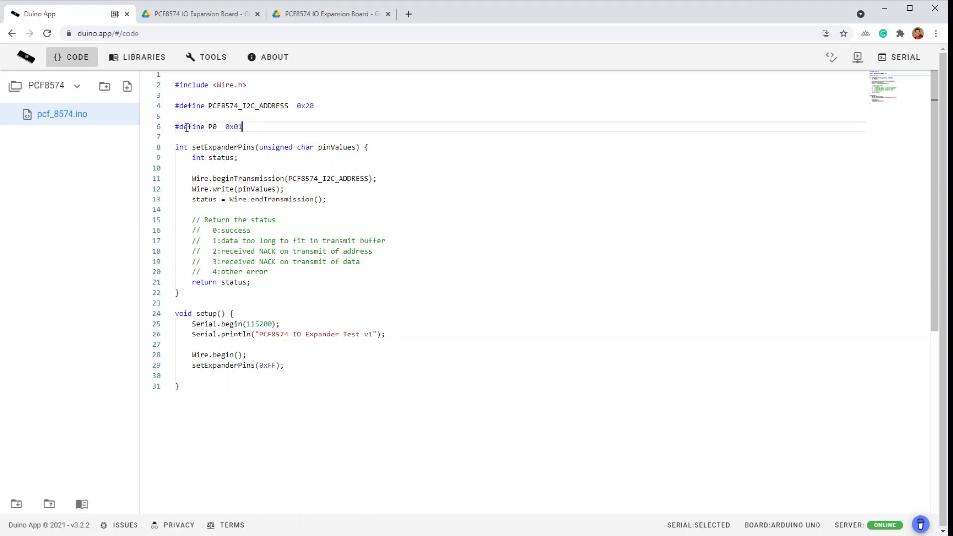
mouse_move(310, 160)
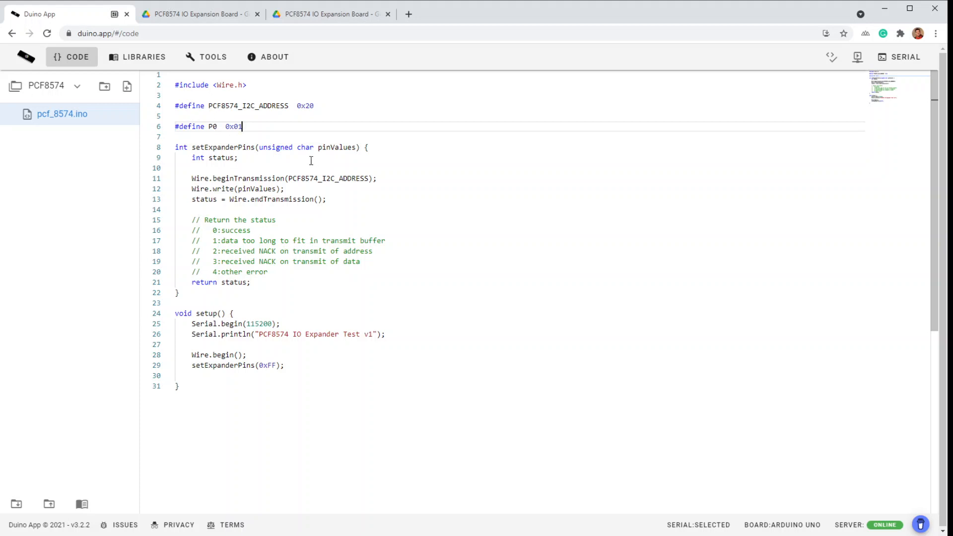
mouse_move(198, 127)
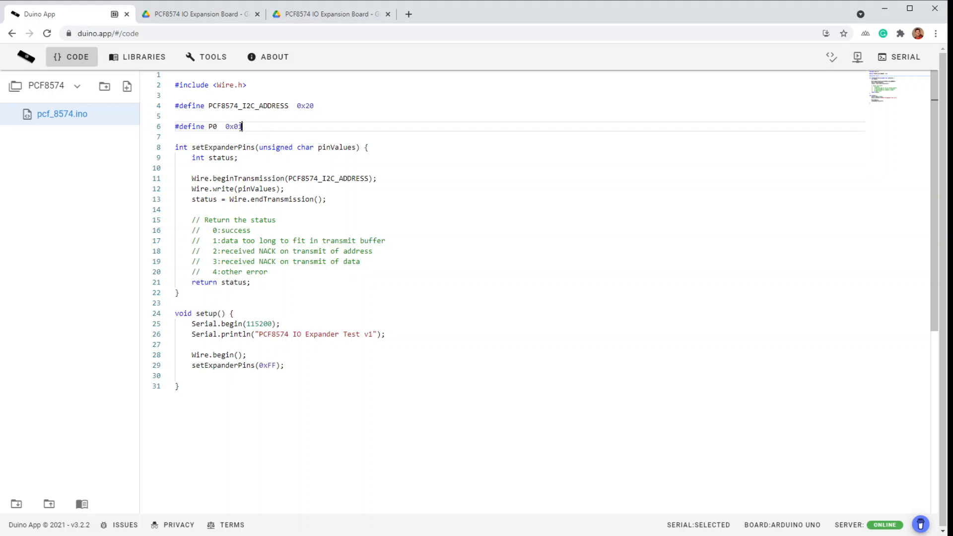
text(#def)
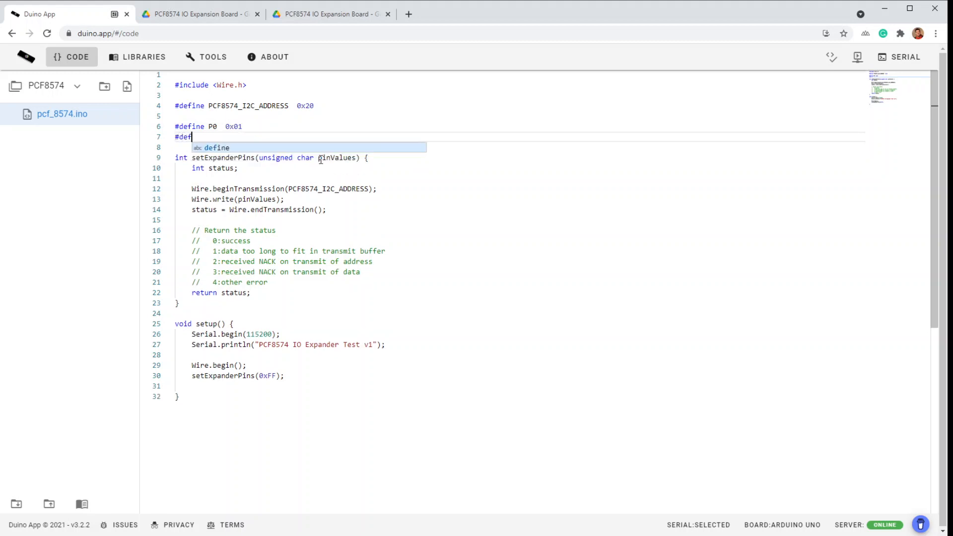
text(ine P1)
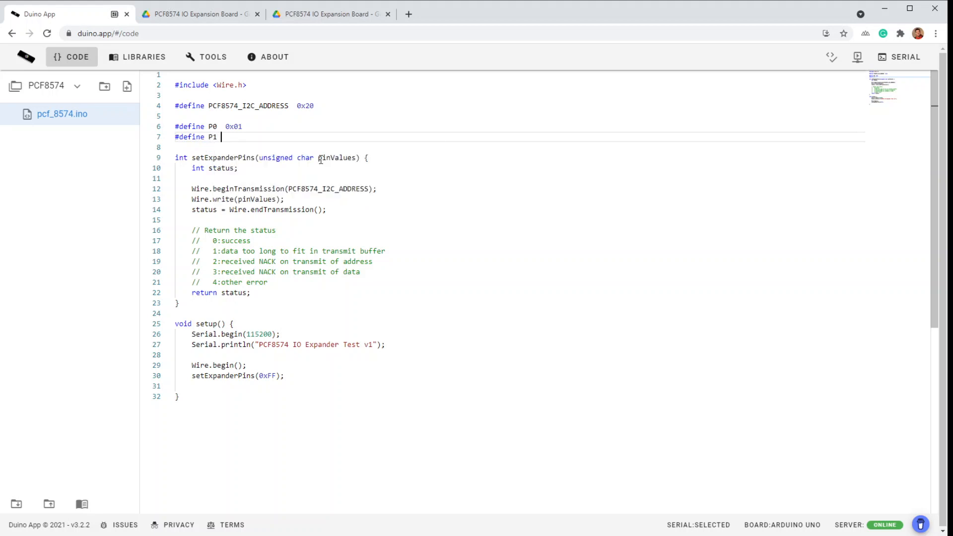
text(0x02)
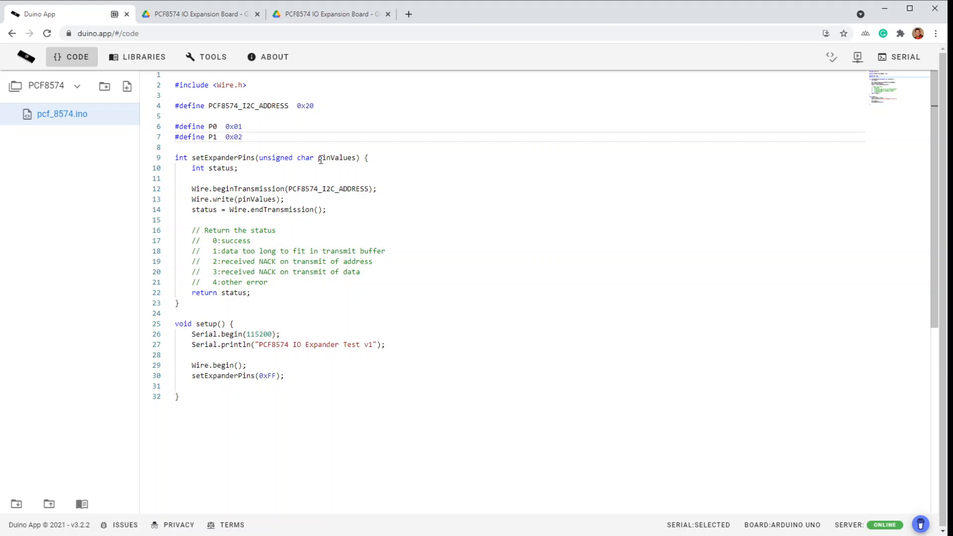
text(#define P1  0x02)
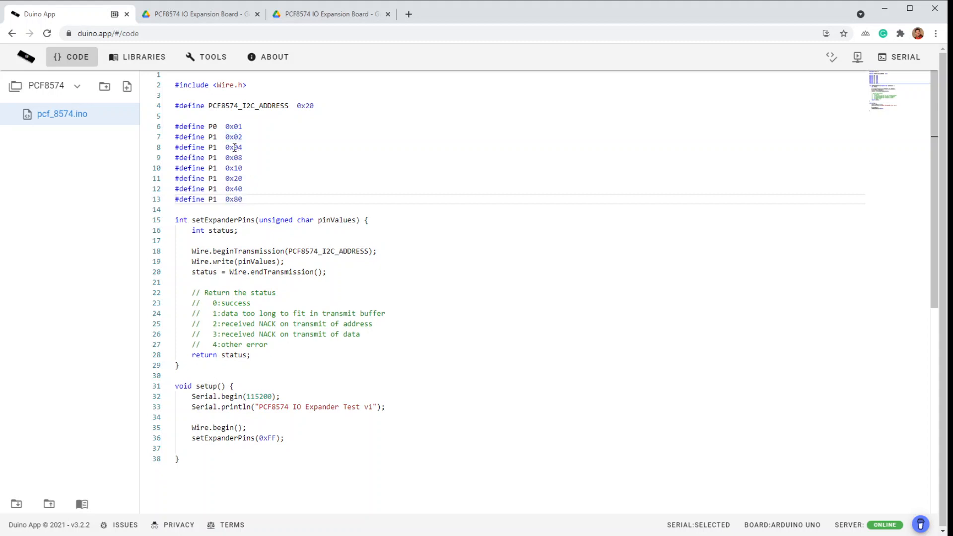
Rename the duplicated pin-mask defines so they read P0 through P7
text(2)
click(518, 167)
text(4)
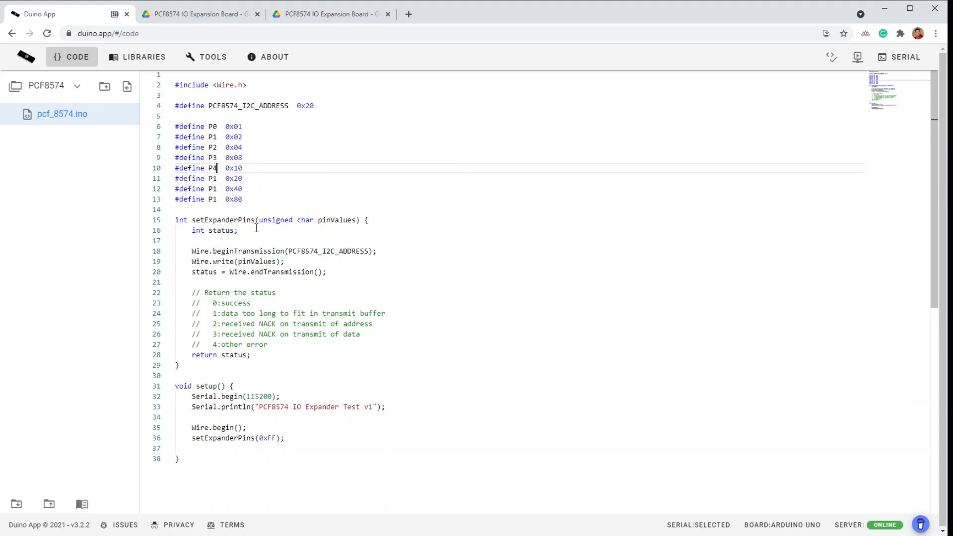
key(Backspace)
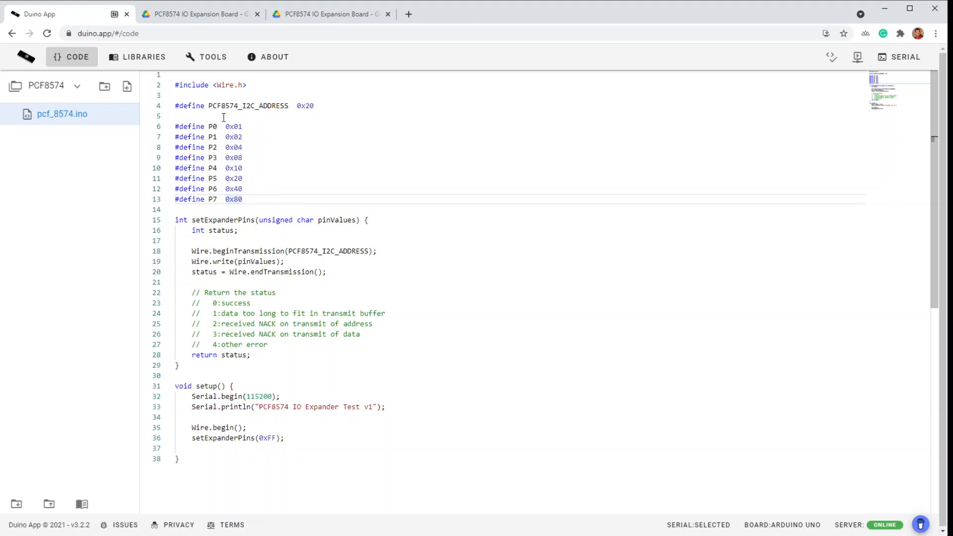
click(220, 200)
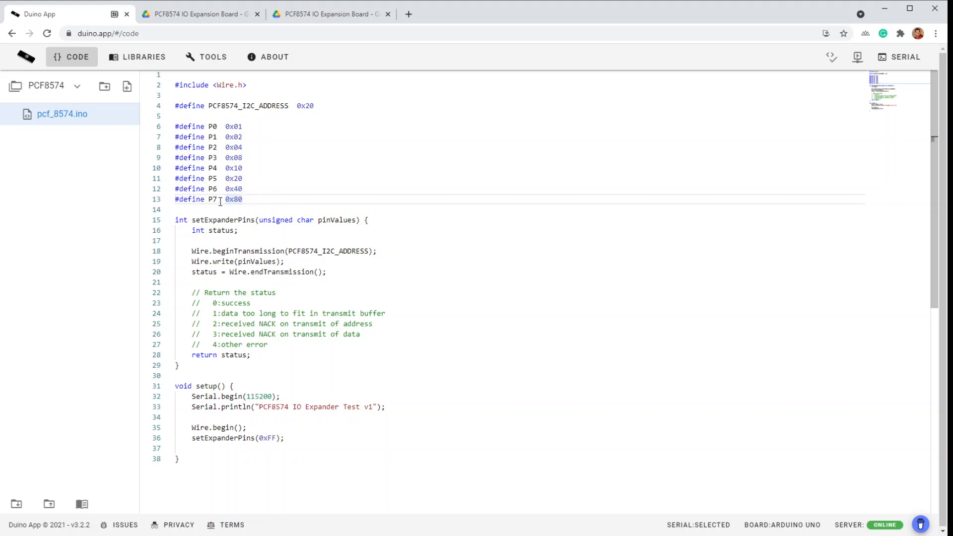
mouse_move(292, 194)
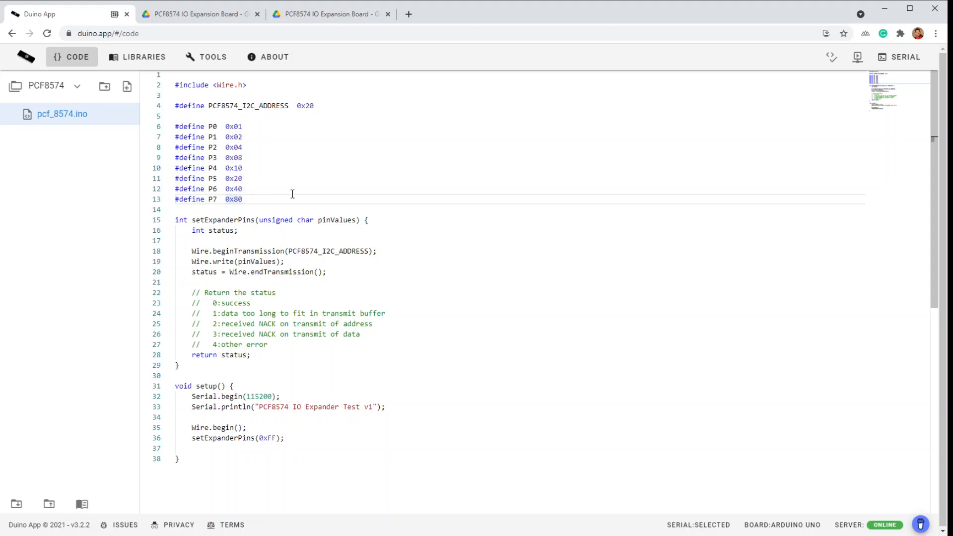
mouse_move(233, 216)
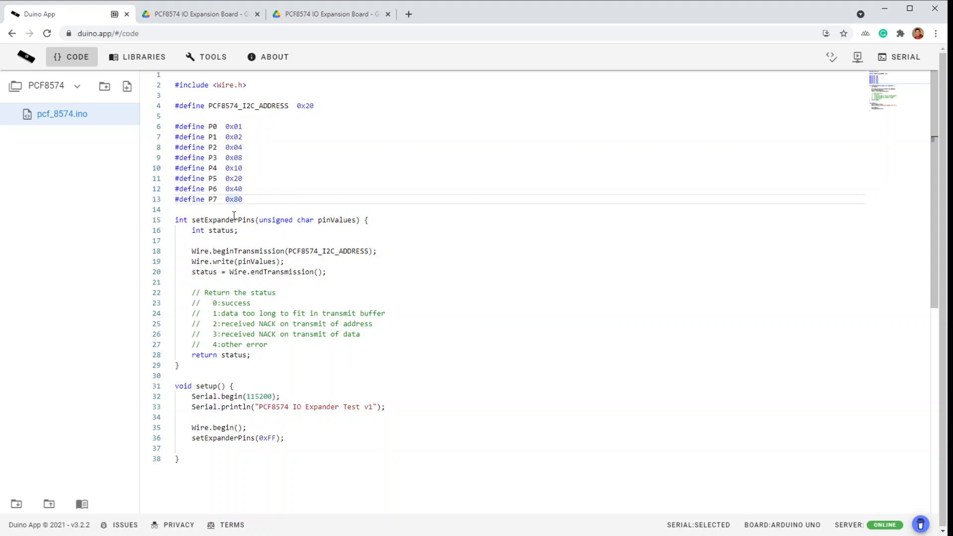
mouse_move(372, 190)
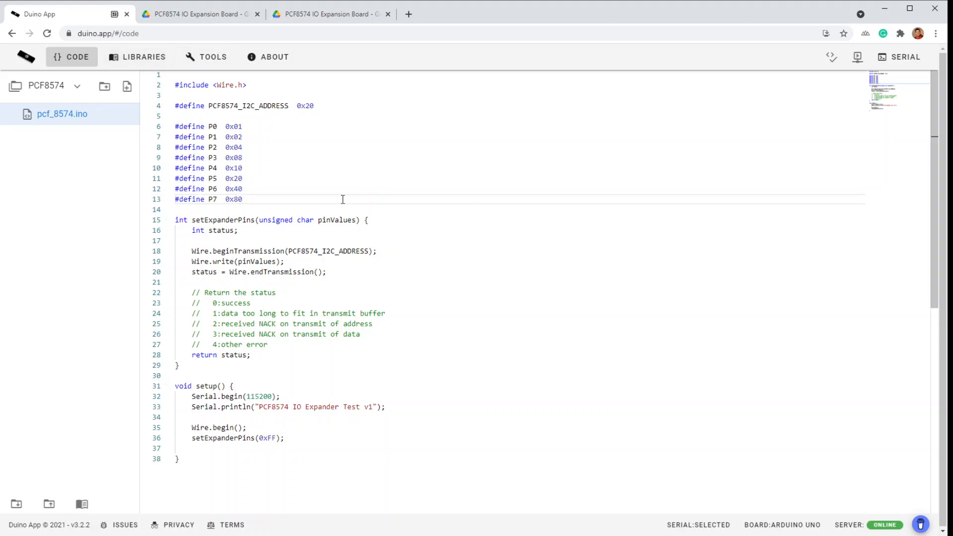
mouse_move(397, 304)
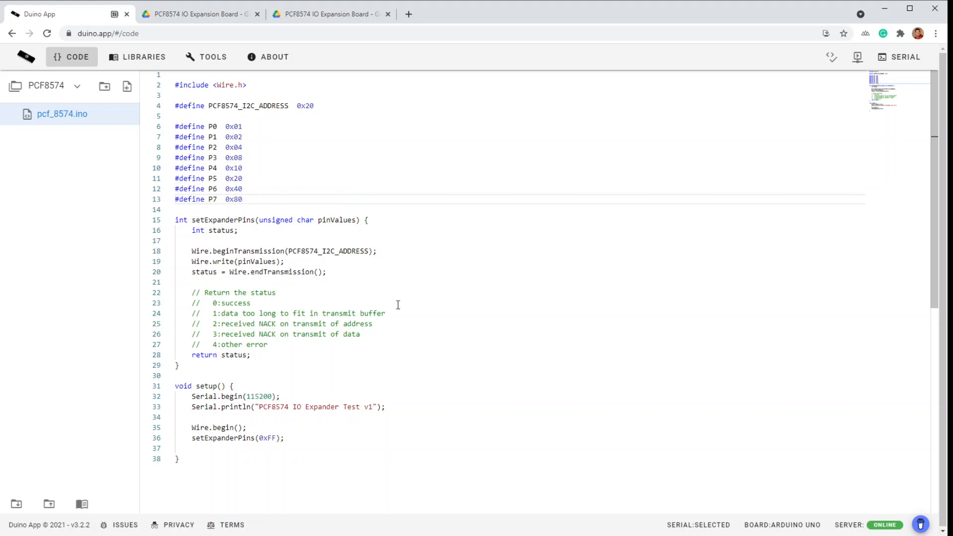
mouse_move(430, 319)
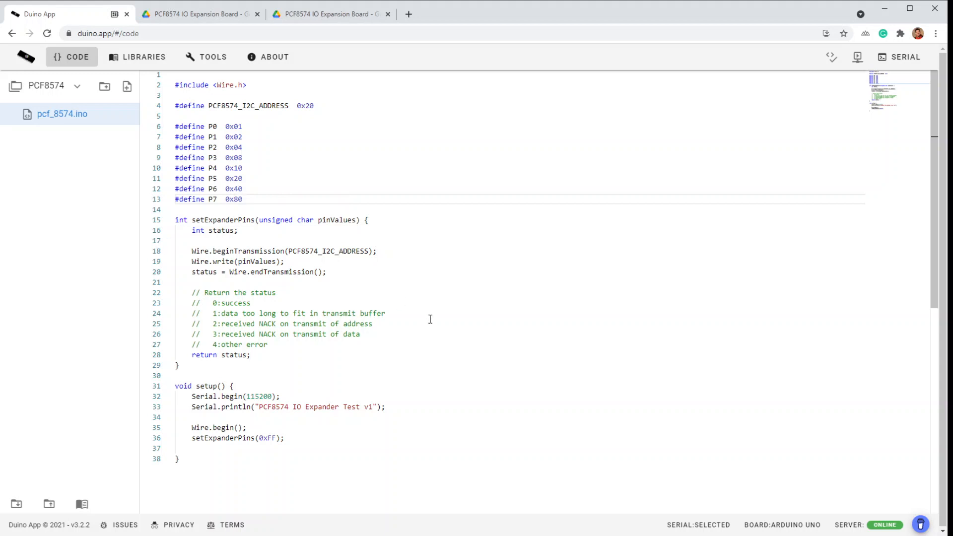
mouse_move(292, 341)
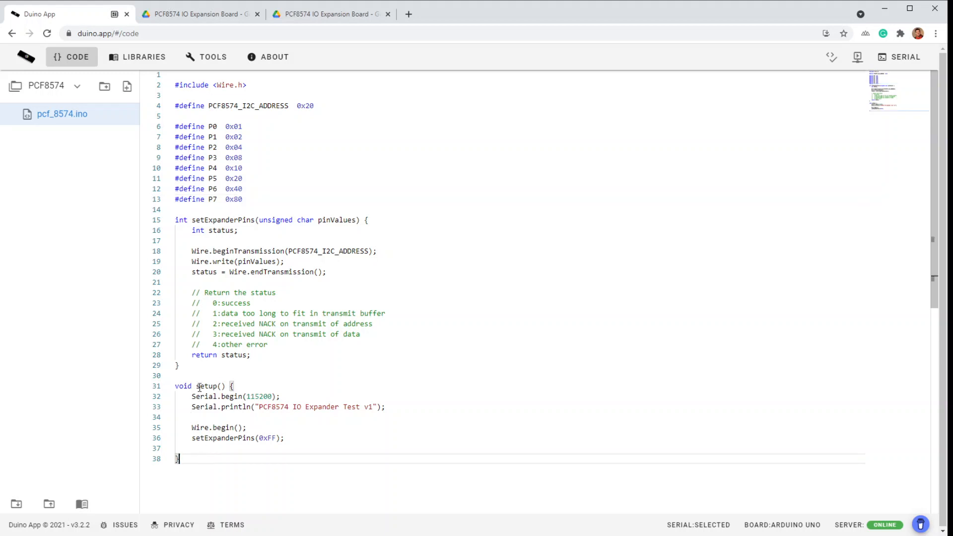
mouse_move(262, 429)
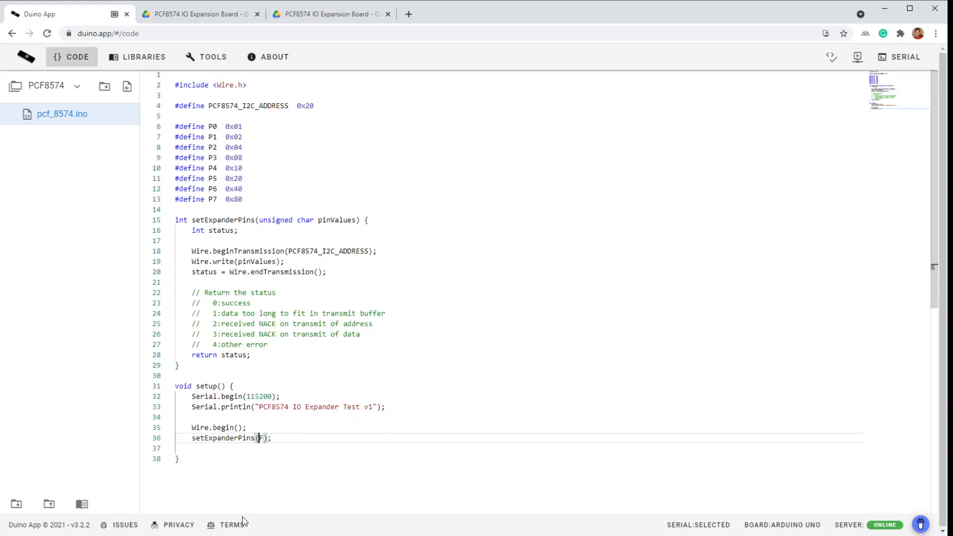
Replace 0xFF in setup's setExpanderPins call with P0 | P1 | P2 | P3 | P4 | P5 | P6 | P7
key(Backspace)
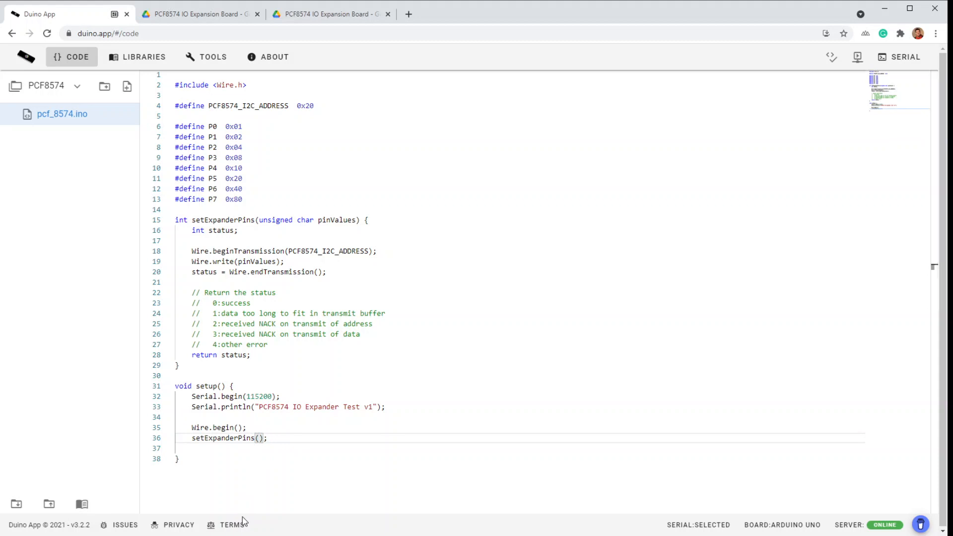
text(P0)
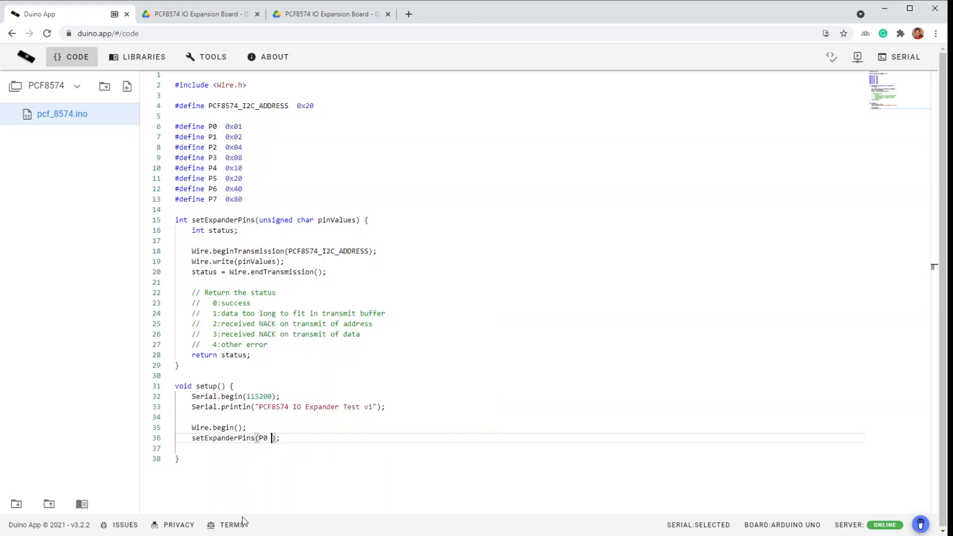
text(| P1)
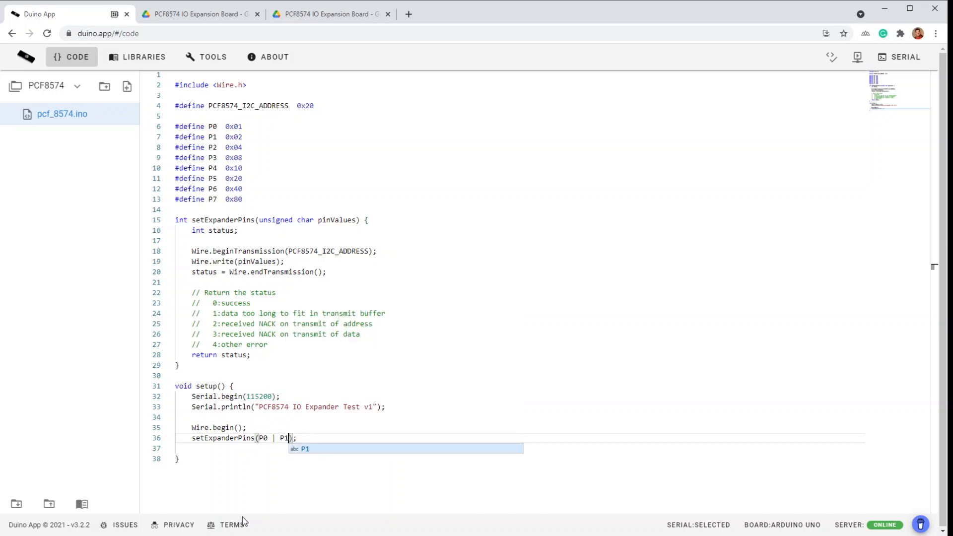
text(| P2)
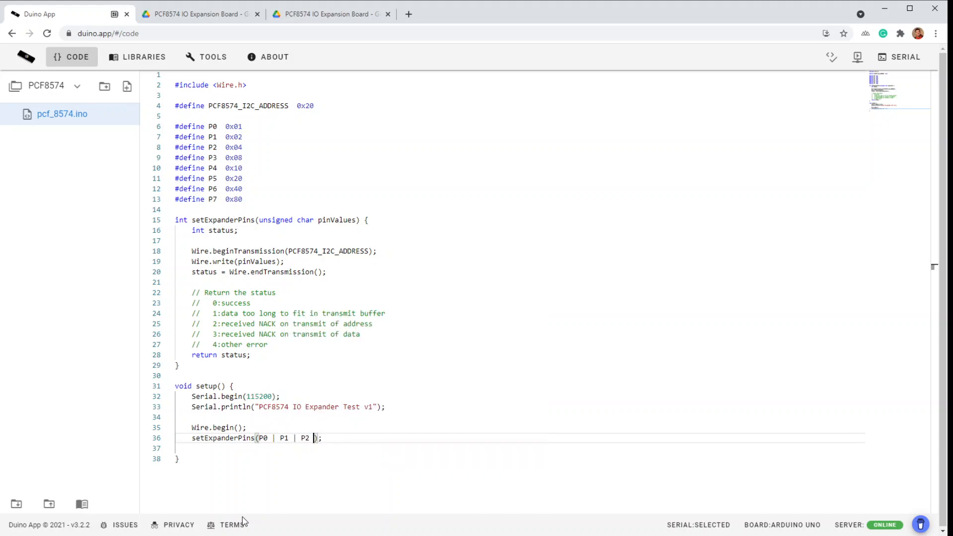
text(P3 |)
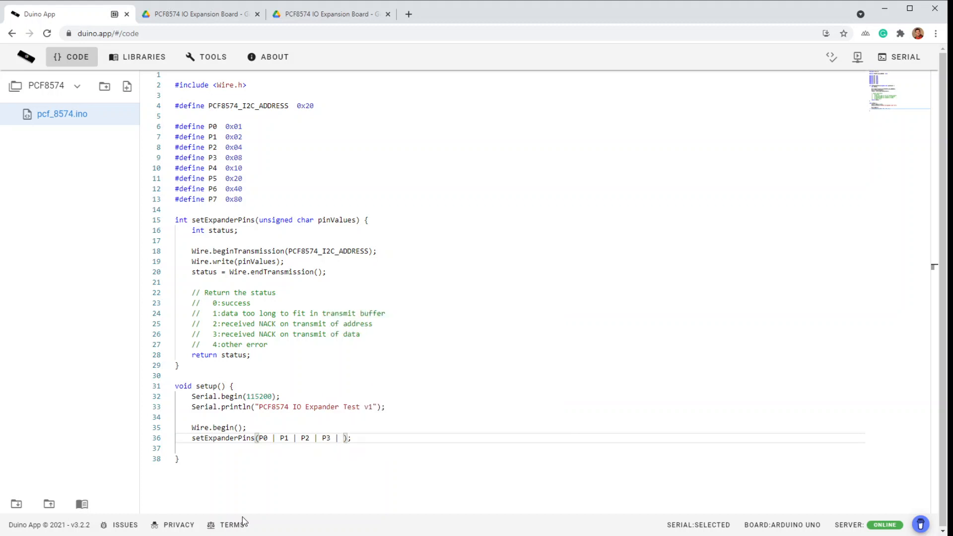
text(P4 | P5 | P6 | P7)
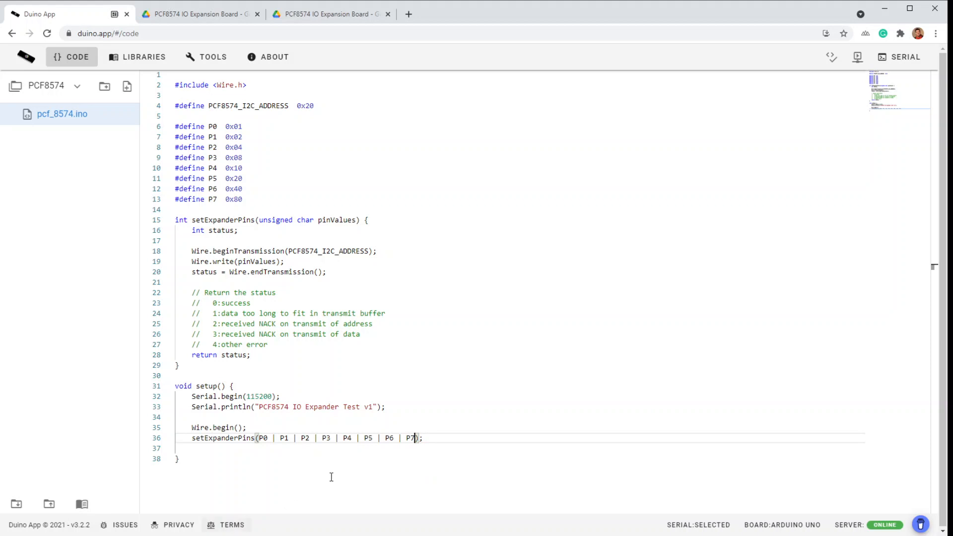
scroll(down, 3)
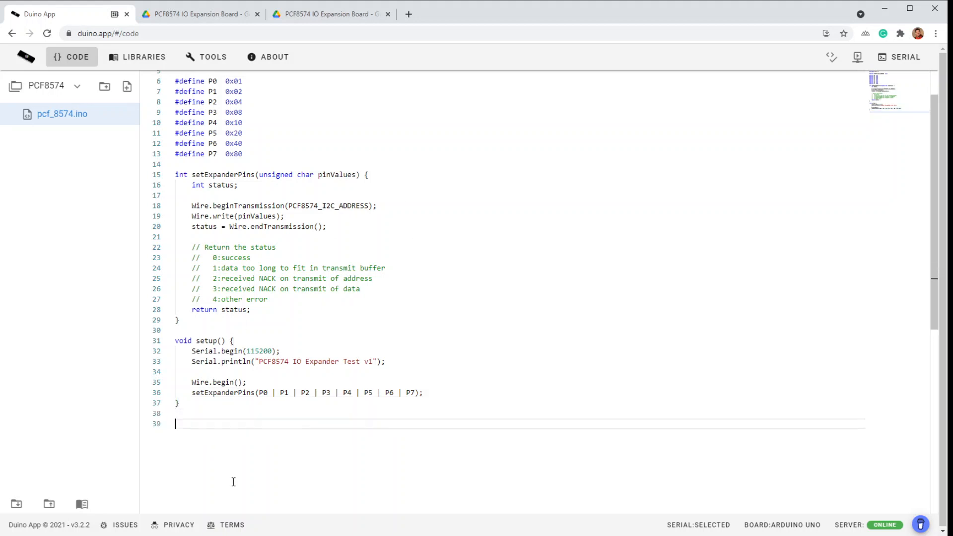
Add an empty void loop() { } body and copy the setExpanderPins name from line 15
text(void loop)
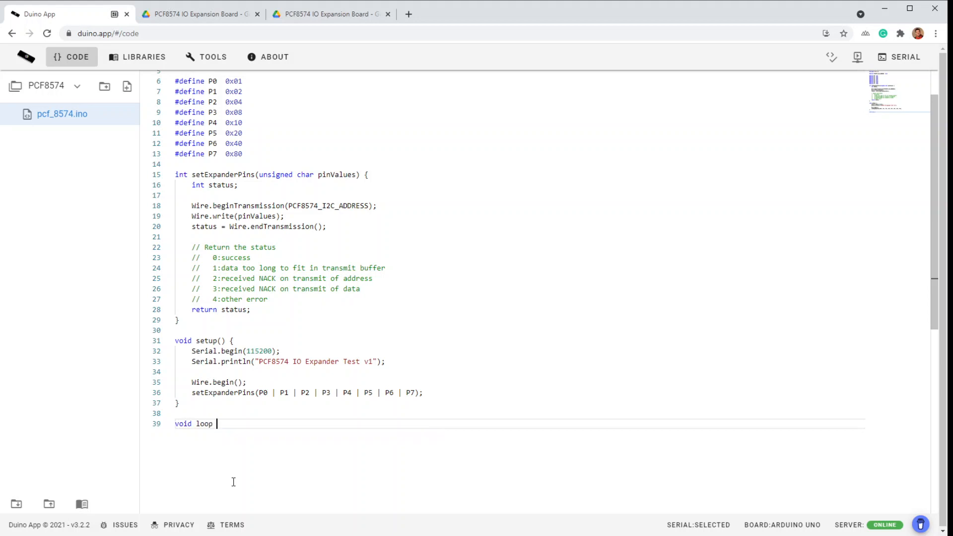
text(() {)
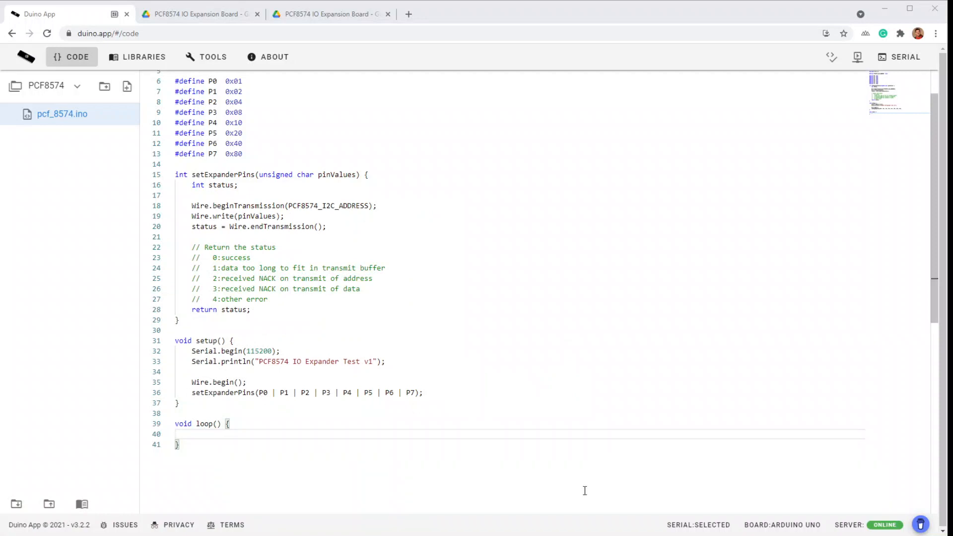
click(214, 433)
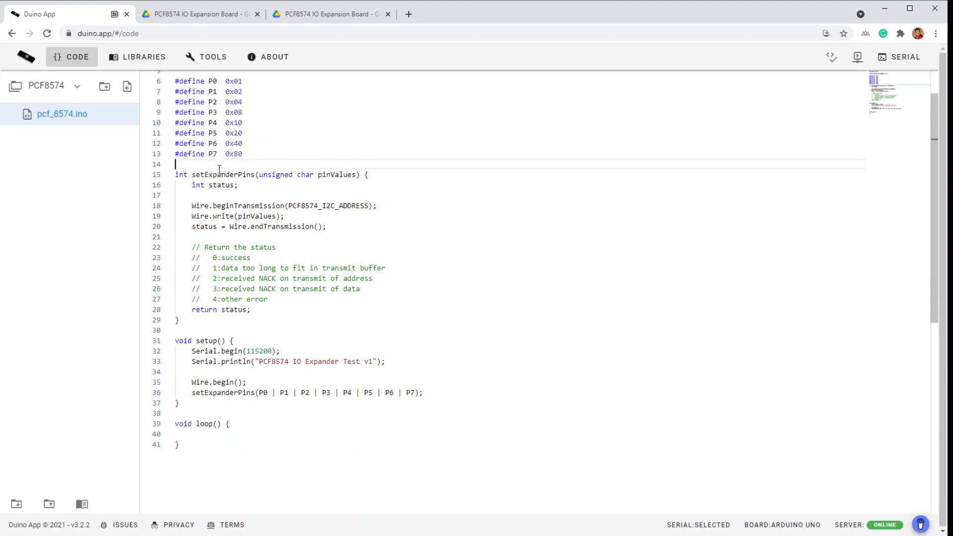
double_click(222, 175)
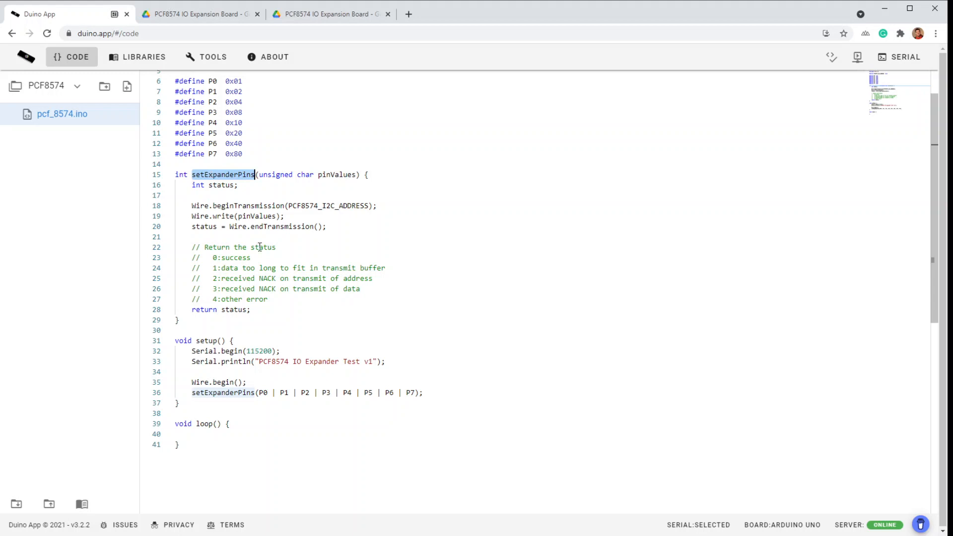
click(182, 434)
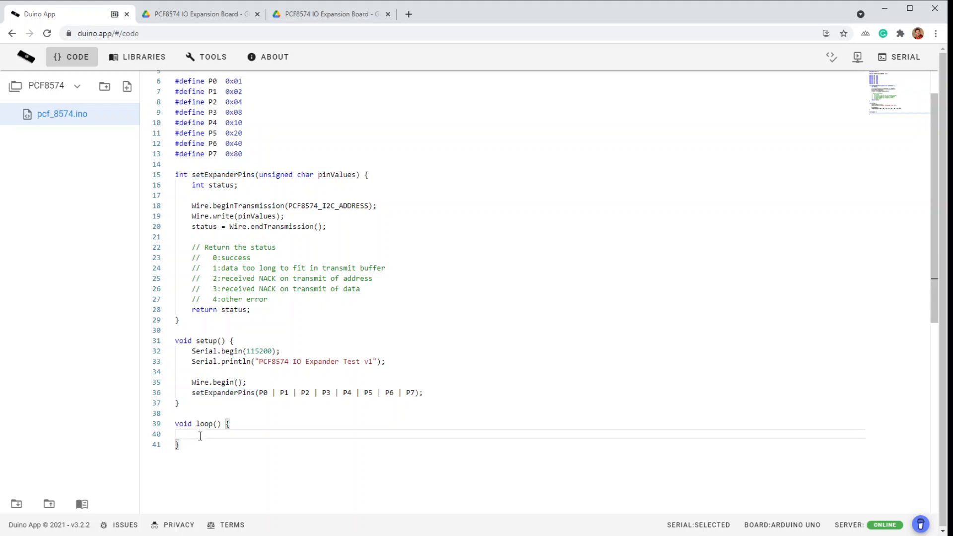
Fill loop with setExpanderPins(P0); delay(500); setExpanderPins(0); delay(500);
text(setExpanderPins( ))
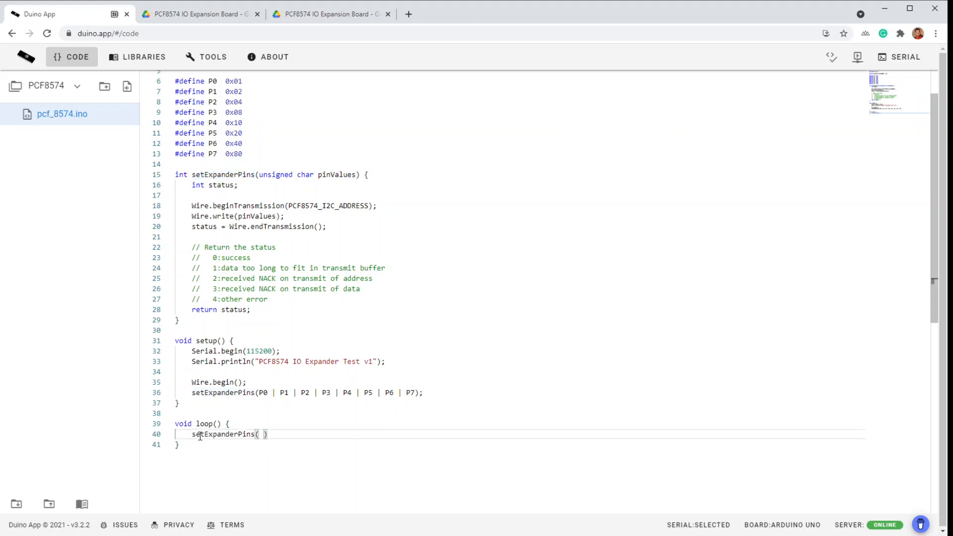
text(P0)
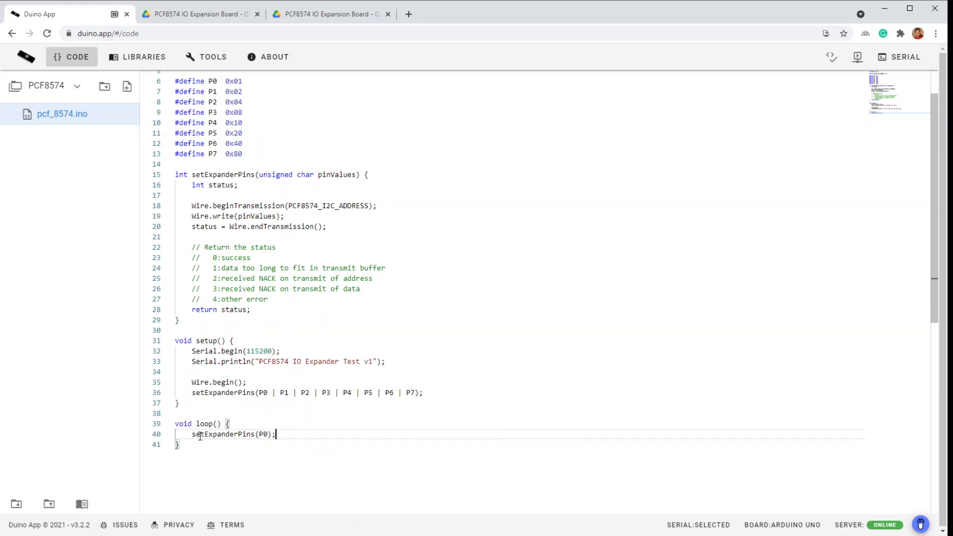
text(de)
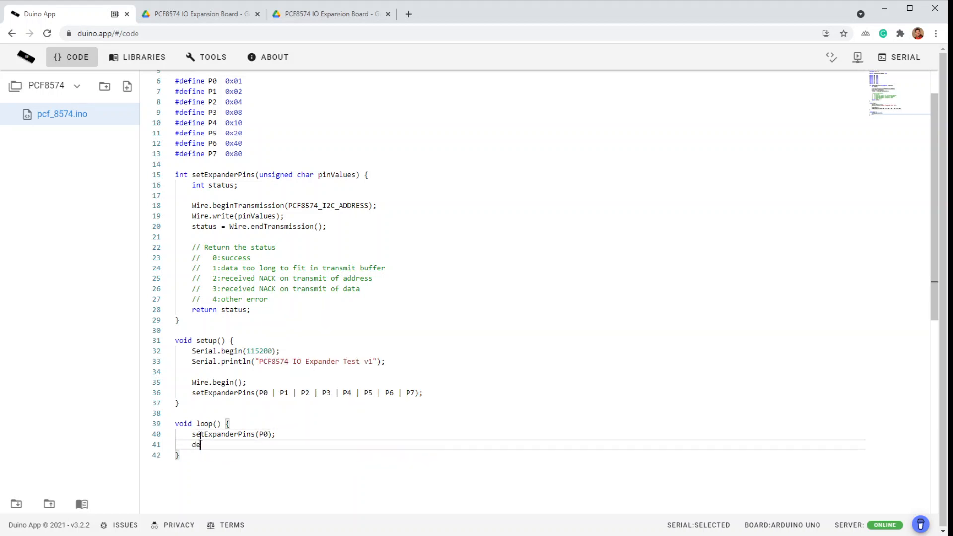
text(lay(500))
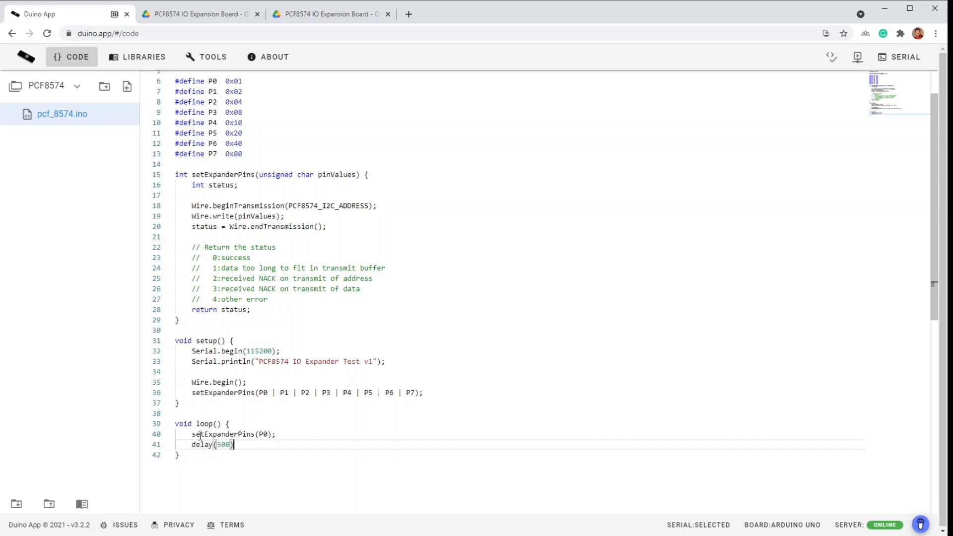
text(setExpanderPins()
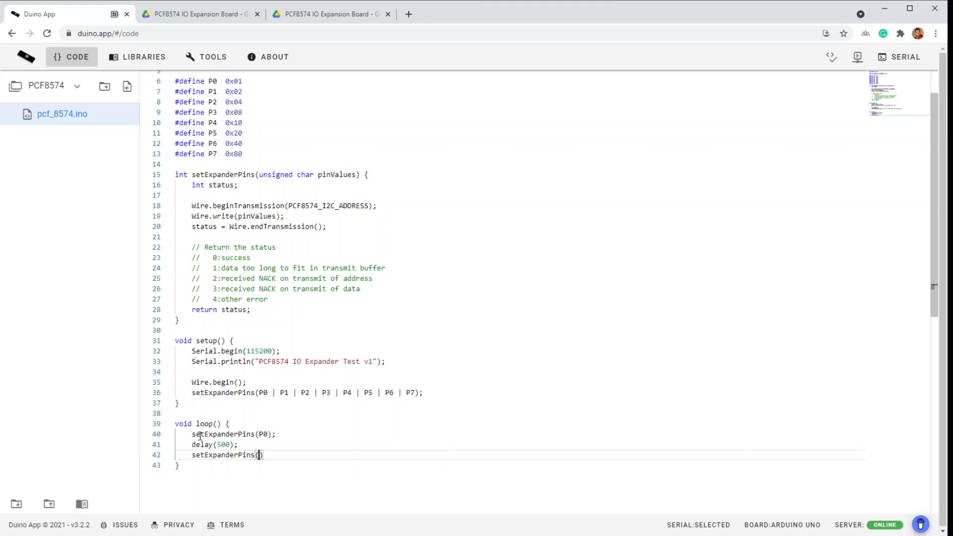
text(0x00)
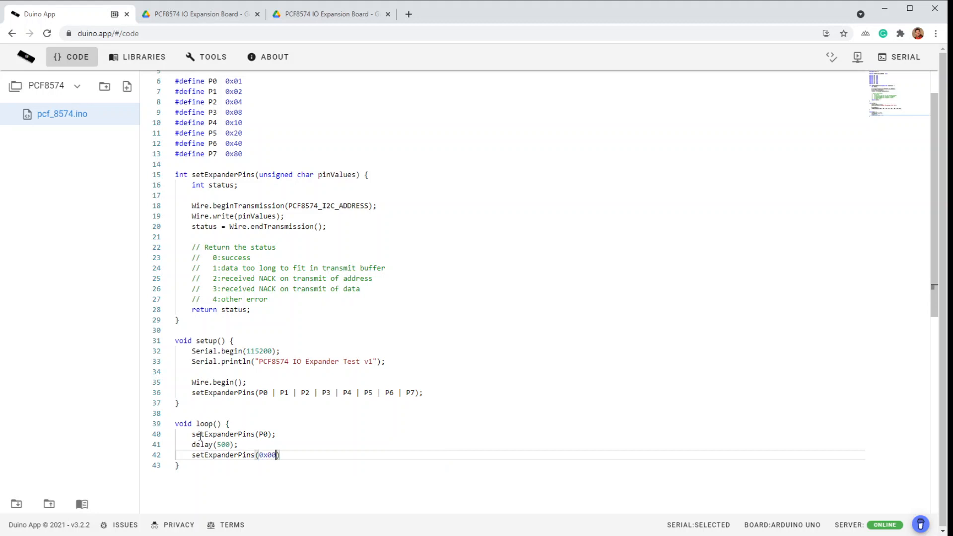
text(;)
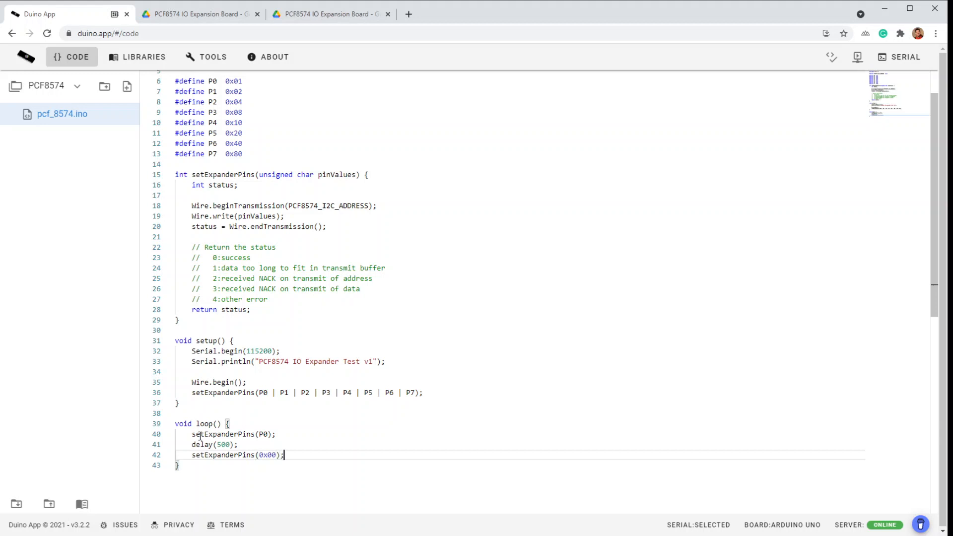
text(delay(500);)
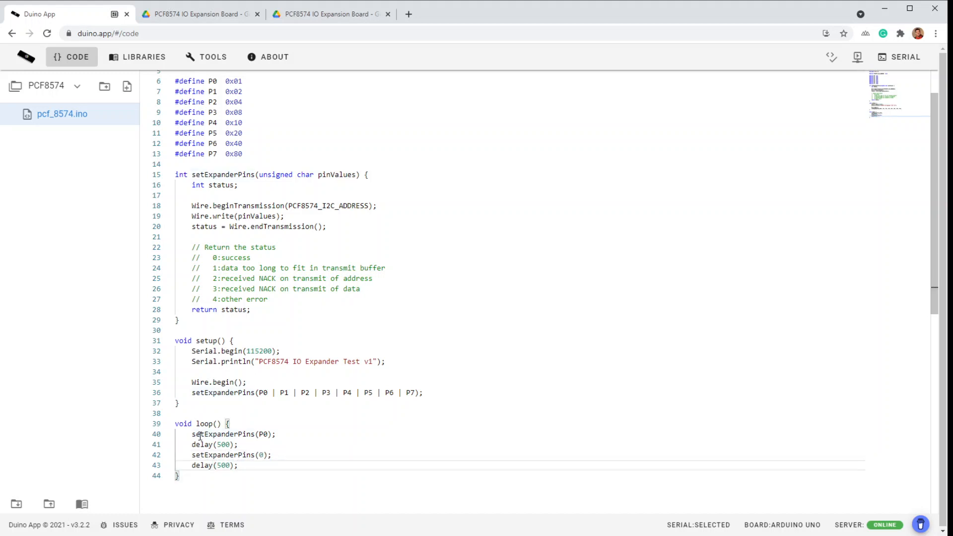
mouse_move(615, 396)
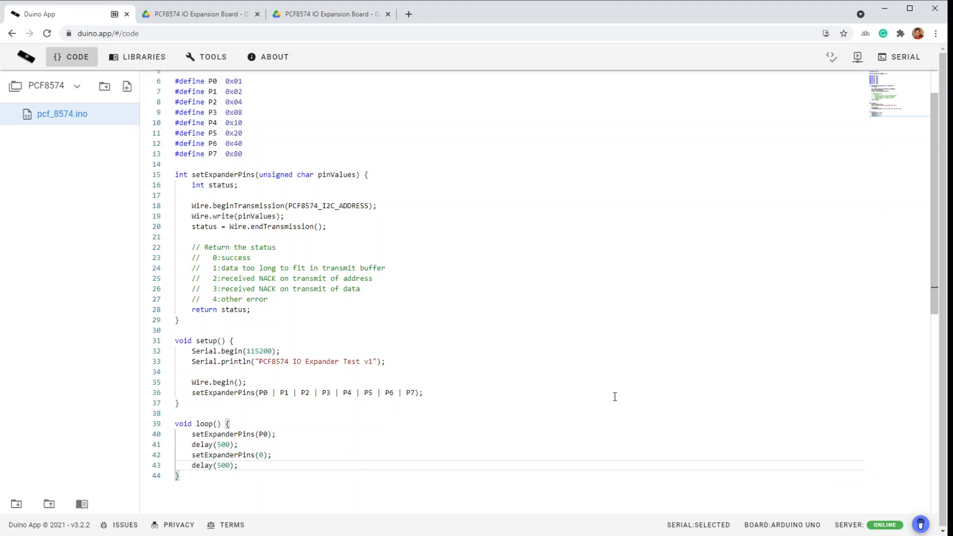
mouse_move(831, 57)
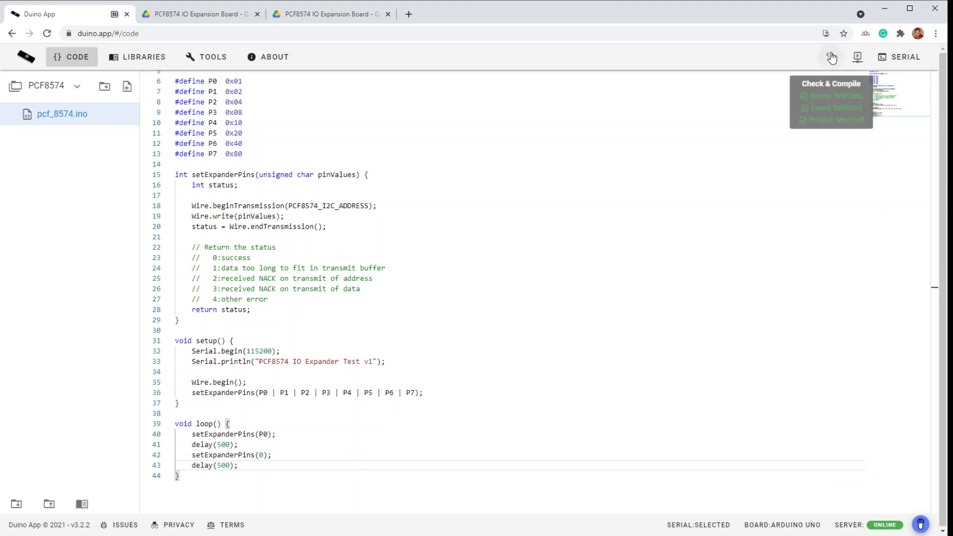
Compile the sketch to 100% Done (3670 bytes storage) and close the build output
click(830, 57)
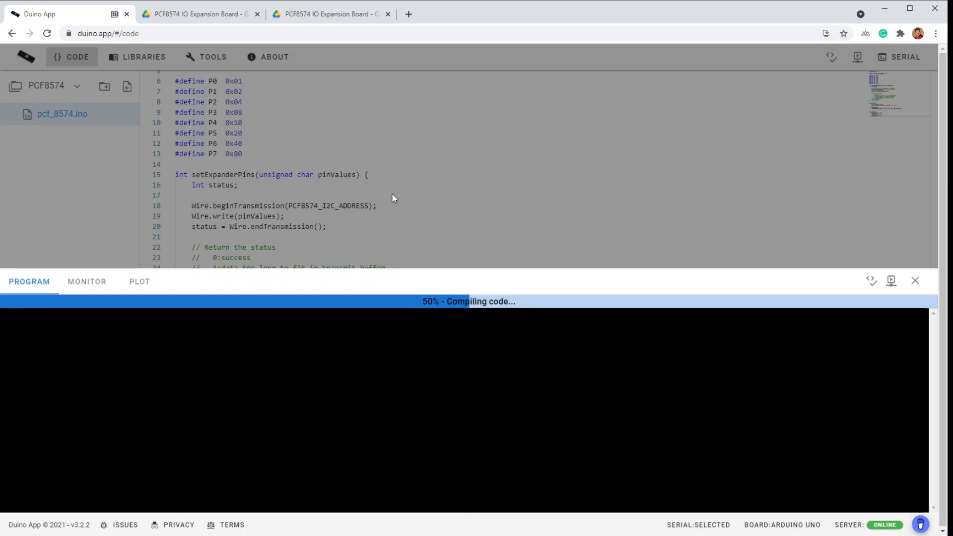
mouse_move(597, 60)
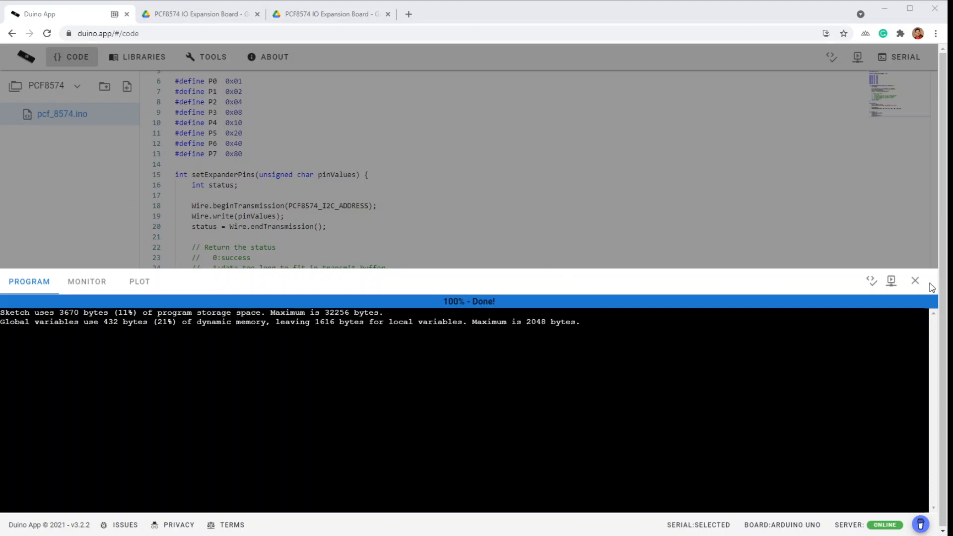
click(914, 281)
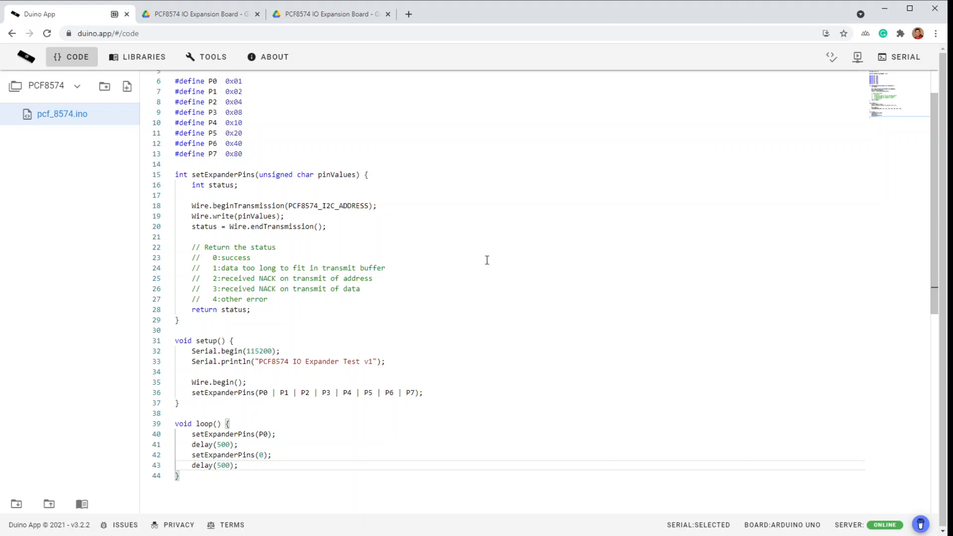
mouse_move(563, 330)
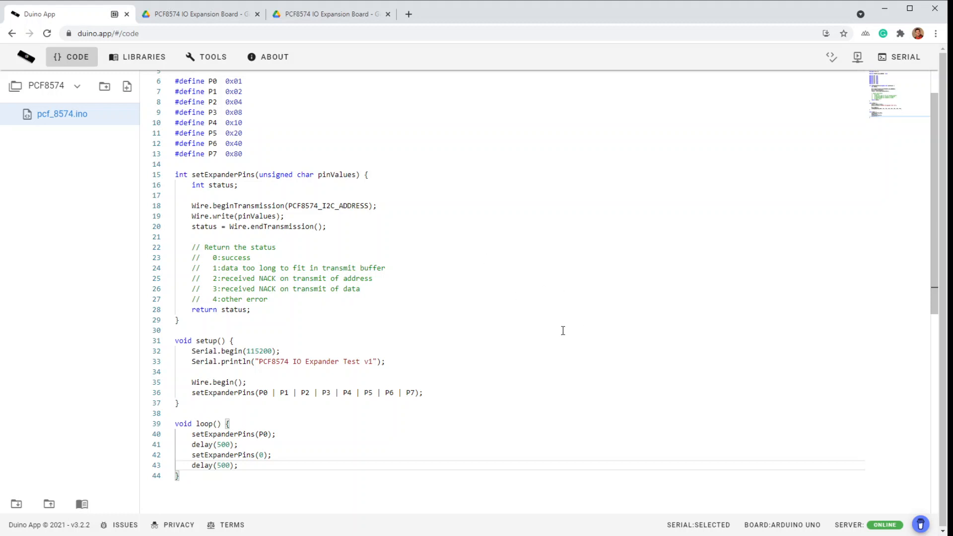
mouse_move(211, 479)
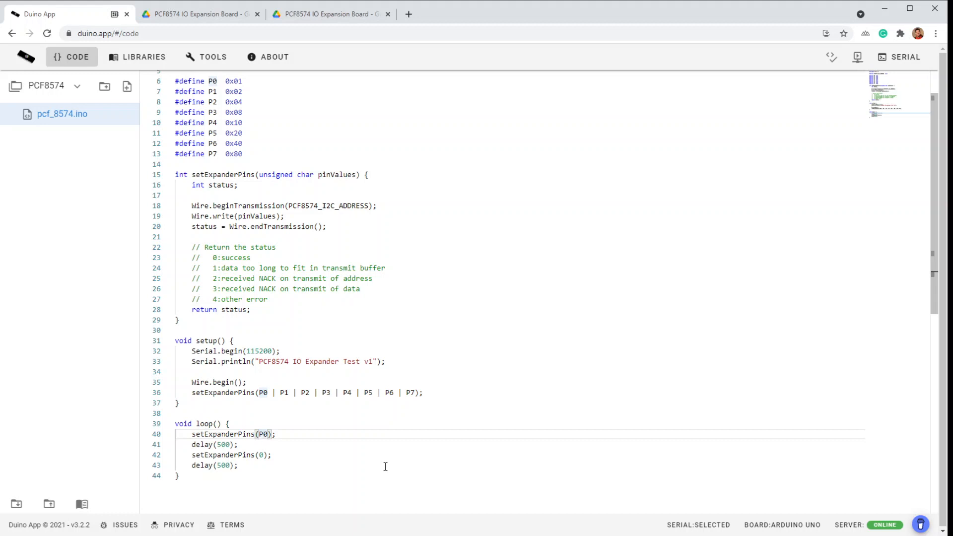
Change loop's calls to setExpanderPins(P1 | P0) and setExpanderPins(P1), then build the sketch again
click(264, 434)
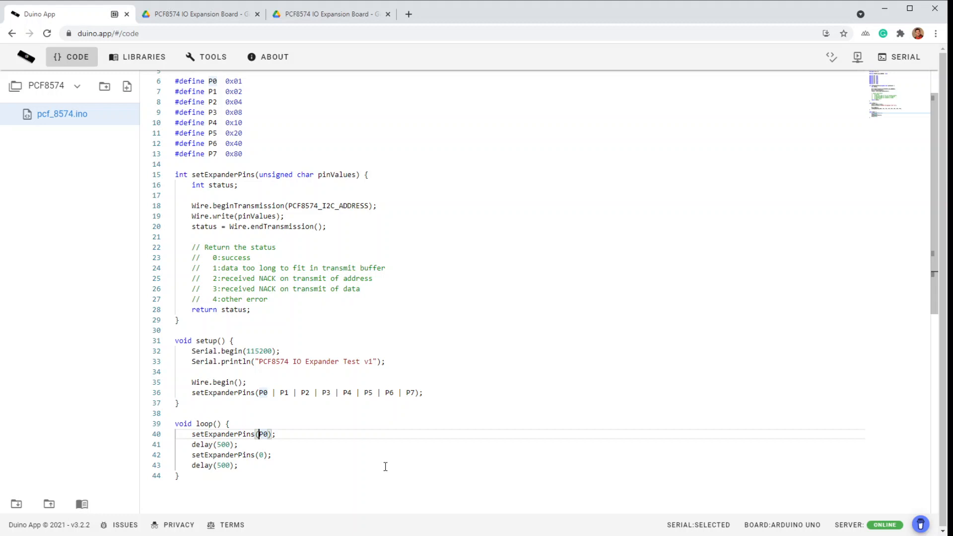
text(P1 | P)
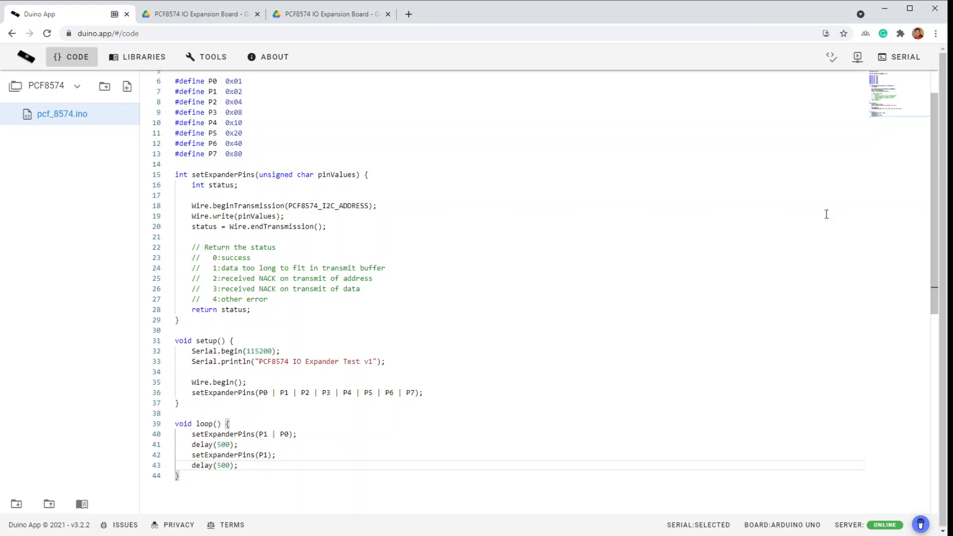
click(831, 57)
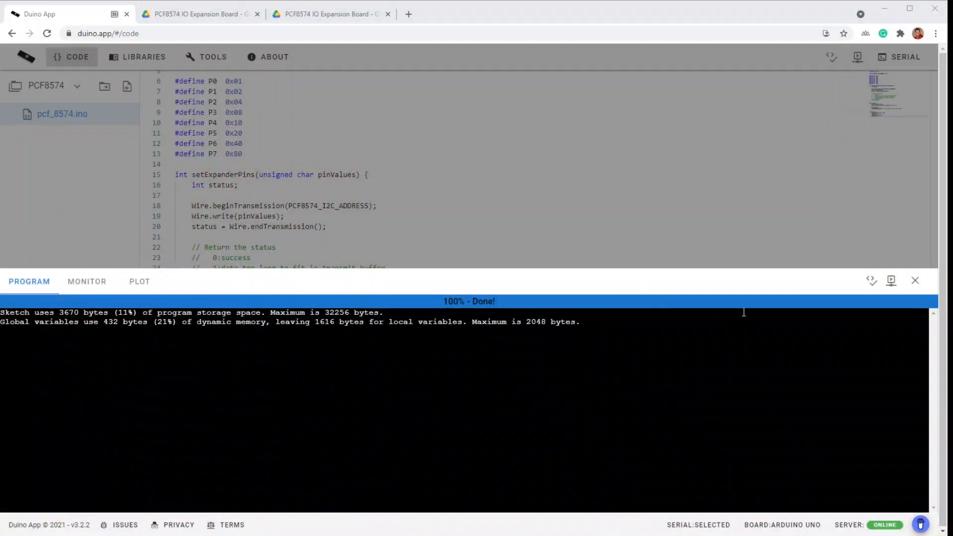
Close the Program output panel to return to the loop() code
click(914, 280)
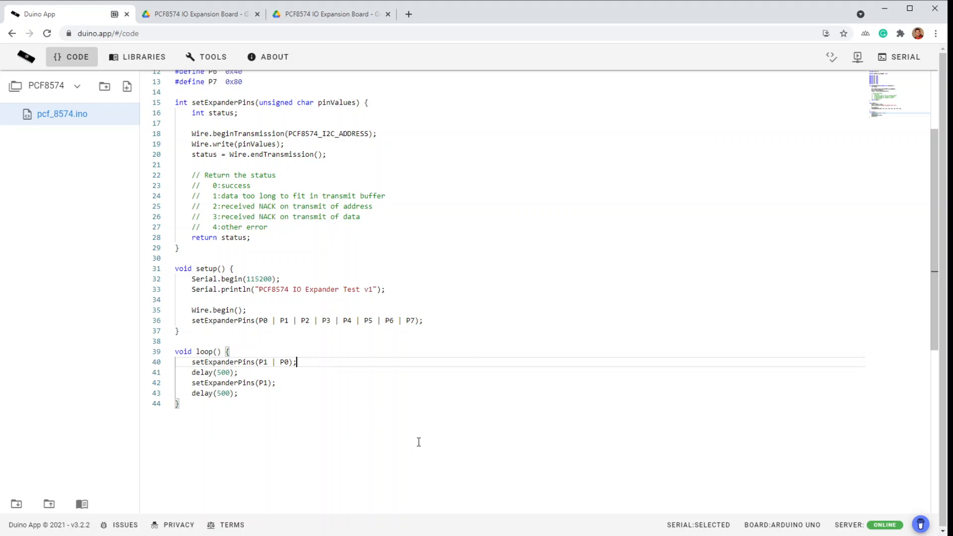
Declare unsigned char pinValues = 0 in loop and assign getExpanderPins() to it after each setExpanderPins call
text(getB)
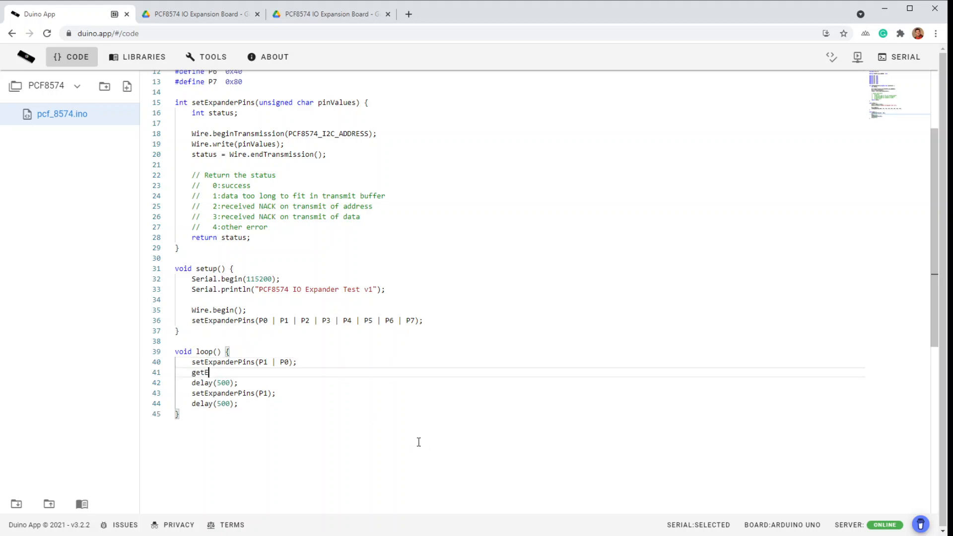
text(ExpanderPins()
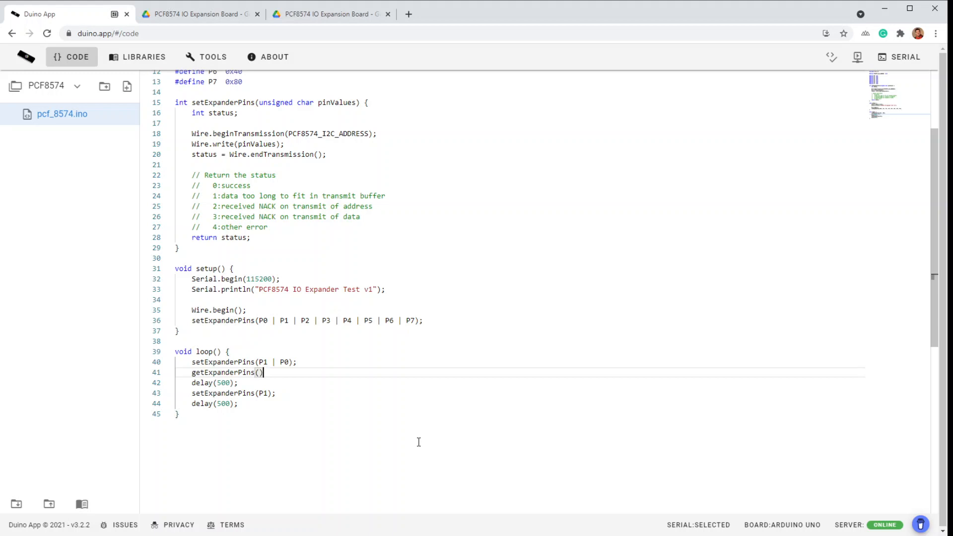
text(;)
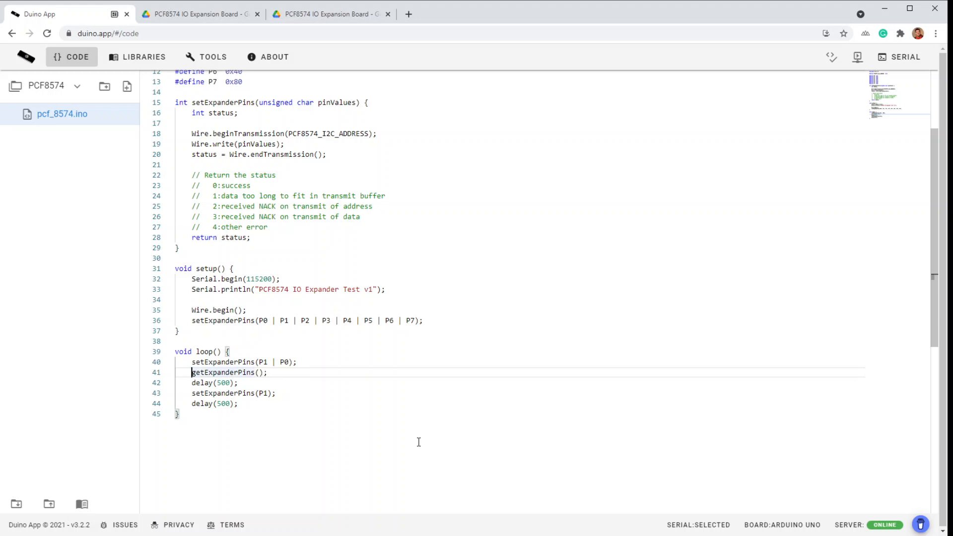
key(Enter)
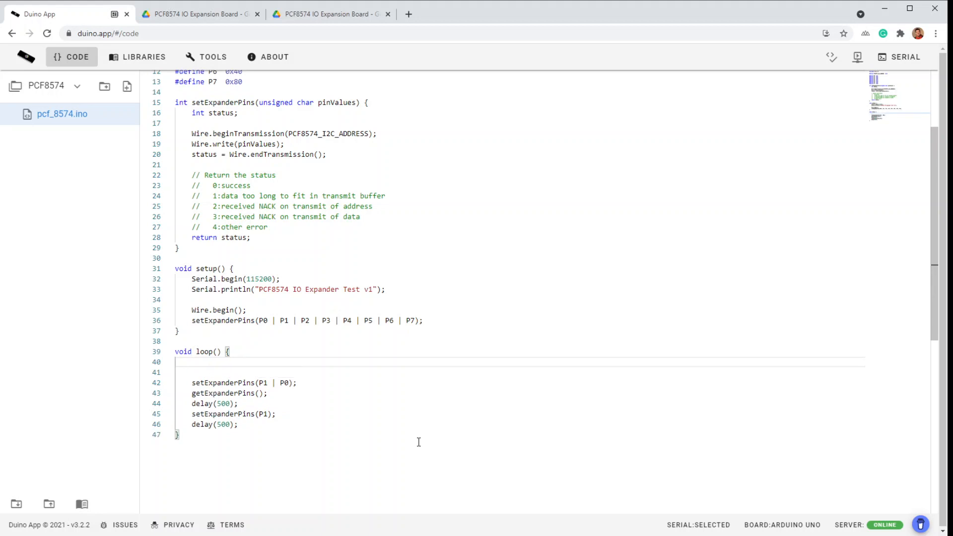
text(unsigned char)
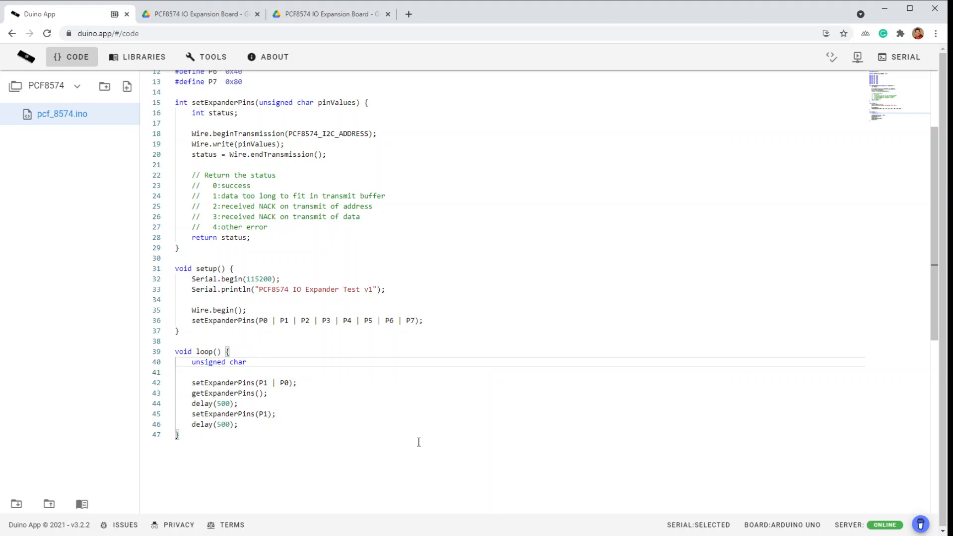
text(pinValues;)
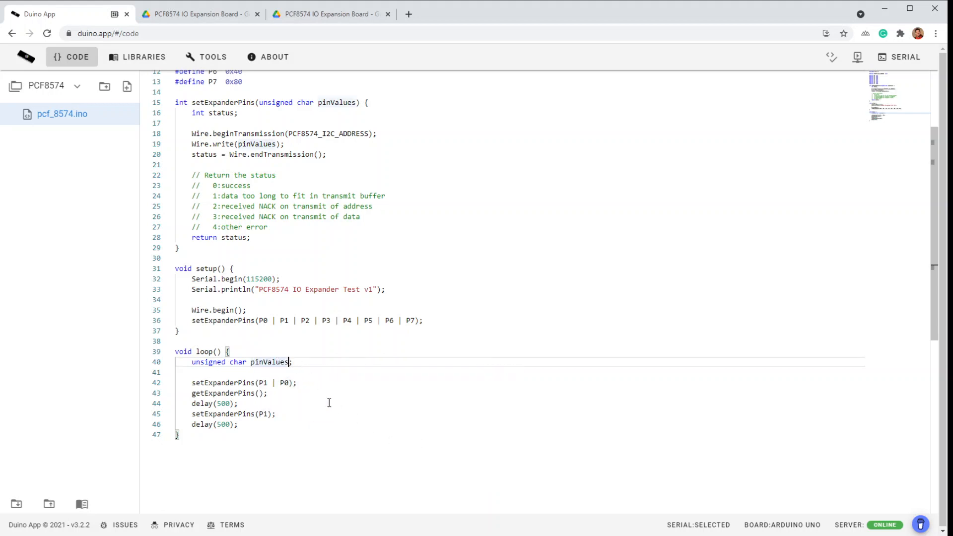
text(= 0)
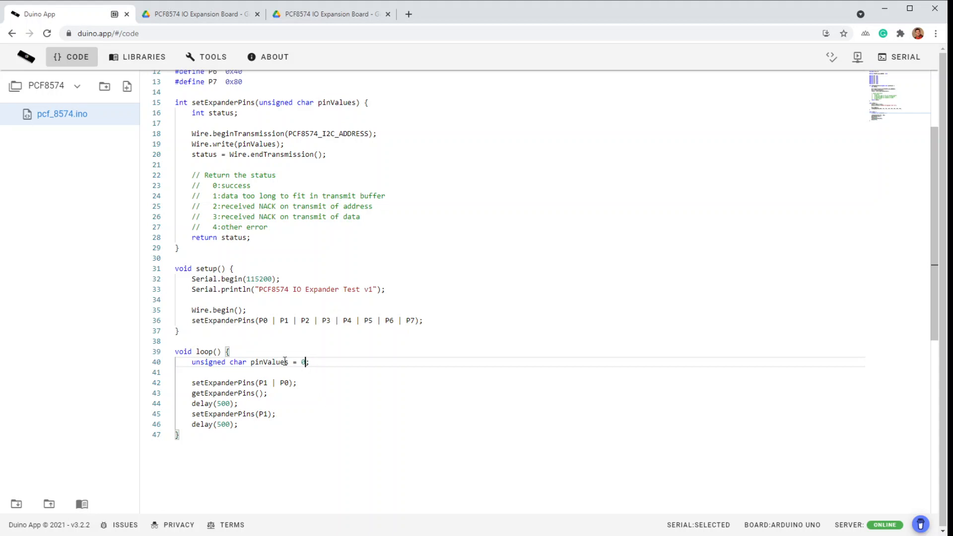
click(266, 393)
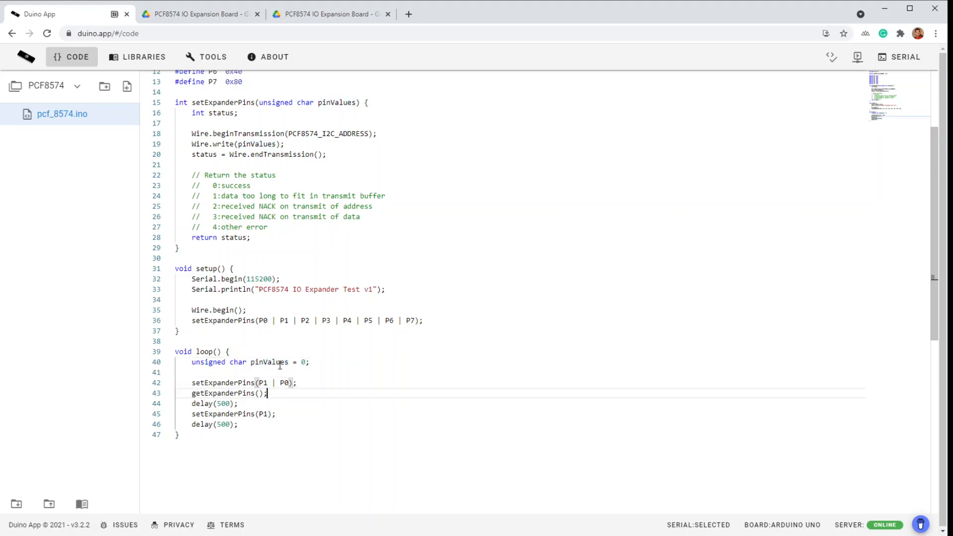
text(pinValues =)
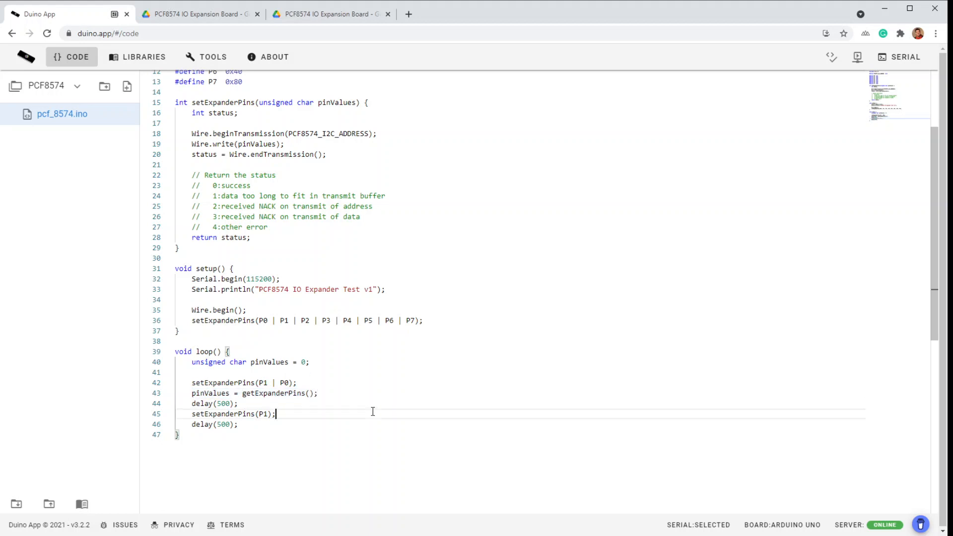
text(pinValues = getExpanderPins();)
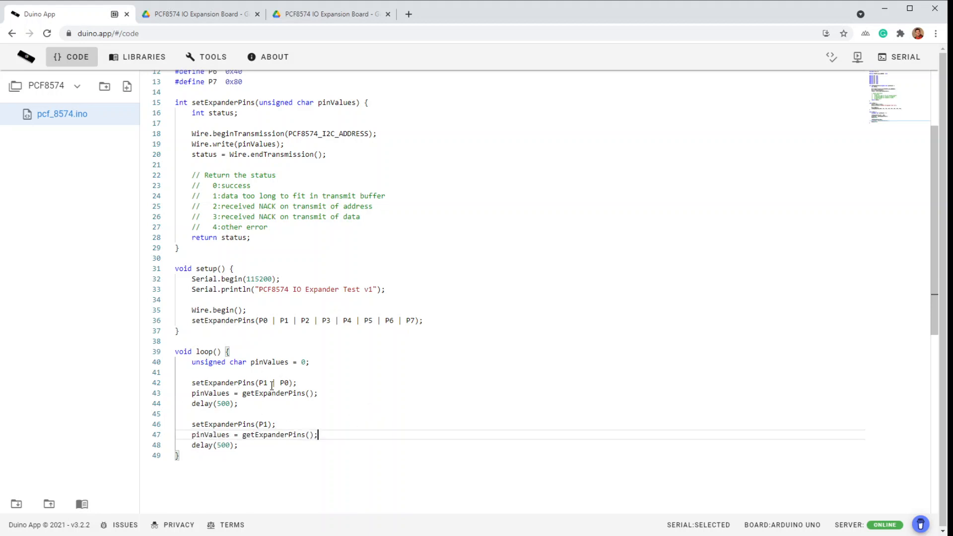
mouse_move(370, 407)
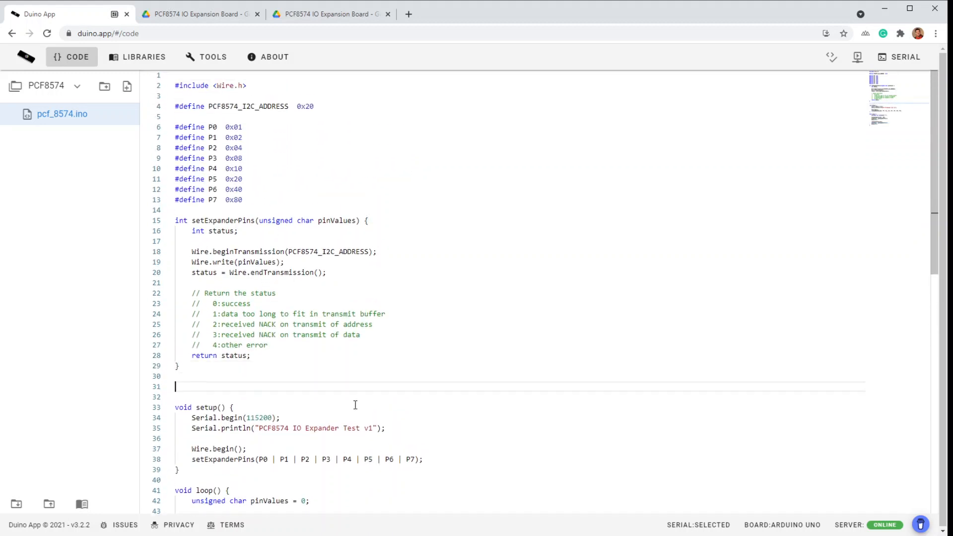
Write the unsigned char getExpanderPins() function header above setup()
text(us)
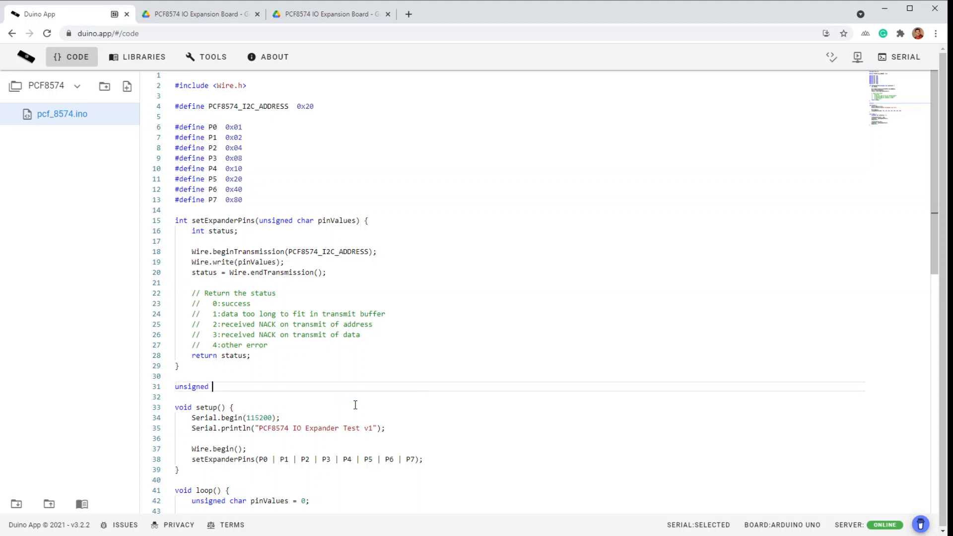
text(char)
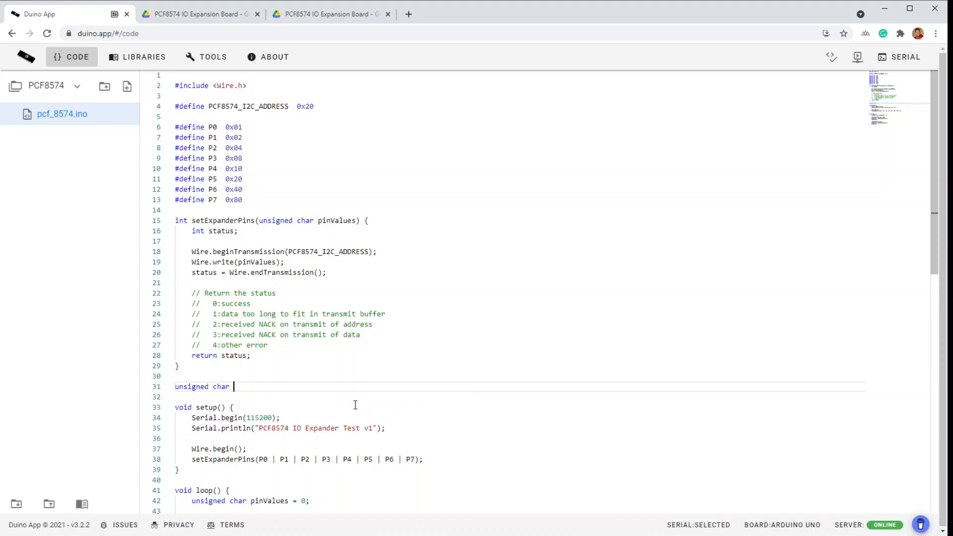
text(getExpanderPins)
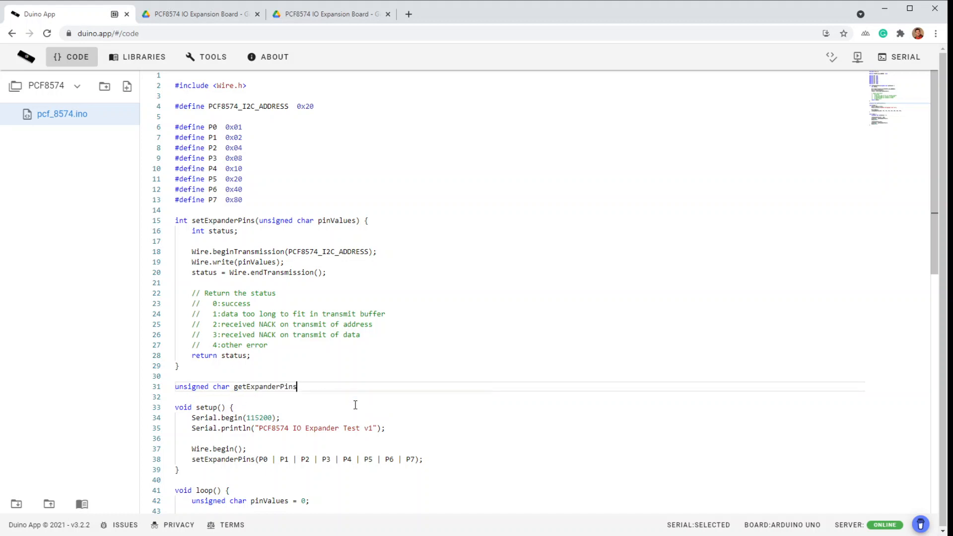
text(() {)
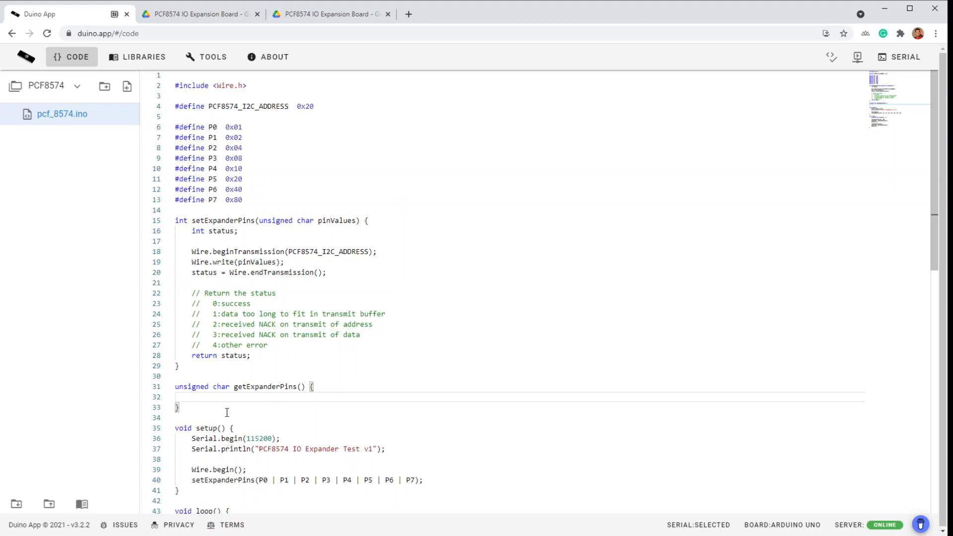
Declare unsigned char pinValues = 0 and add Wire.requestFrom(PCF8574_I2C_ADDRESS, 1)
text(unsigned char pinValues)
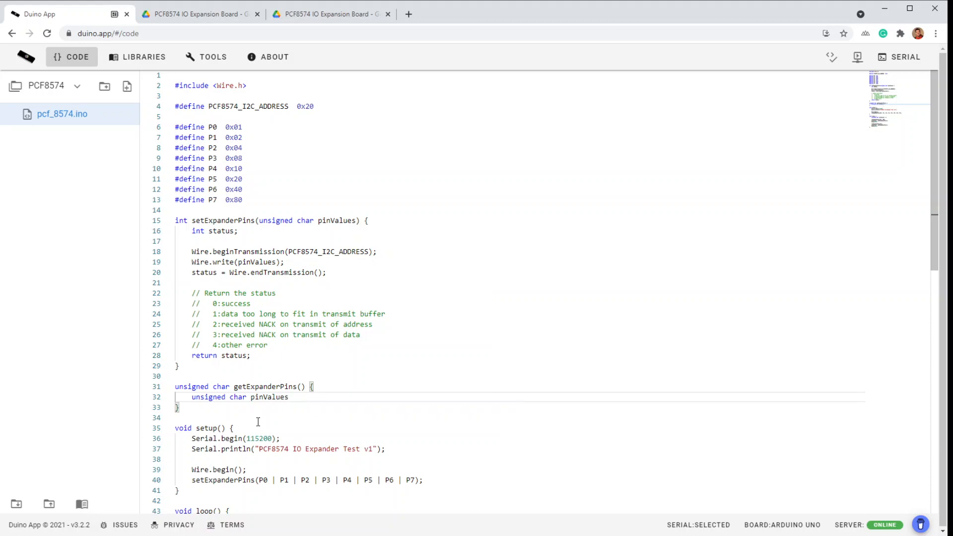
text(= 0;)
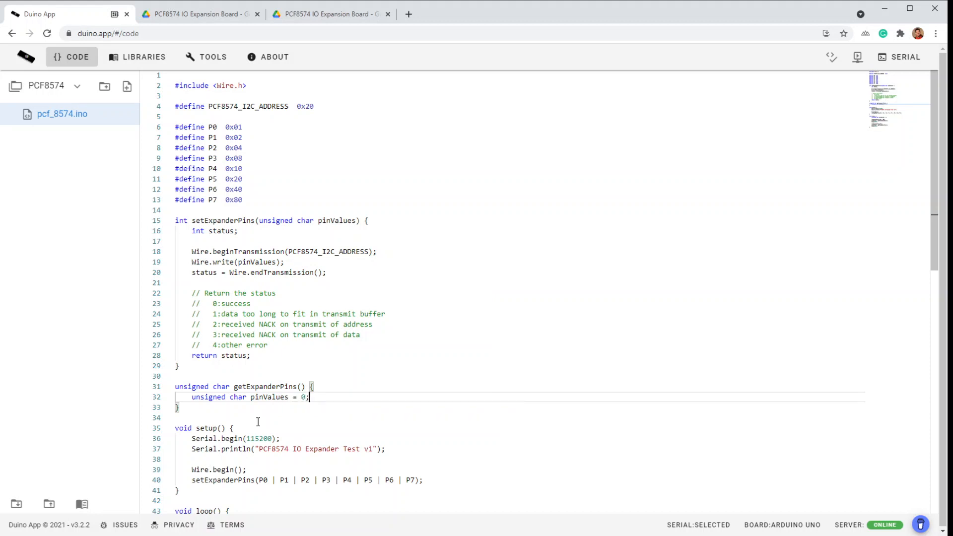
key(enter)
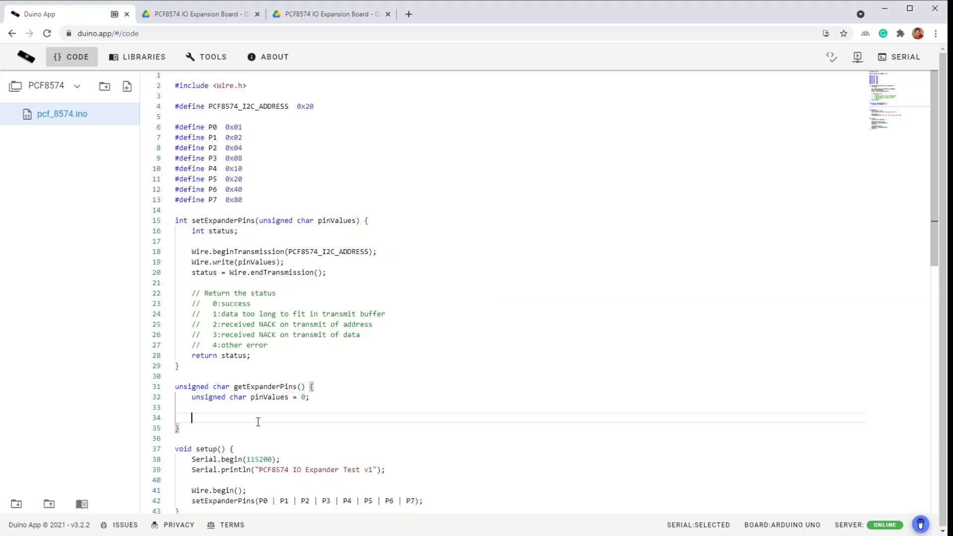
text(Wire.reque)
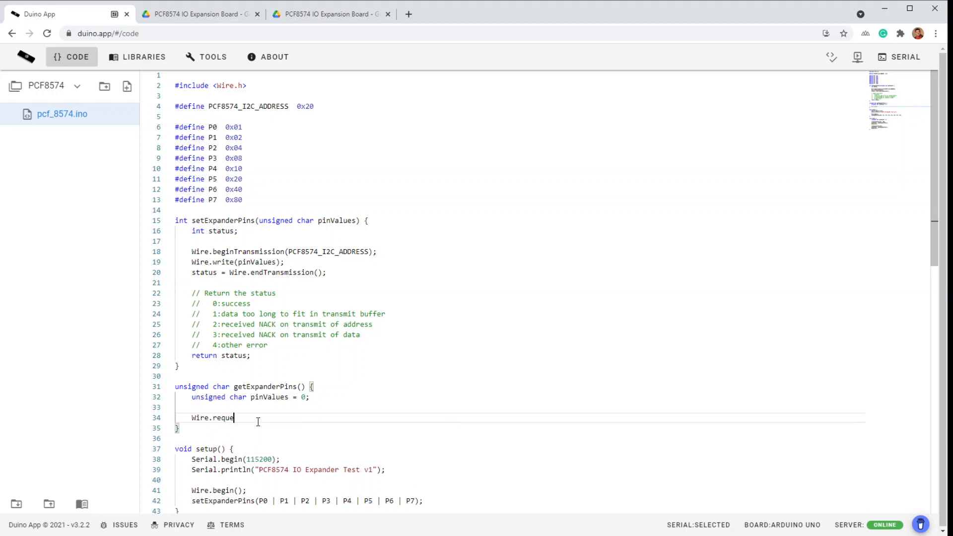
text(stFro)
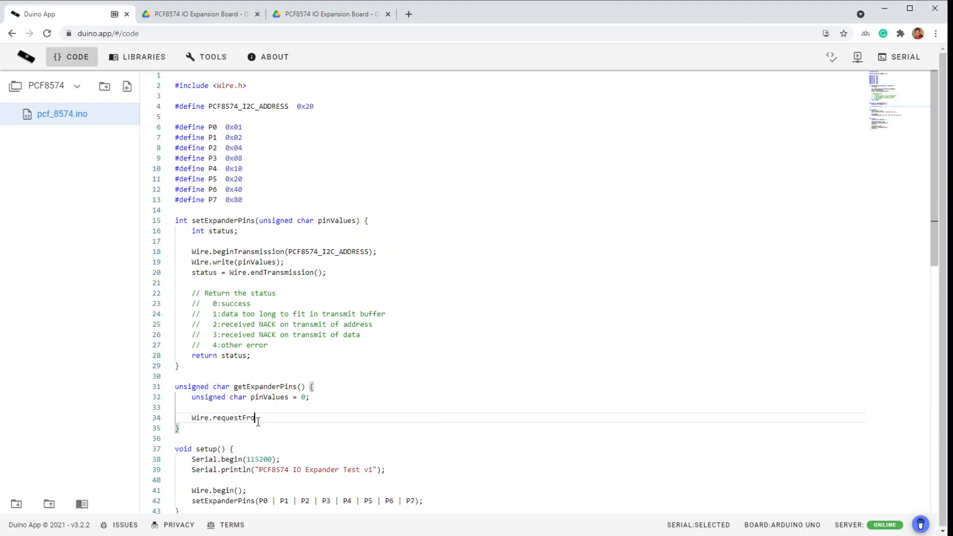
text((PCF8574_I2C_ADDRESS))
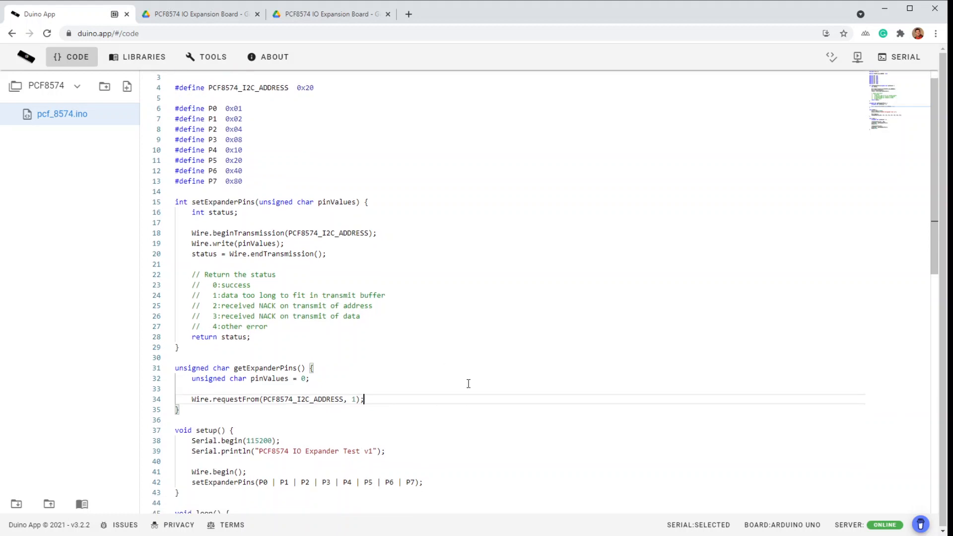
Open a while (Wire.available()) { loop in getExpanderPins
text(while())
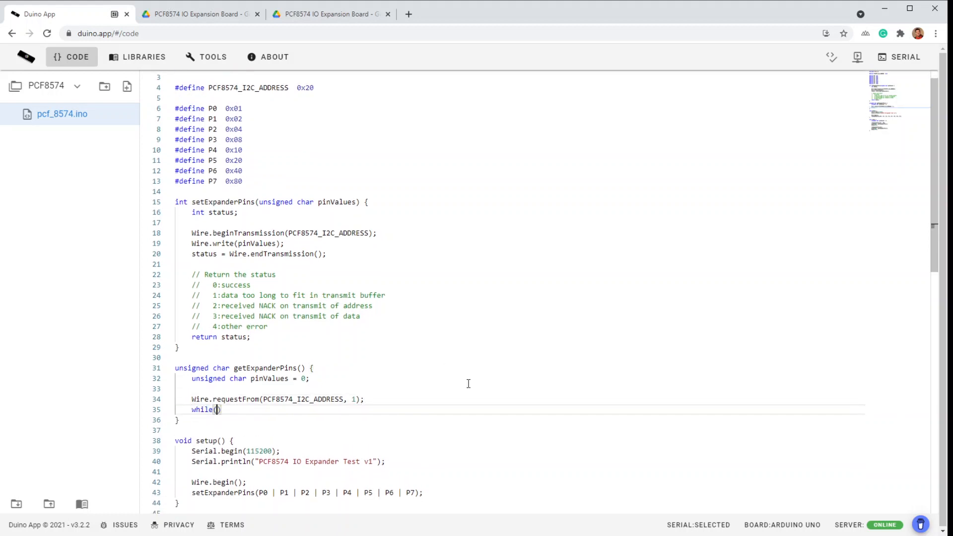
text(Wire.a)
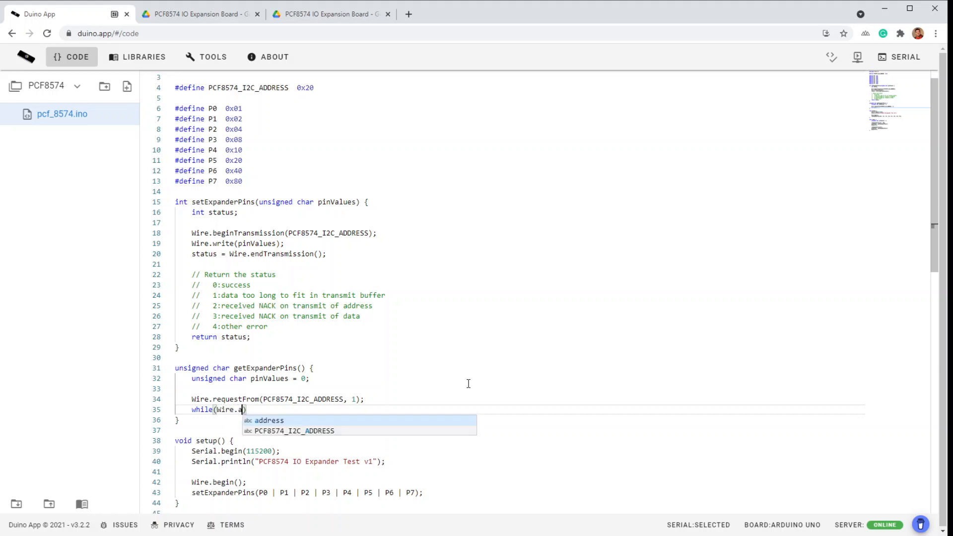
text(vailable())
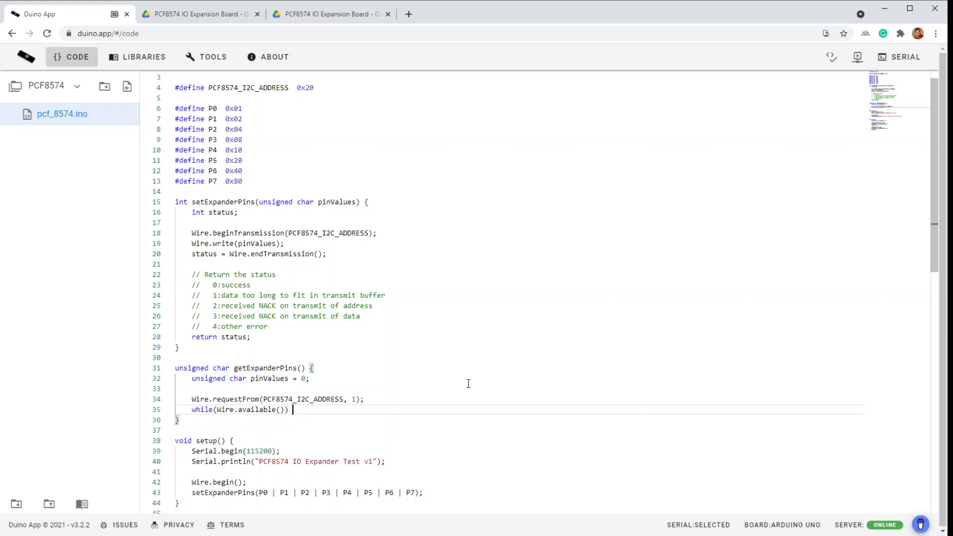
text({)
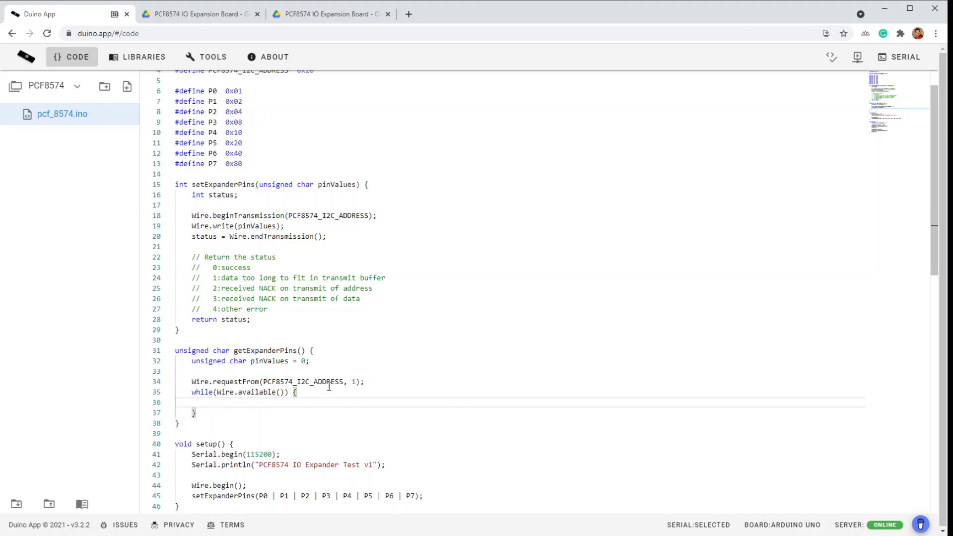
mouse_move(349, 424)
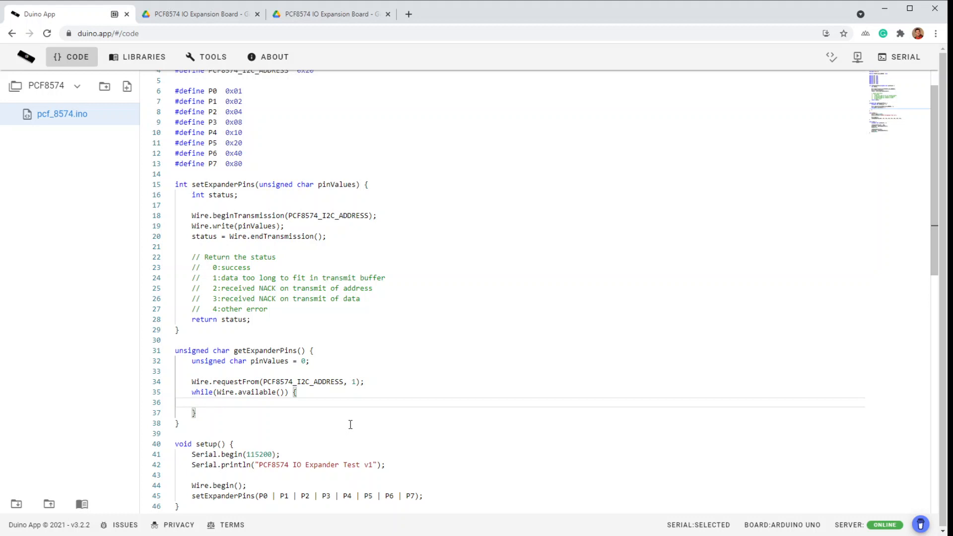
Store Wire.read() into pinValues inside the while loop and begin the return line
text(pinV)
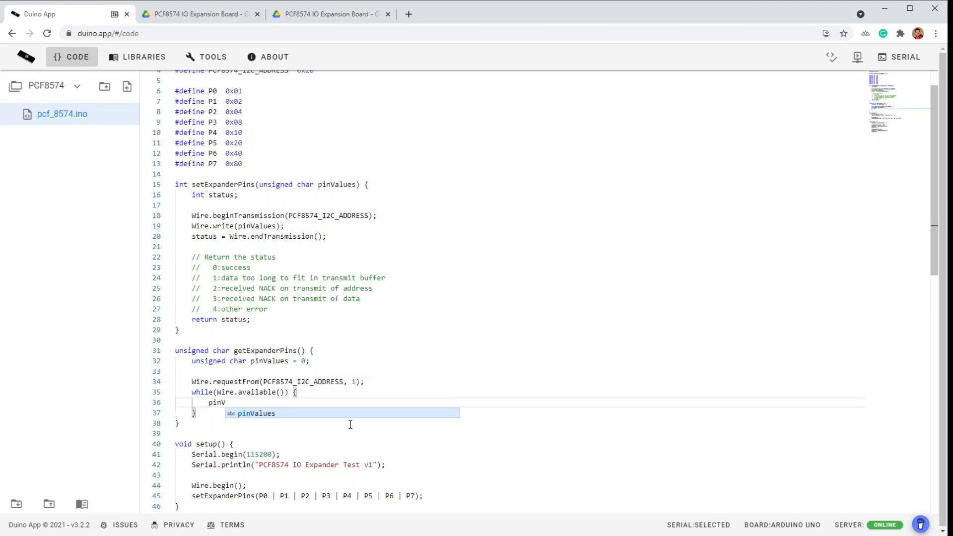
key(Tab)
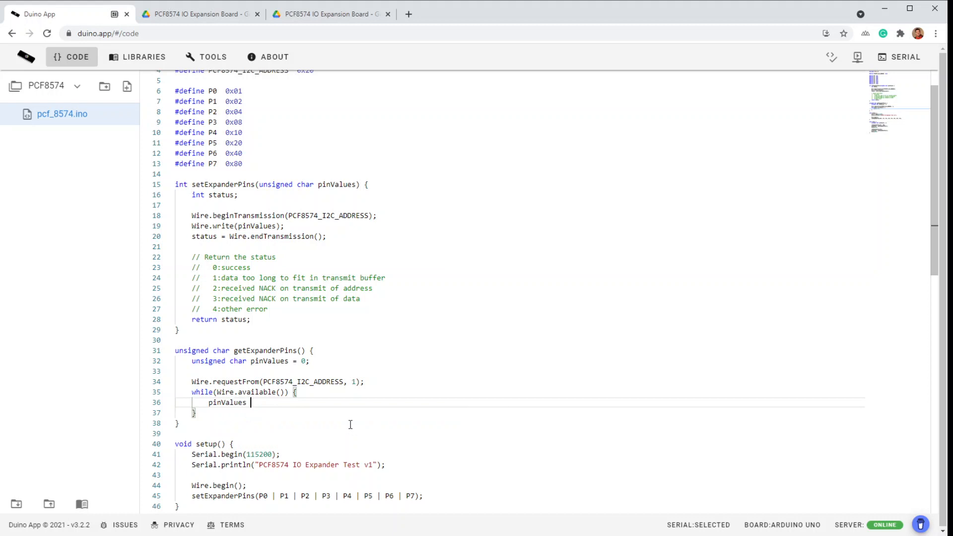
text(= Wire)
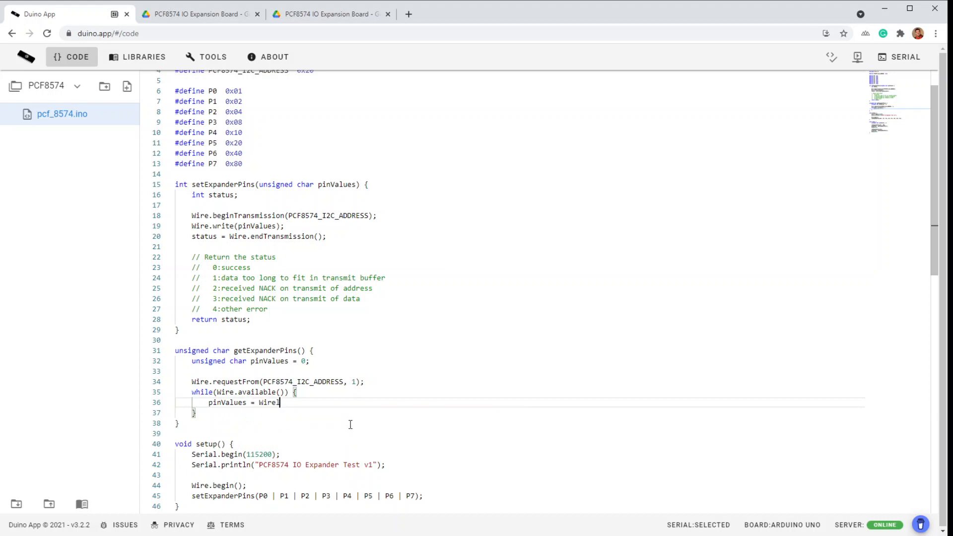
text(.read)
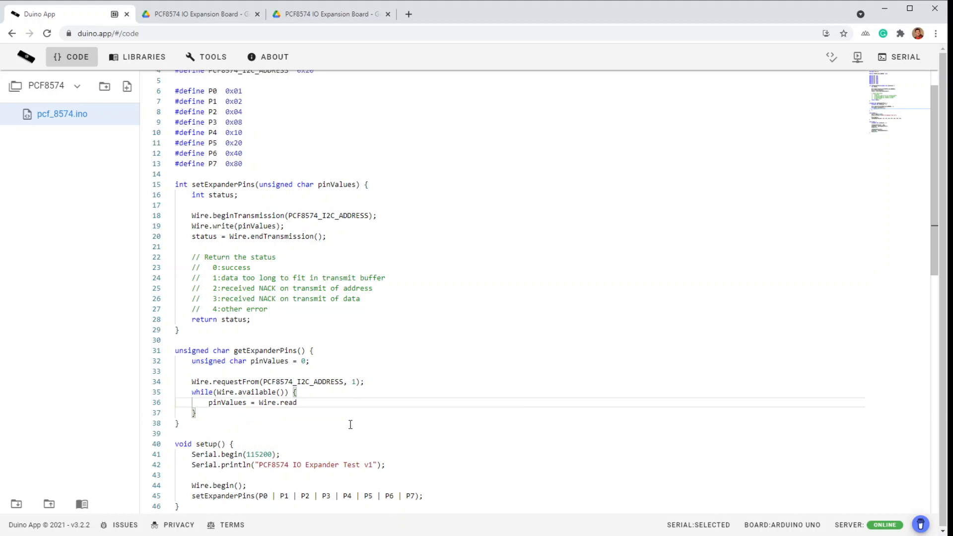
text(();)
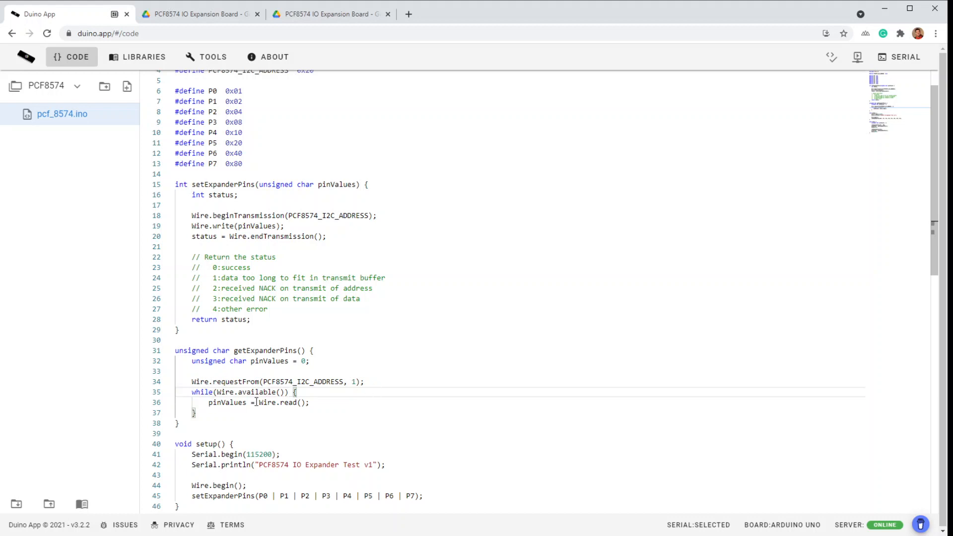
click(180, 422)
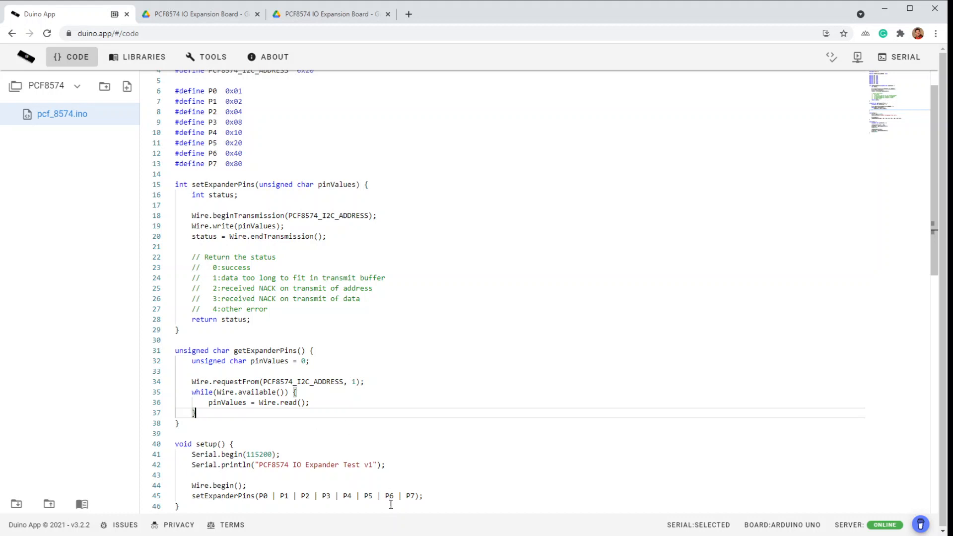
text(return)
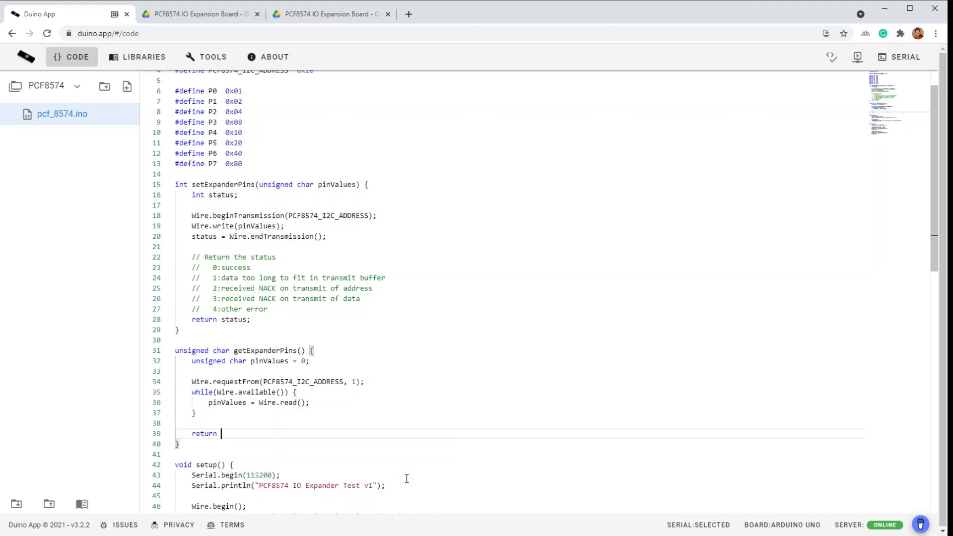
End getExpanderPins with 'return pinValues;' after the while loop
text(pinVlues;)
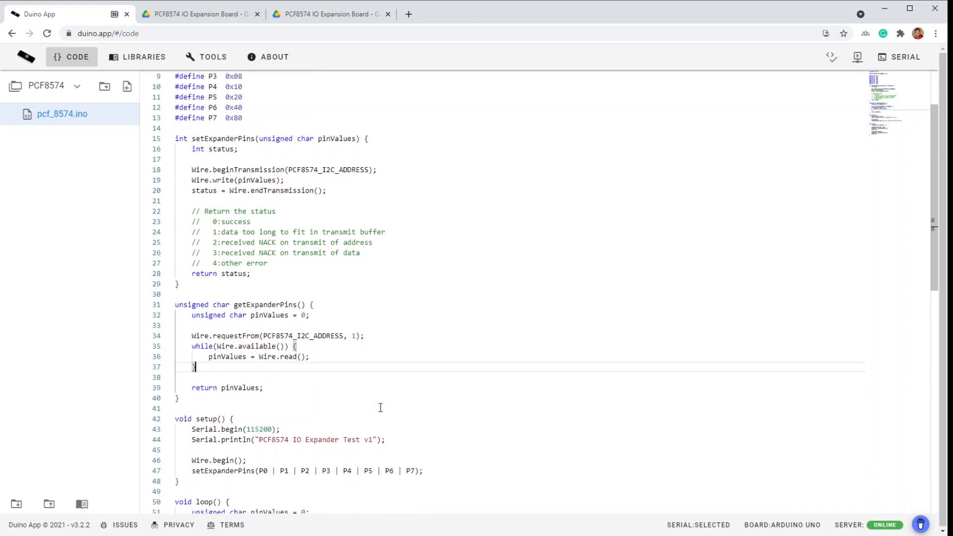
scroll(down, 3)
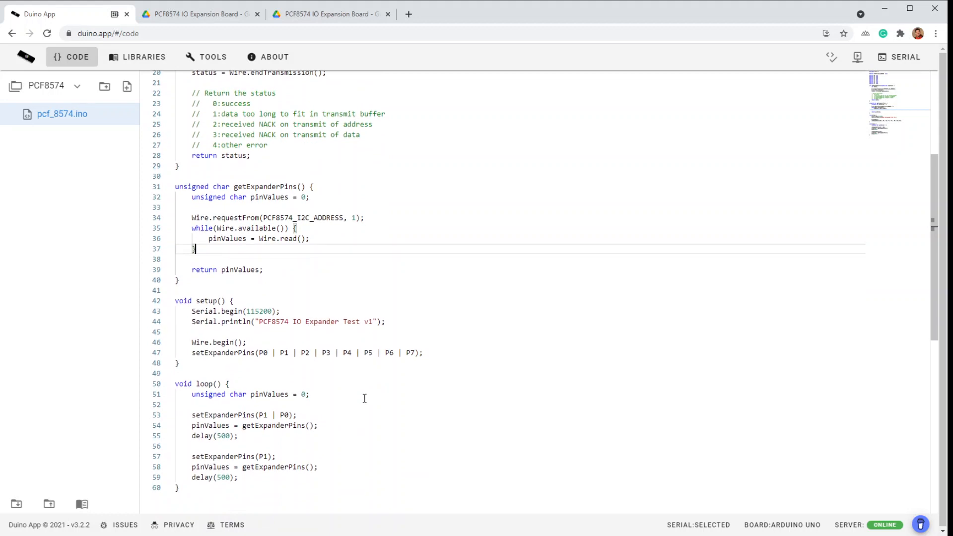
scroll(down, 3)
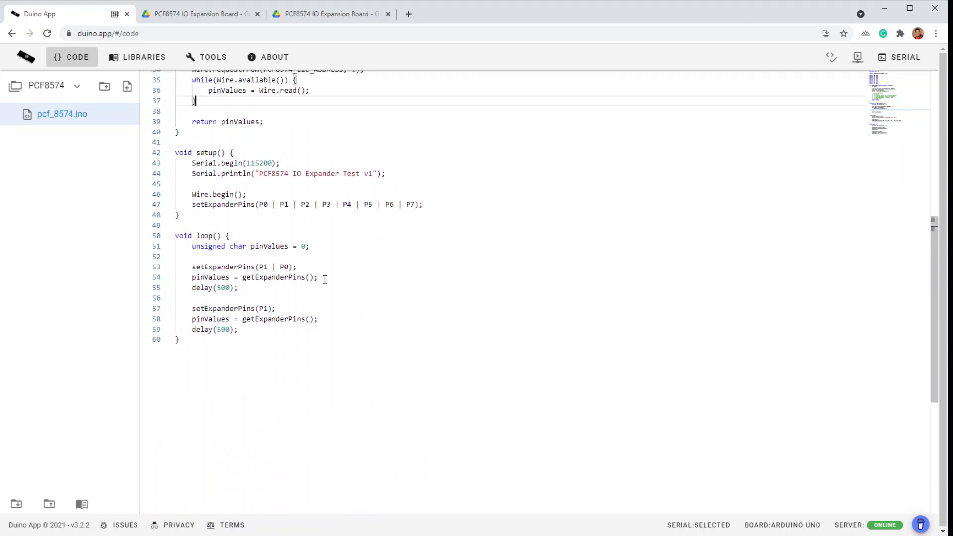
Add Serial.println(pinValues, BIN) after both getExpanderPins reads in loop, switching HEX to BIN
text(Serial.)
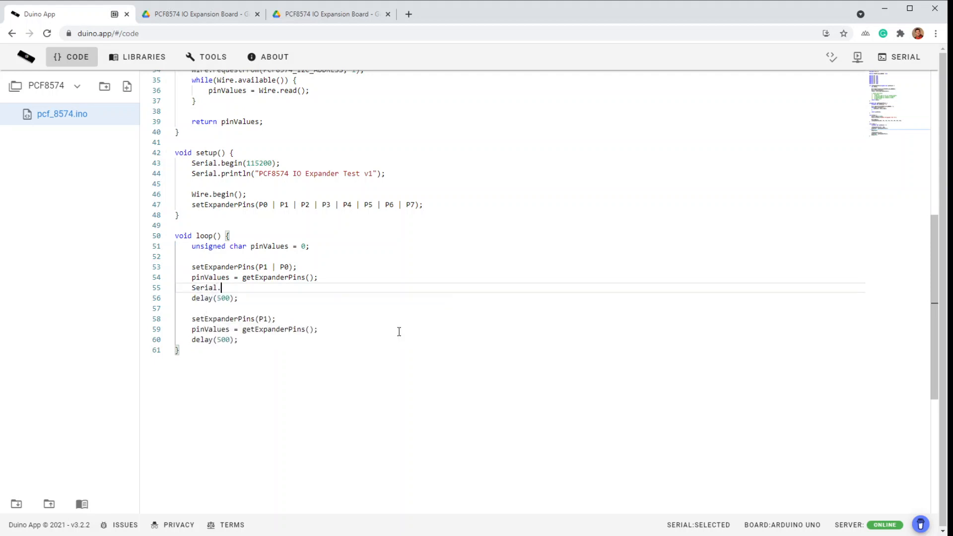
text(println)
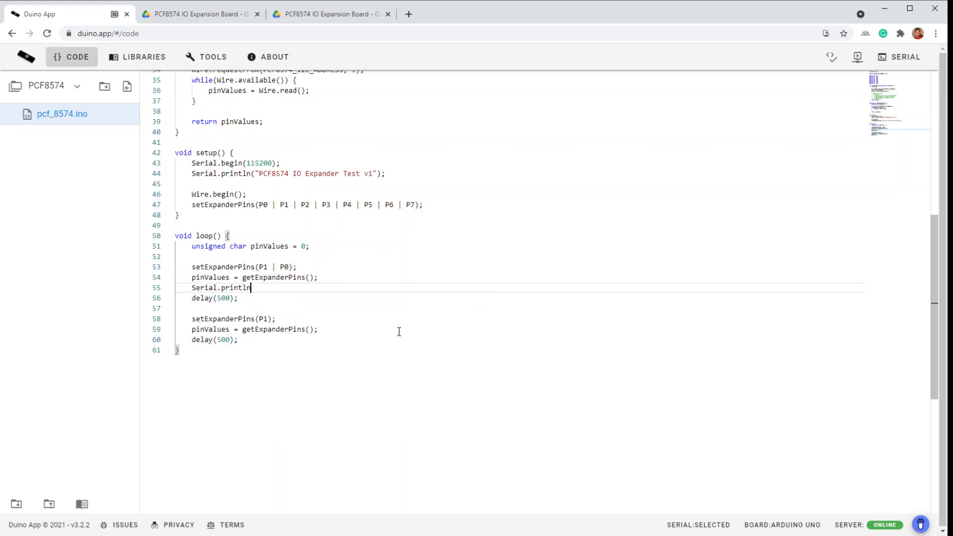
text((pinValues);)
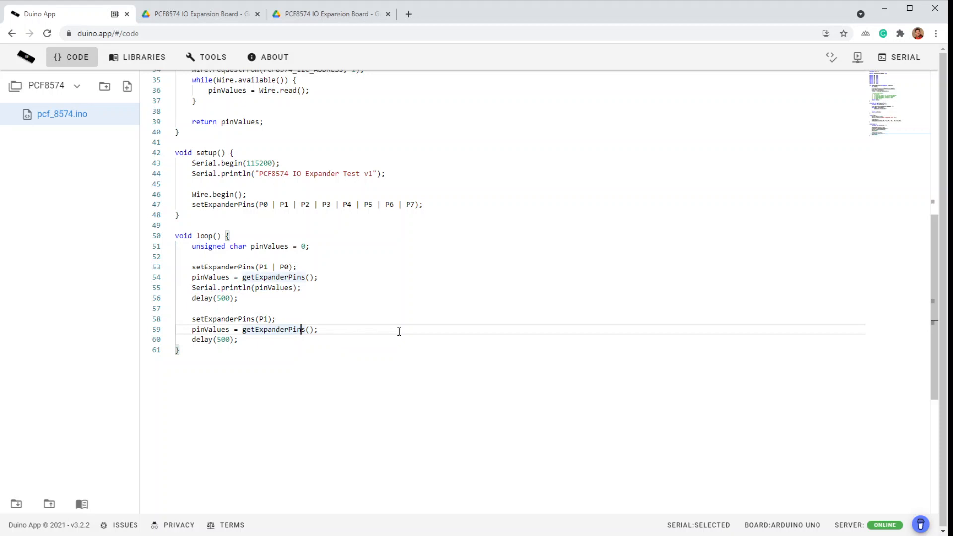
text(Serial.println(pinValues);)
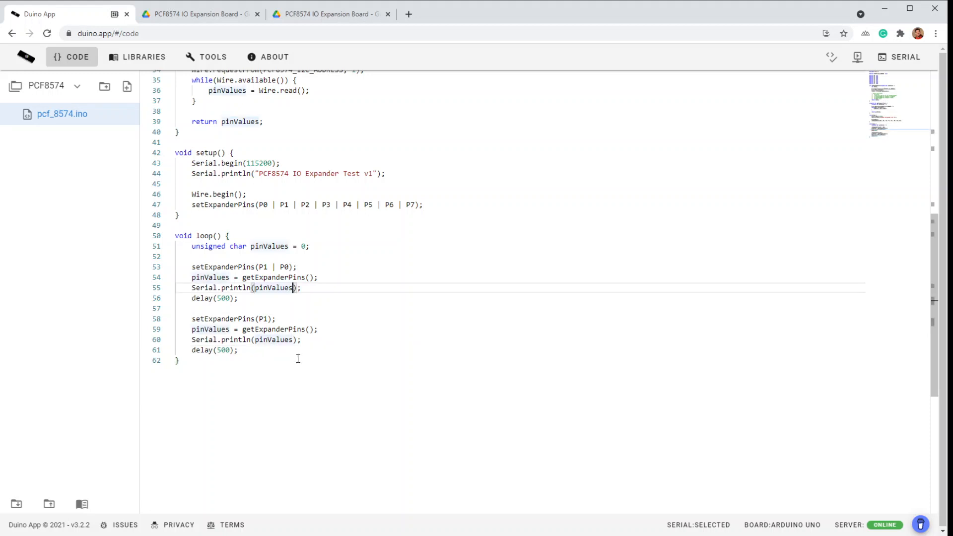
text(, HEX)
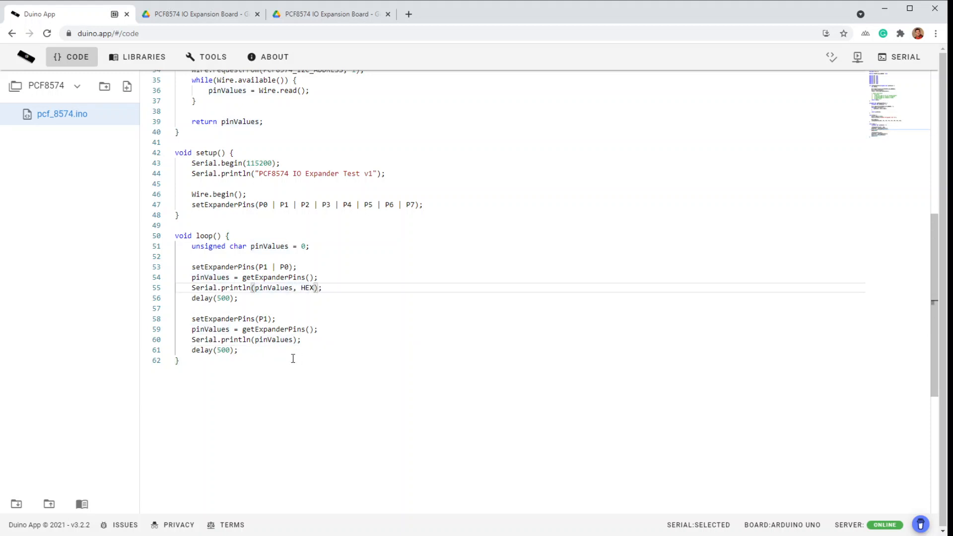
click(292, 339)
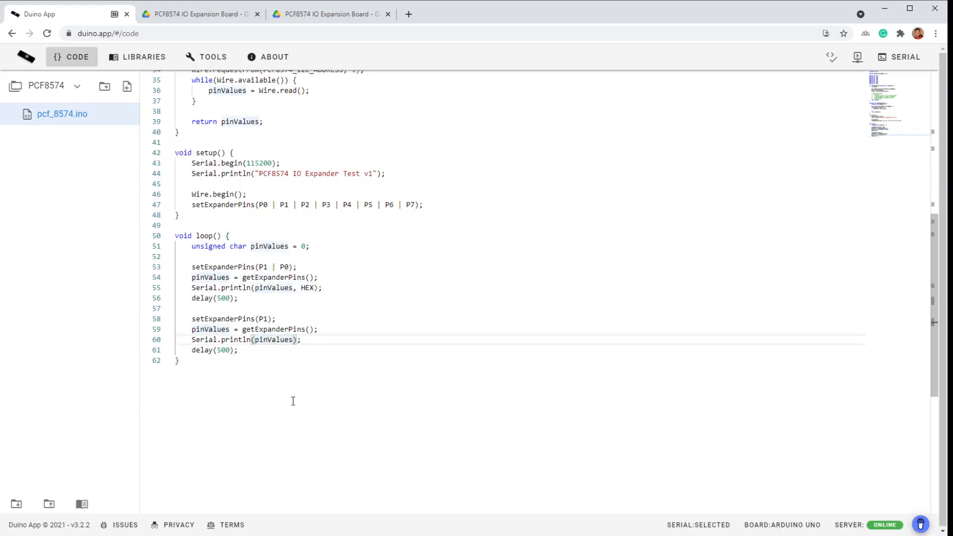
text(, HEX)
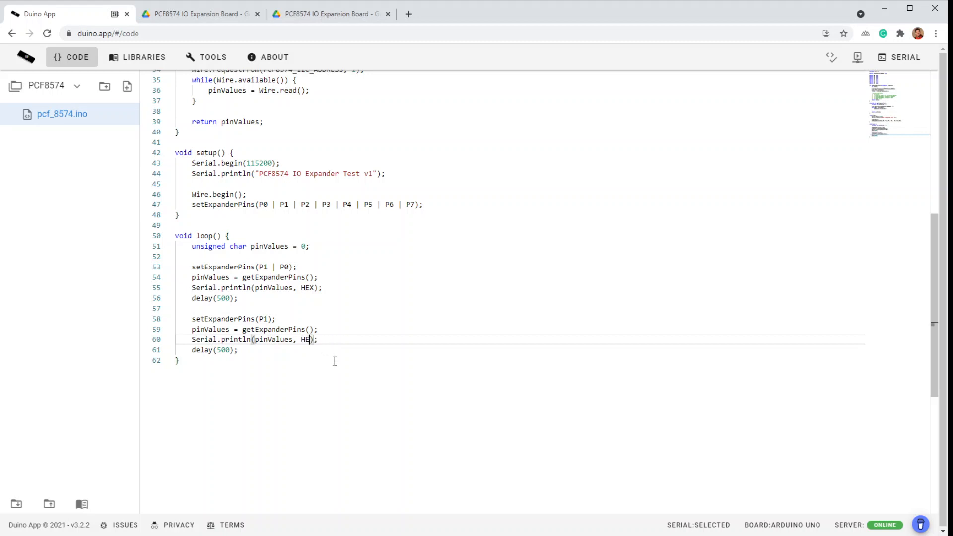
text(BIN)
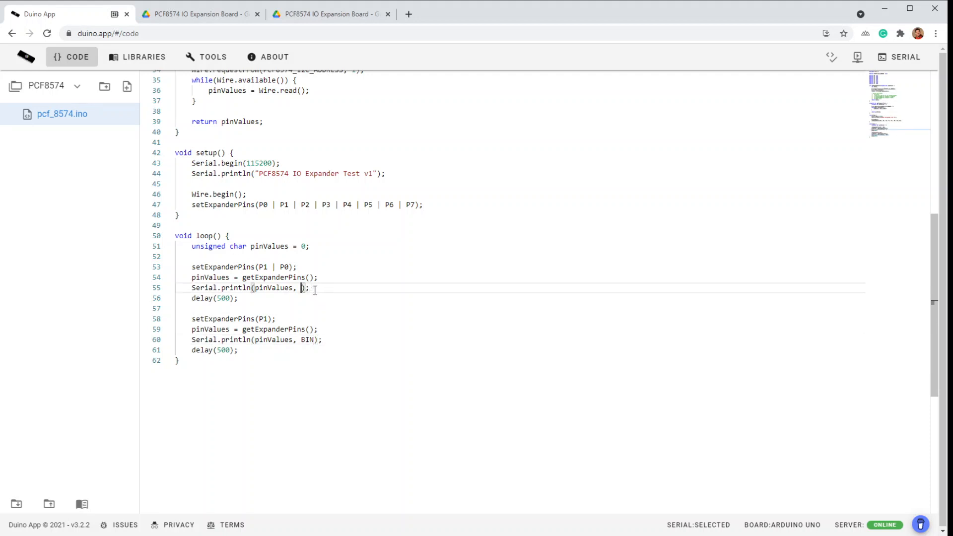
text(BIN)
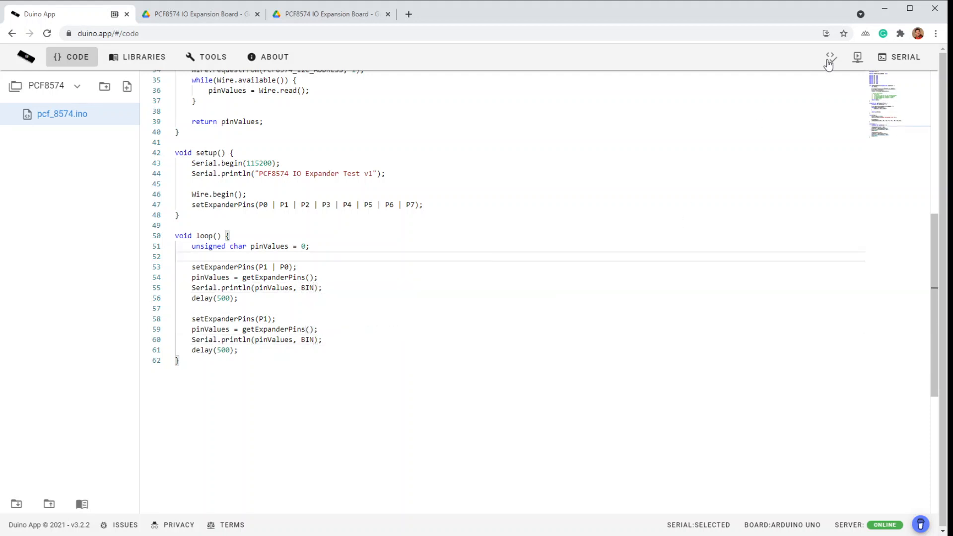
mouse_move(857, 57)
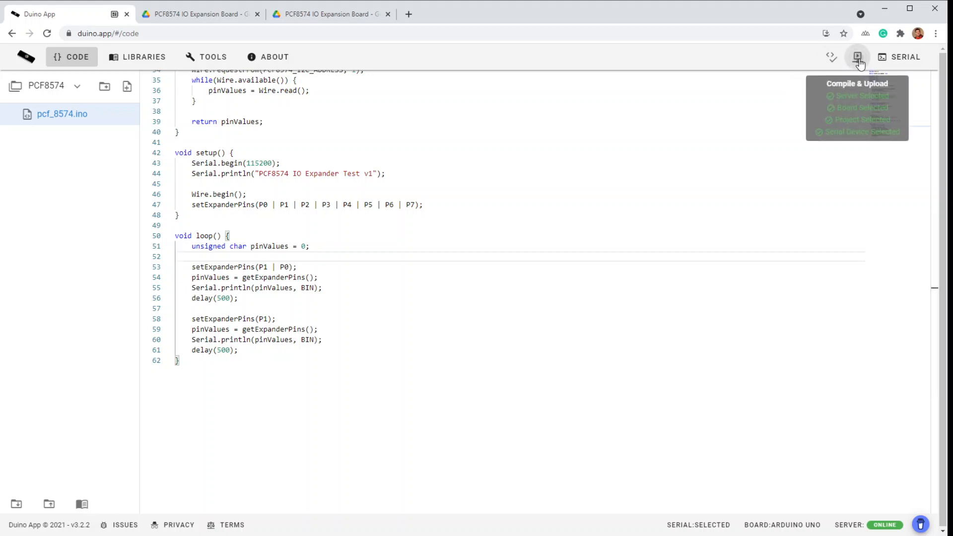
Compile and upload the binary-printing pcf_8574 sketch to the Arduino Uno
click(857, 57)
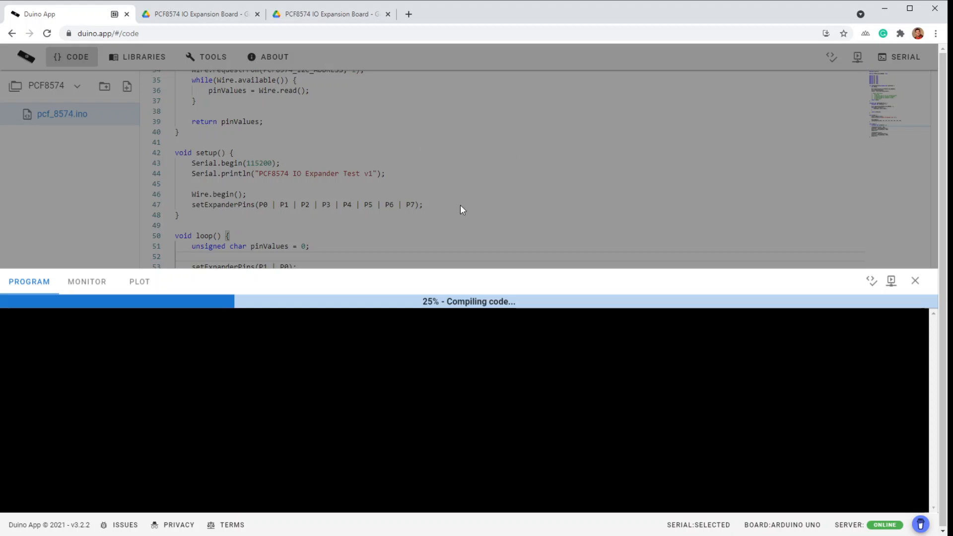
mouse_move(434, 168)
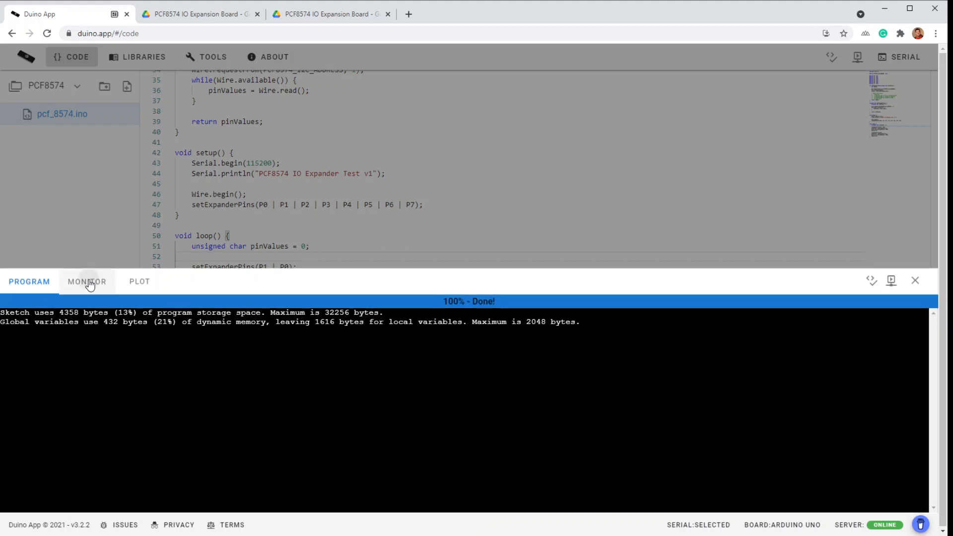
Show the MONITOR panel to watch the board's repeated readings of 10 at 115200 baud
click(87, 281)
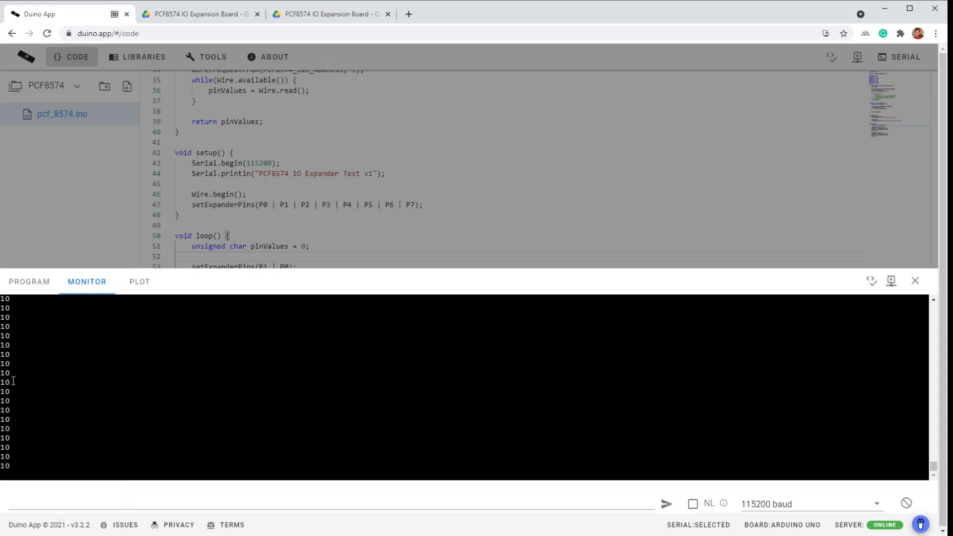
mouse_move(128, 398)
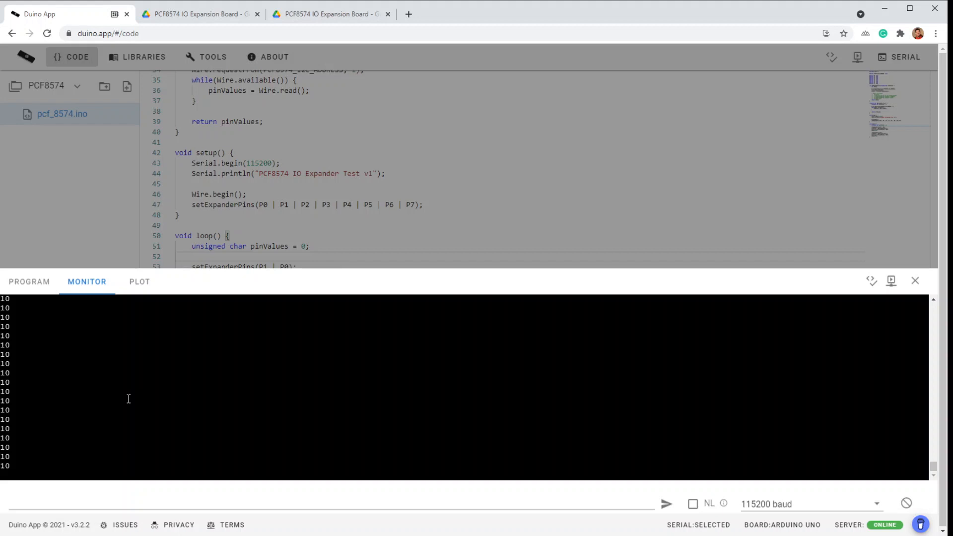
mouse_move(100, 446)
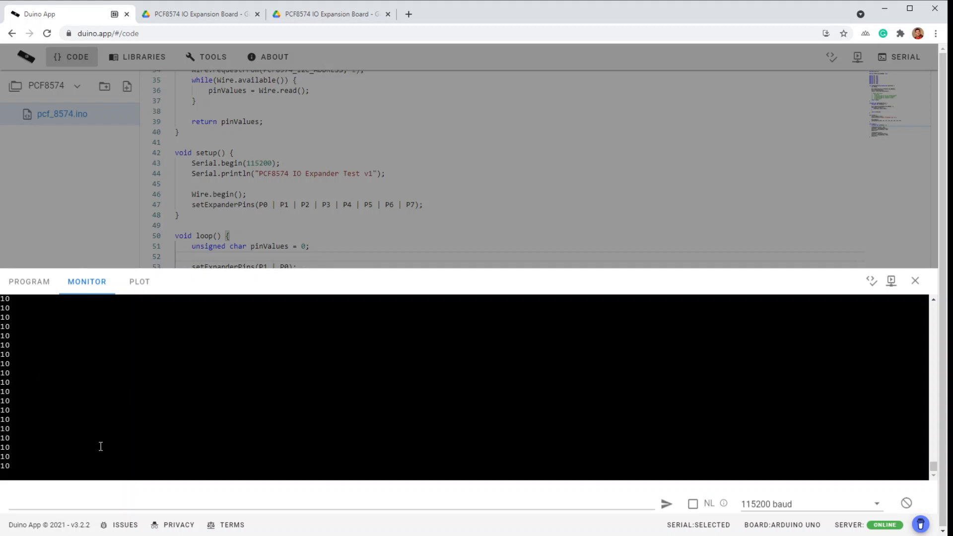
mouse_move(138, 375)
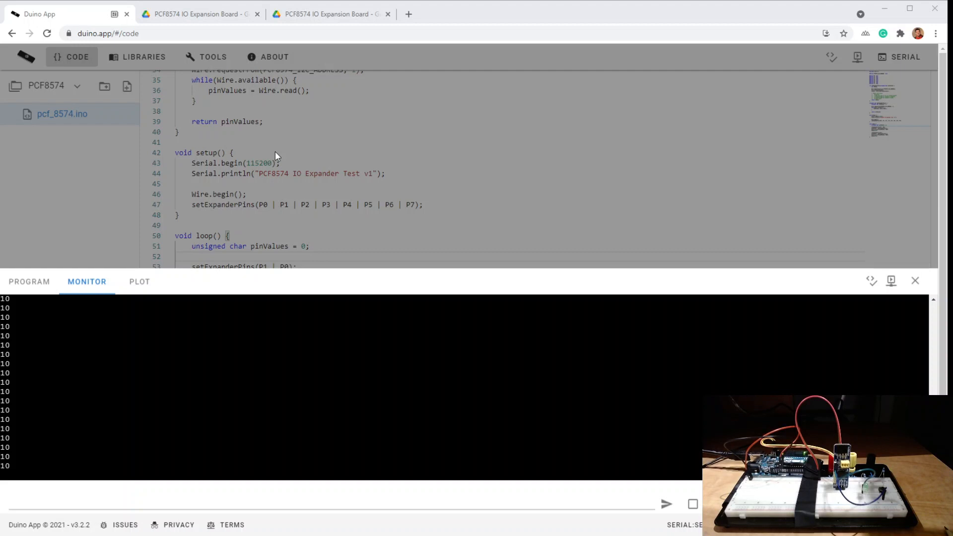
mouse_move(281, 181)
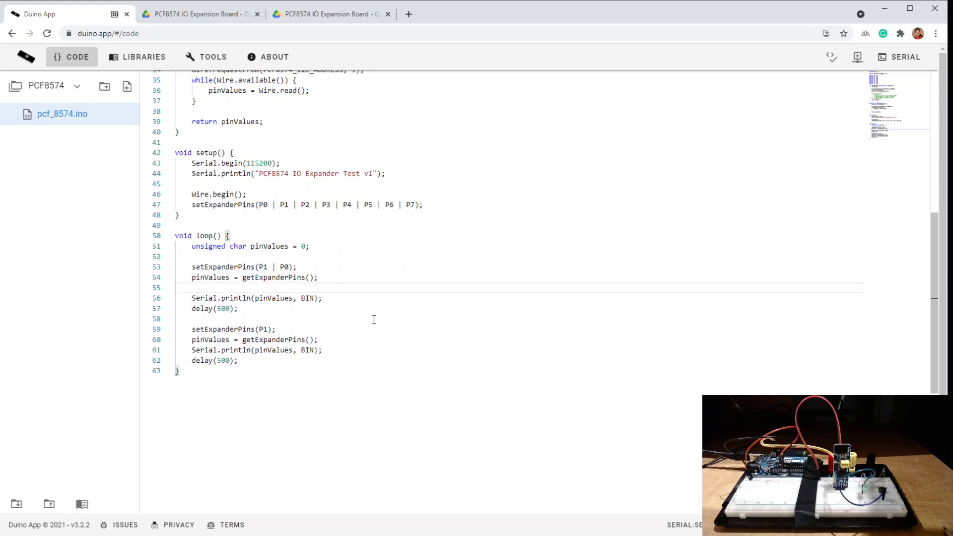
Type the comment // 10000010 on empty line 55 in loop()
text(// 1d)
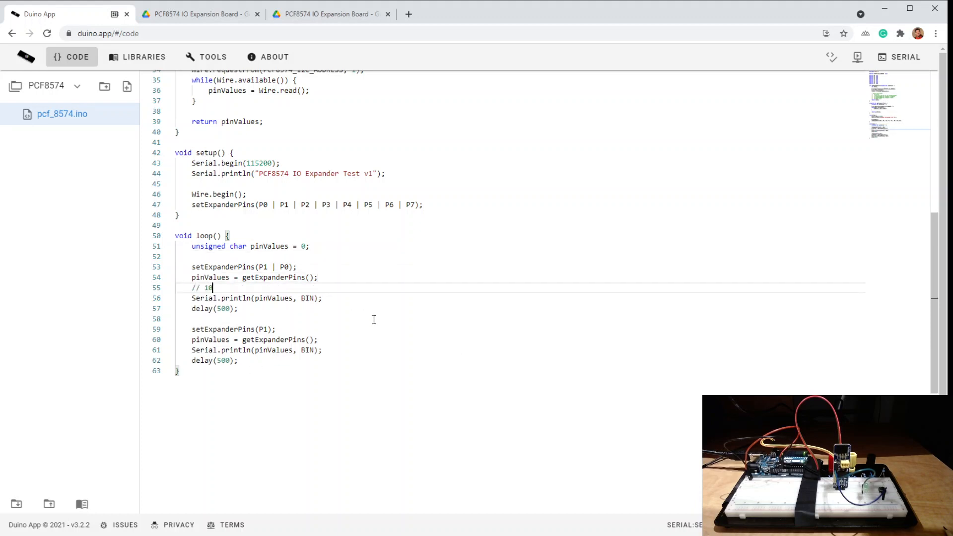
text(0000000)
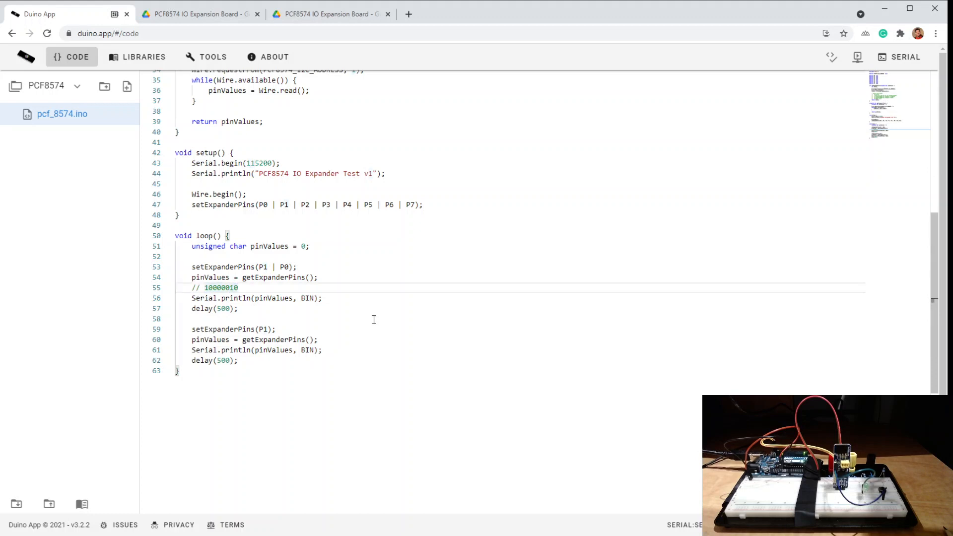
click(224, 288)
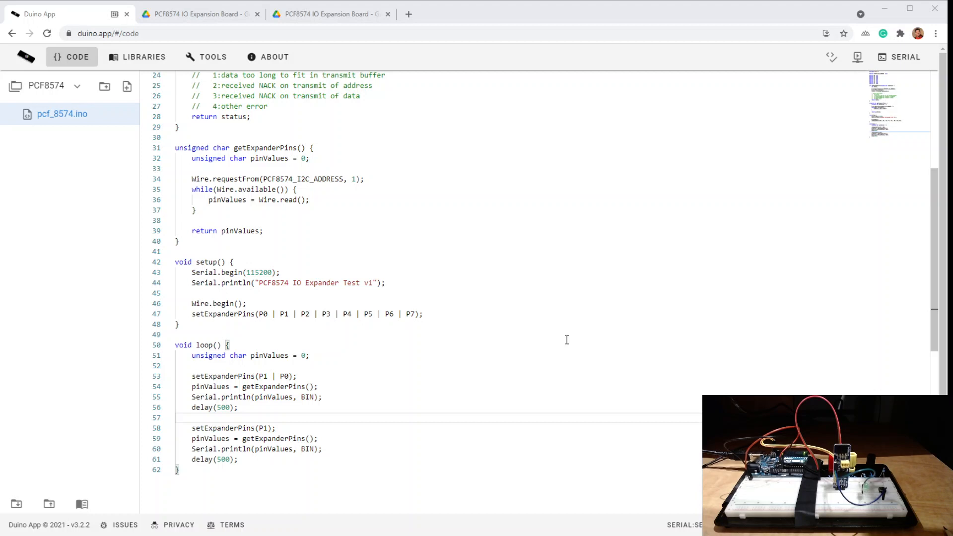
mouse_move(446, 319)
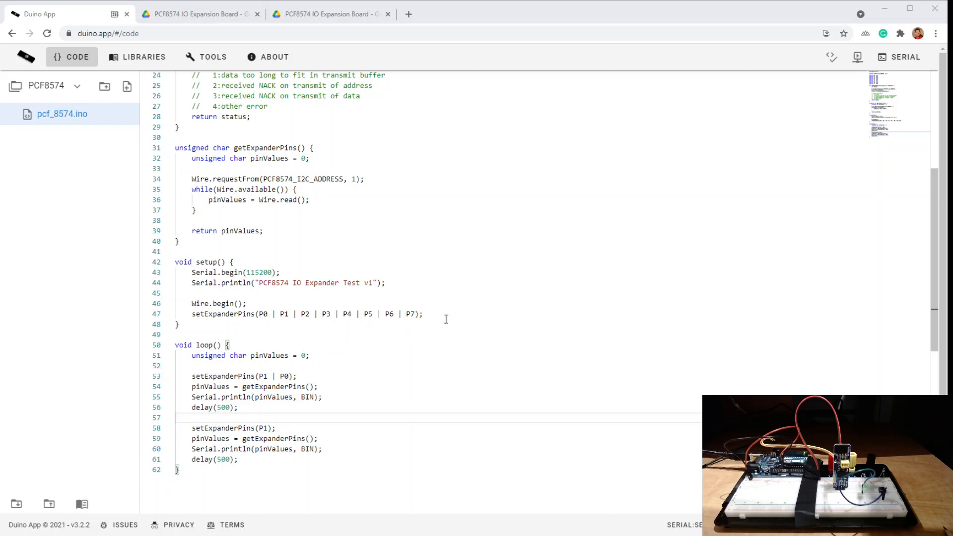